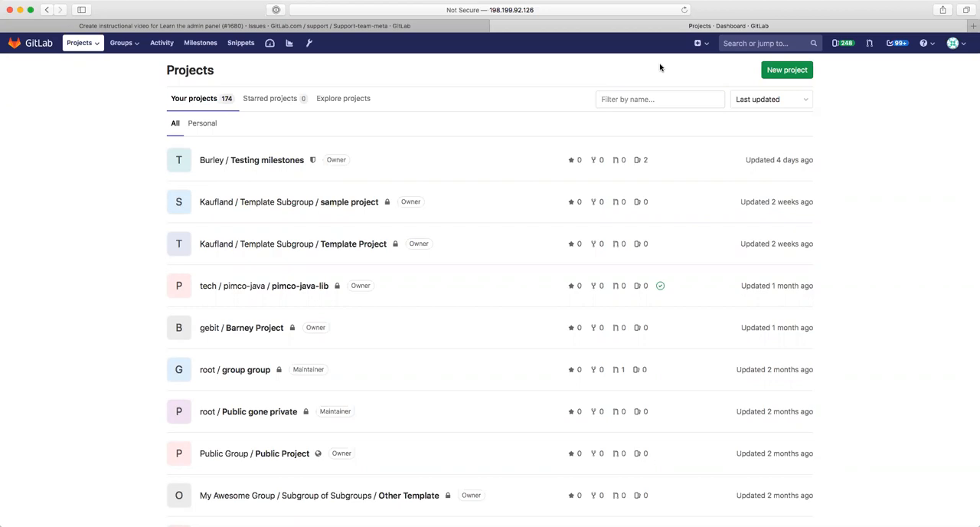
mouse_move(620, 78)
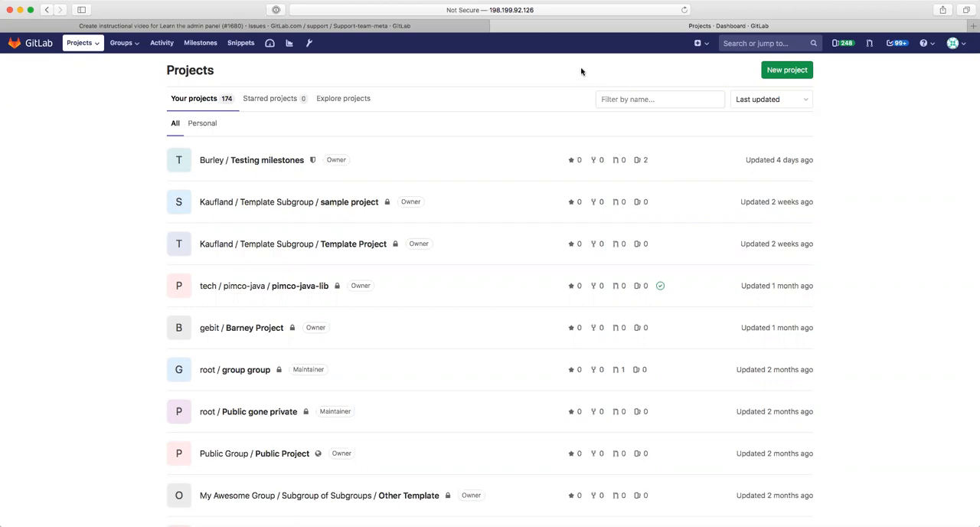
mouse_move(309, 43)
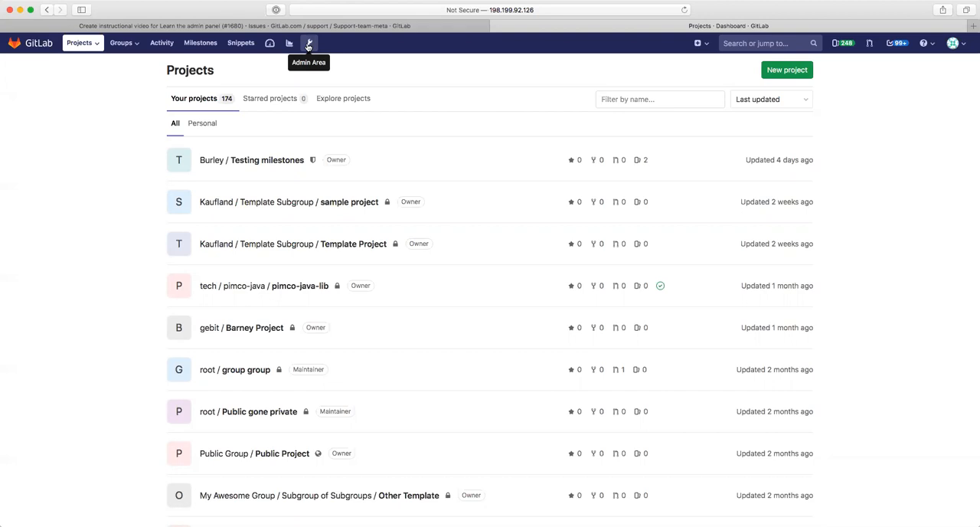
Step: Open the Admin Area dashboard and scroll to the latest projects, users and groups lists
left_click(310, 43)
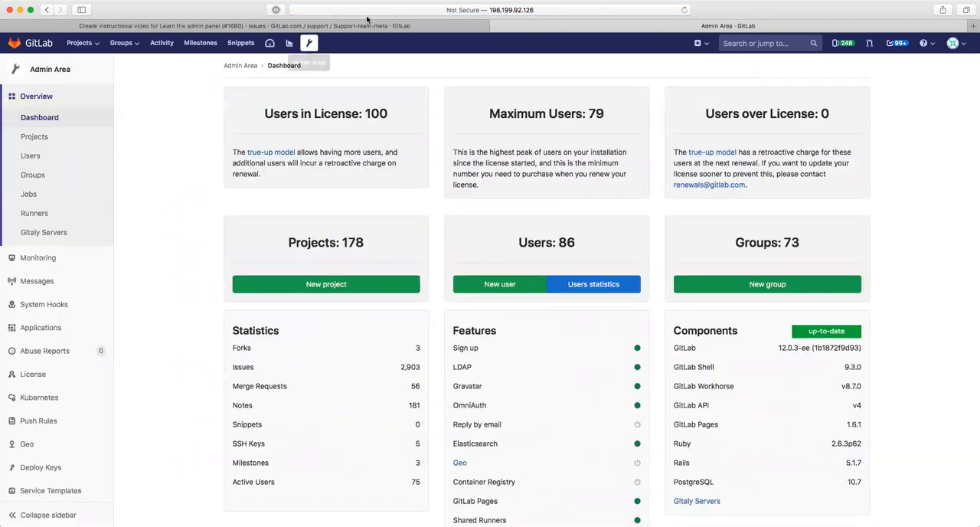
left_click(490, 9)
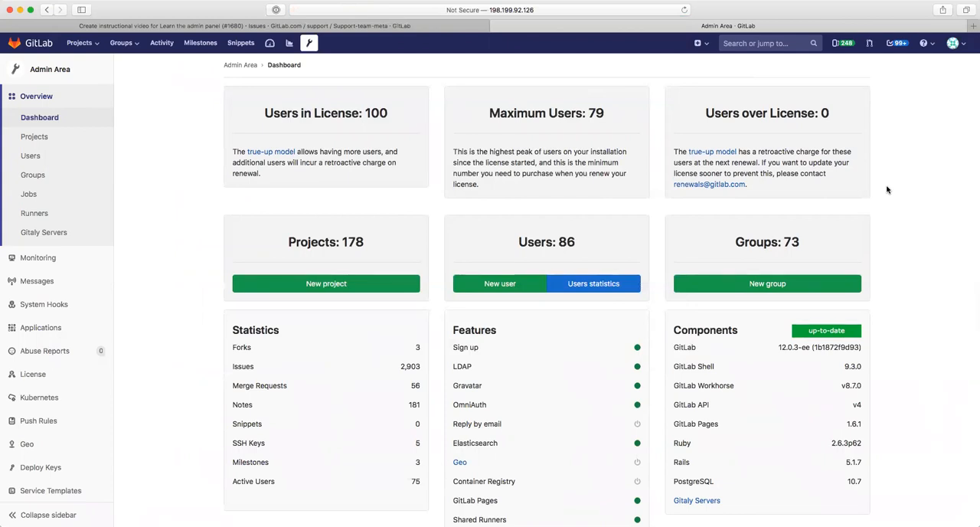
mouse_move(588, 182)
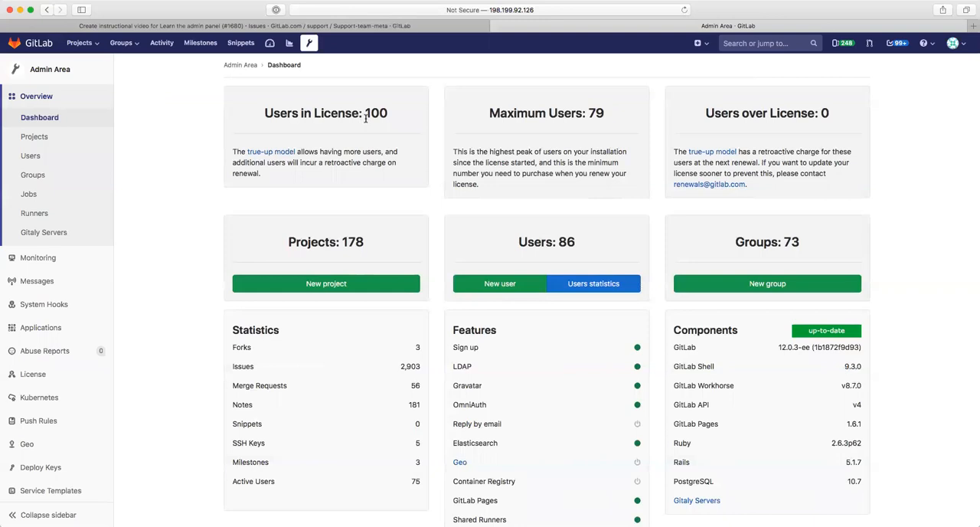
mouse_move(579, 126)
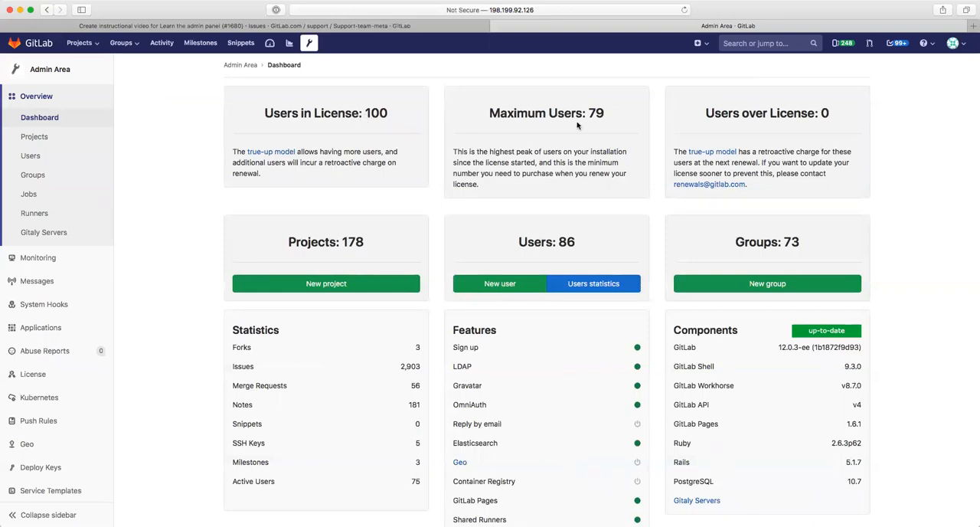
mouse_move(859, 150)
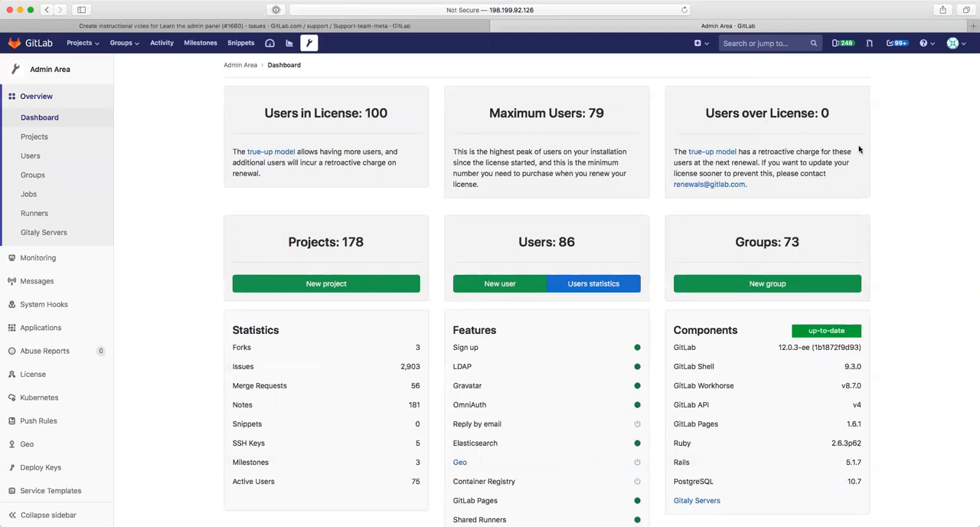
scroll("down", 3)
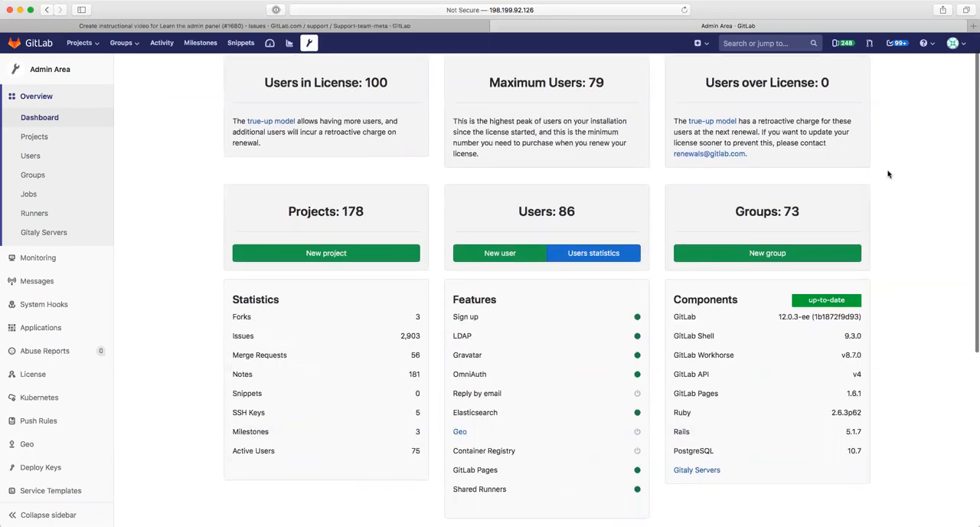
scroll("down", 3)
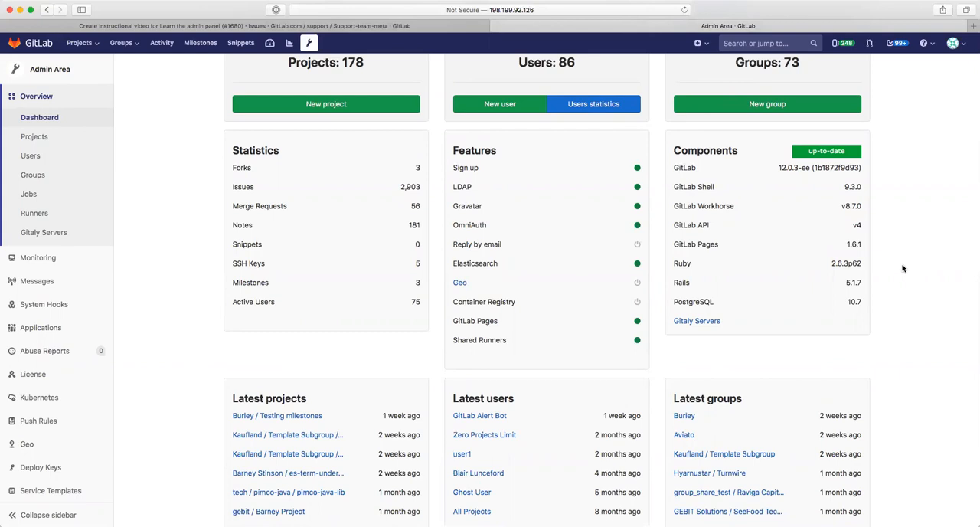
scroll("down", 3)
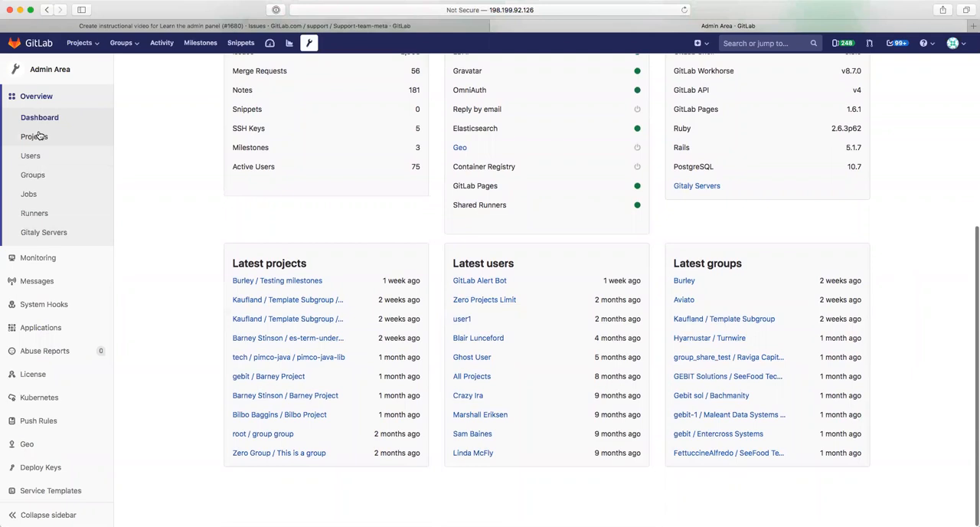
mouse_move(33, 136)
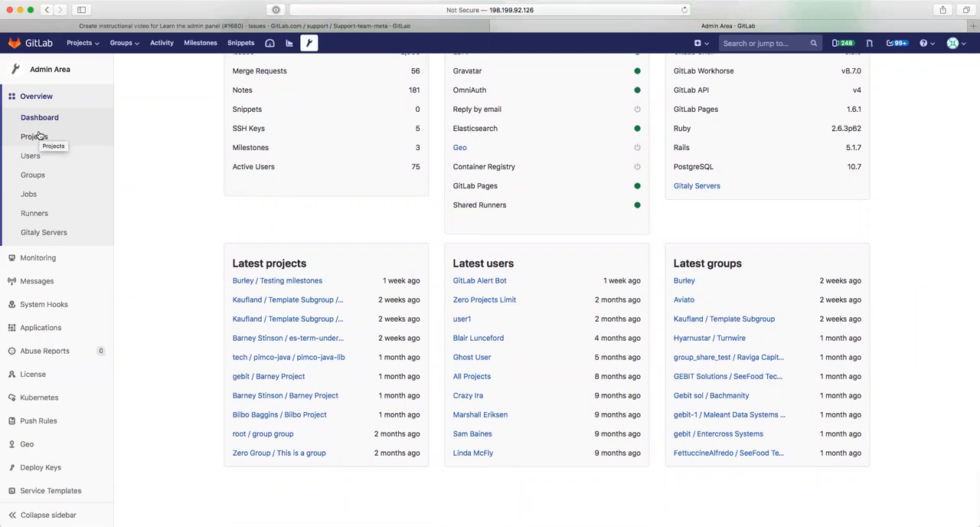
Step: List all instance projects and review the Testing milestones project's general settings
left_click(34, 136)
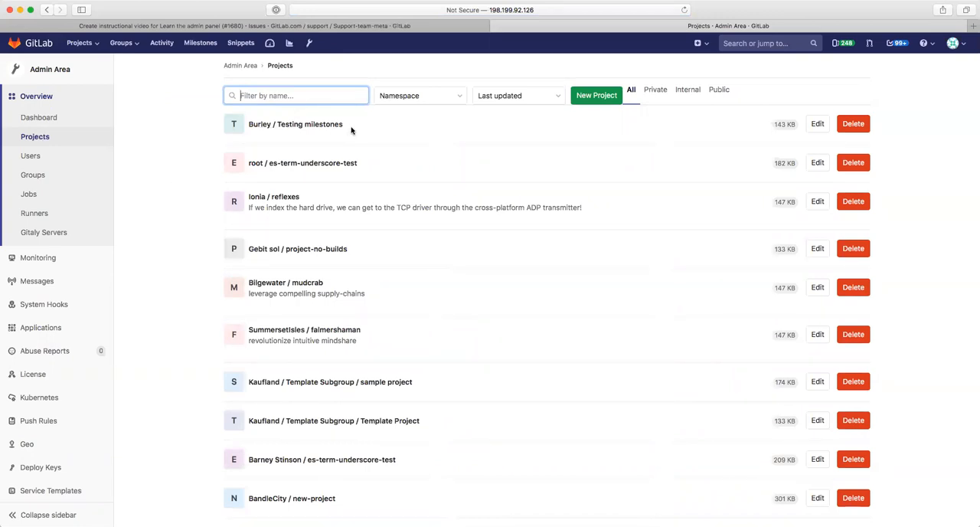
mouse_move(540, 105)
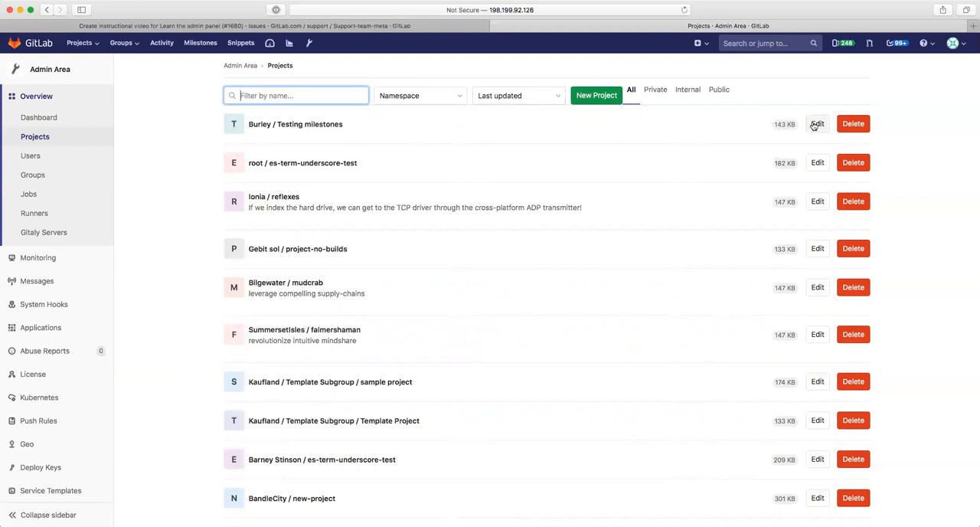
left_click(817, 122)
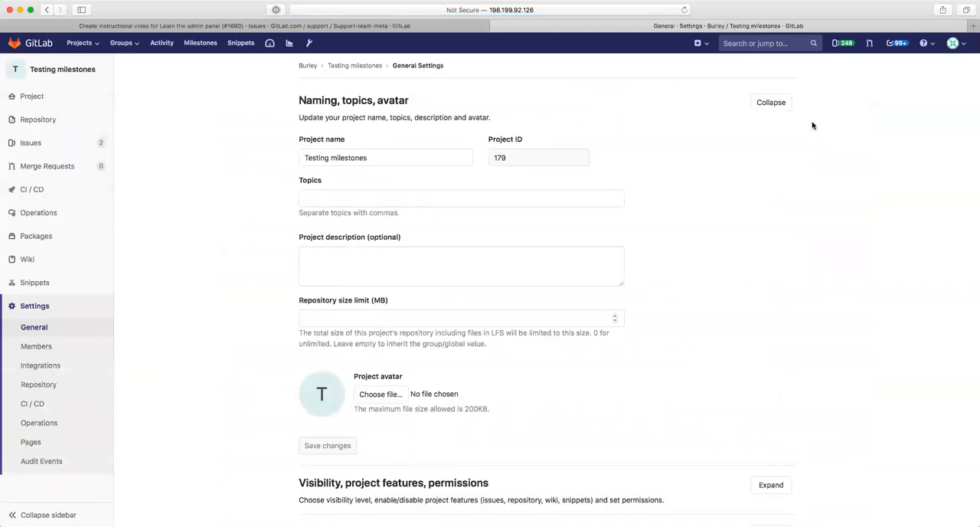
scroll("down", 3)
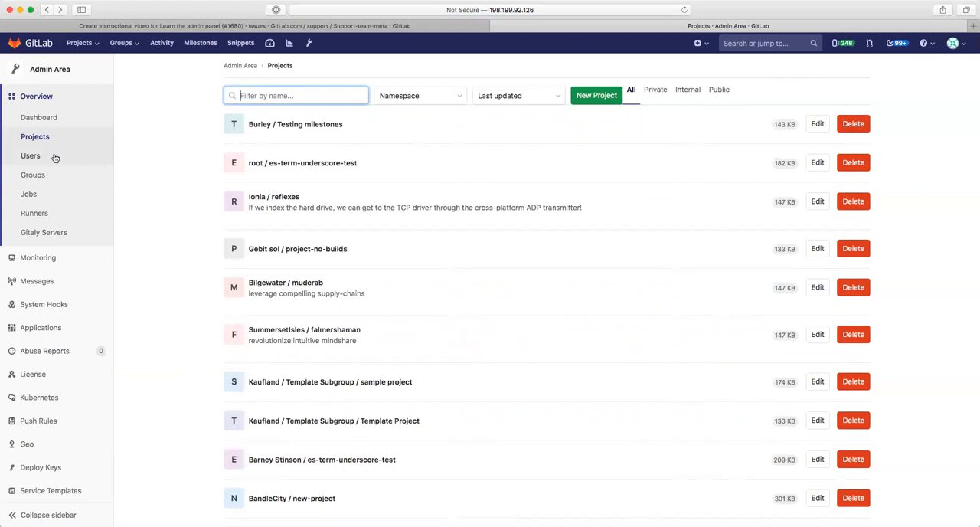
mouse_move(55, 156)
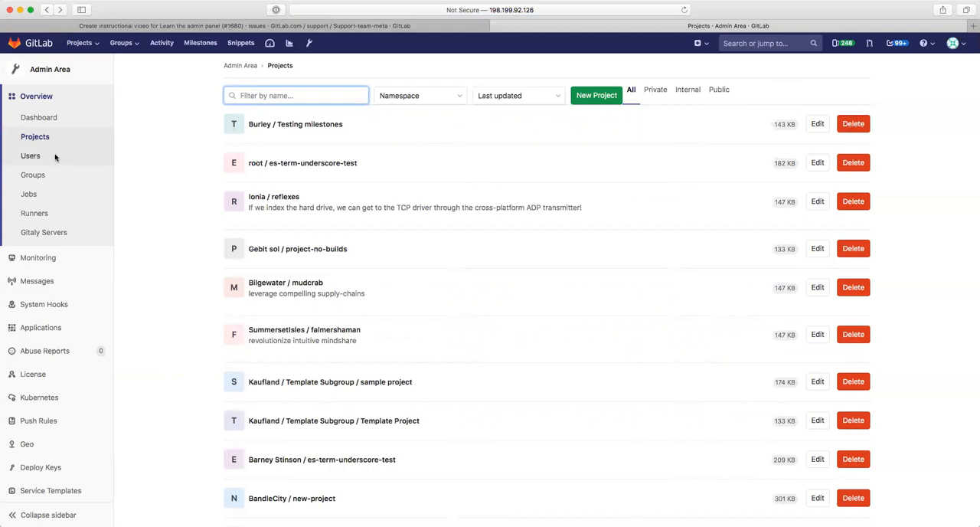
Step: Browse the users list filters — Admins, 2FA enabled/disabled, External, Blocked, Without projects — then return to Active
left_click(30, 156)
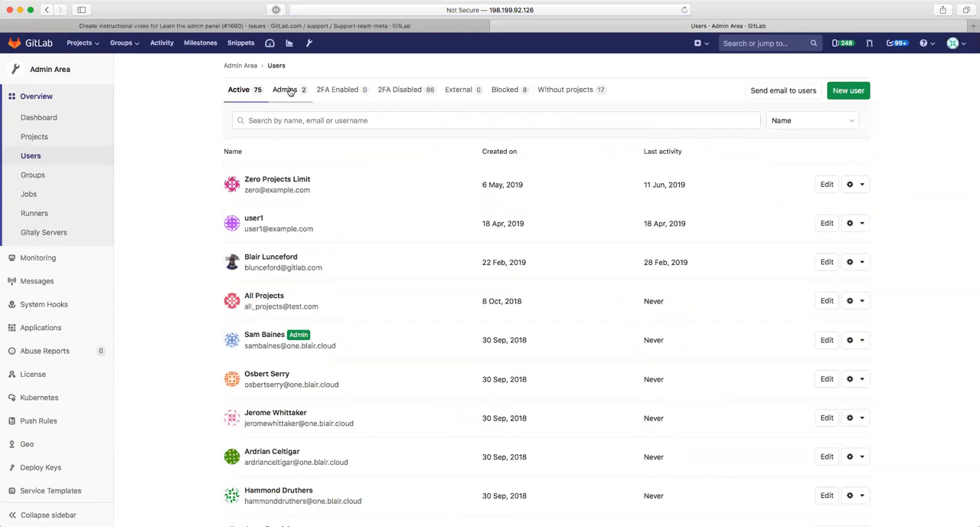
left_click(284, 89)
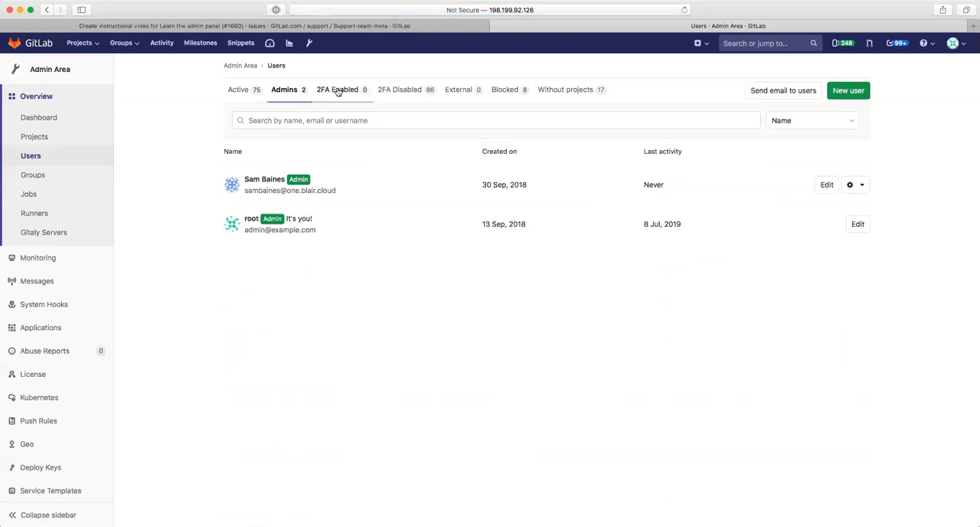
left_click(337, 88)
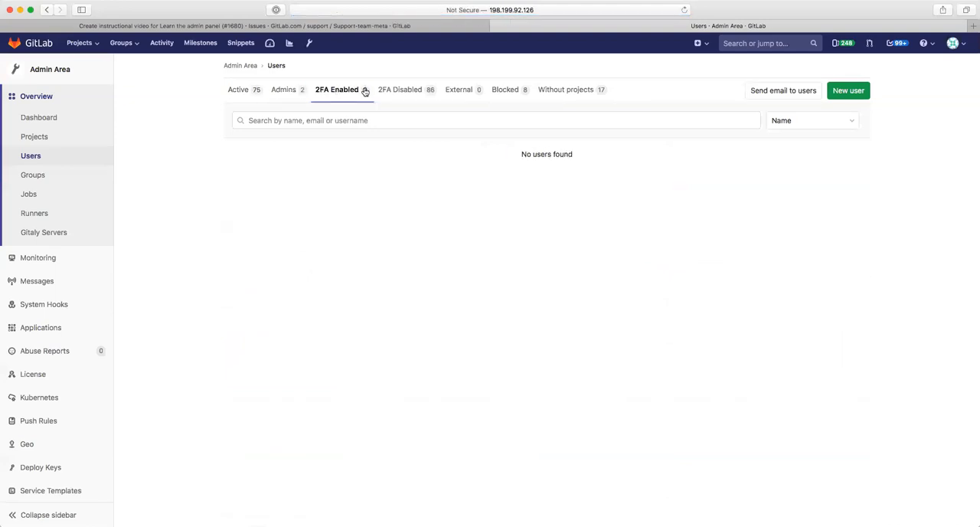
left_click(398, 89)
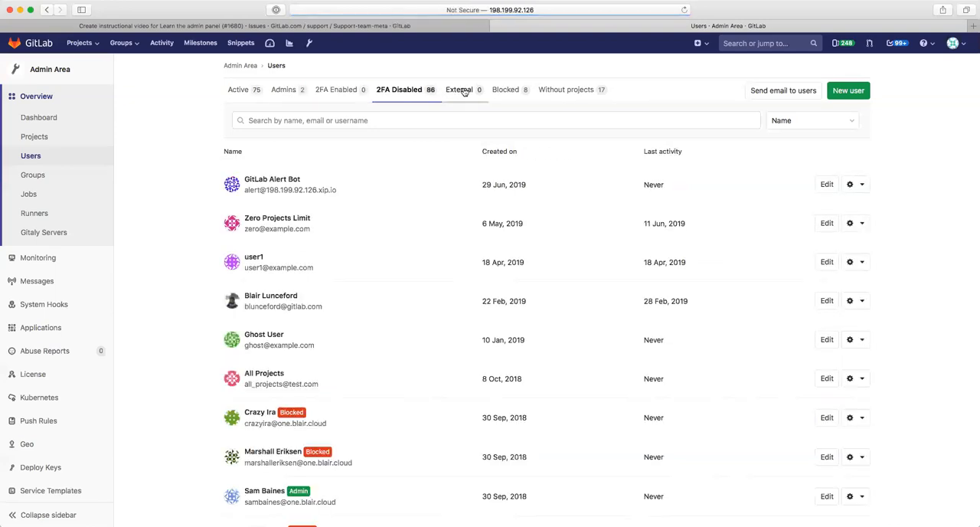
left_click(458, 89)
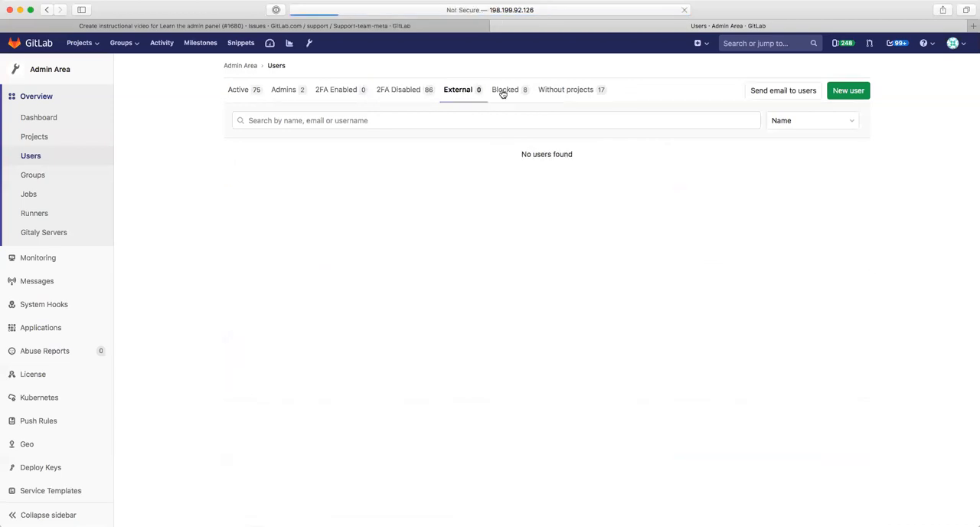
left_click(504, 89)
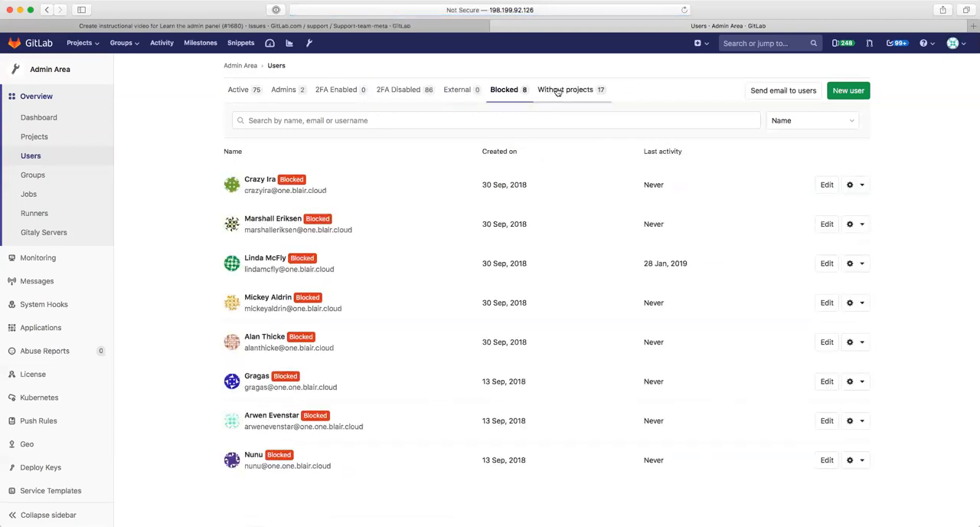
left_click(565, 89)
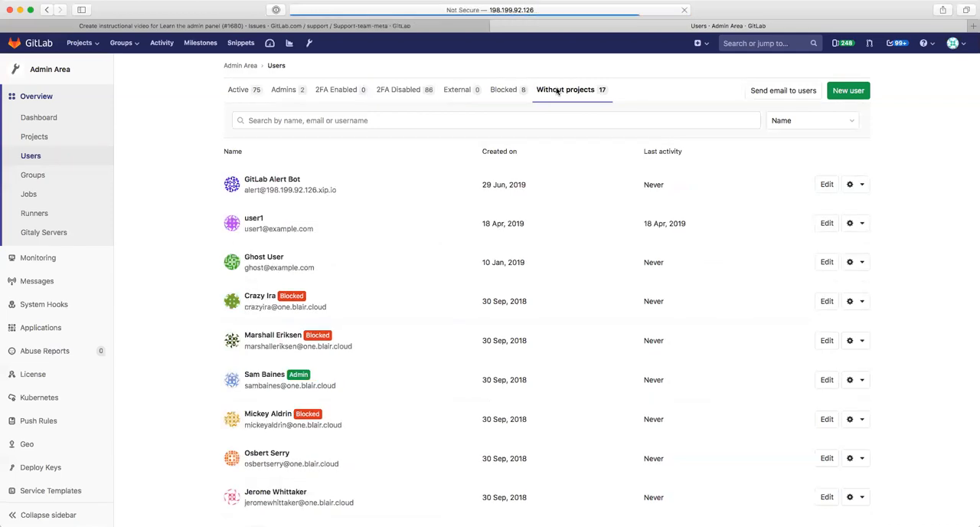
mouse_move(360, 52)
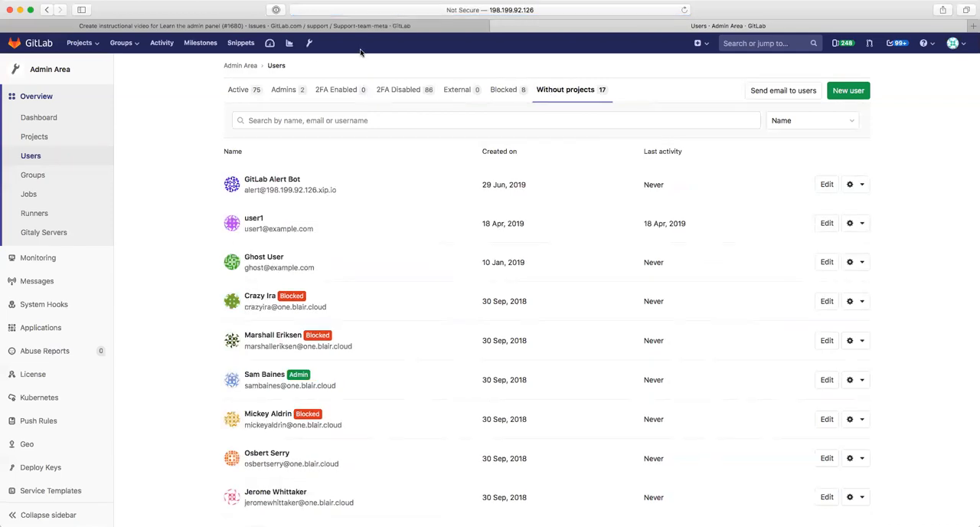
left_click(237, 89)
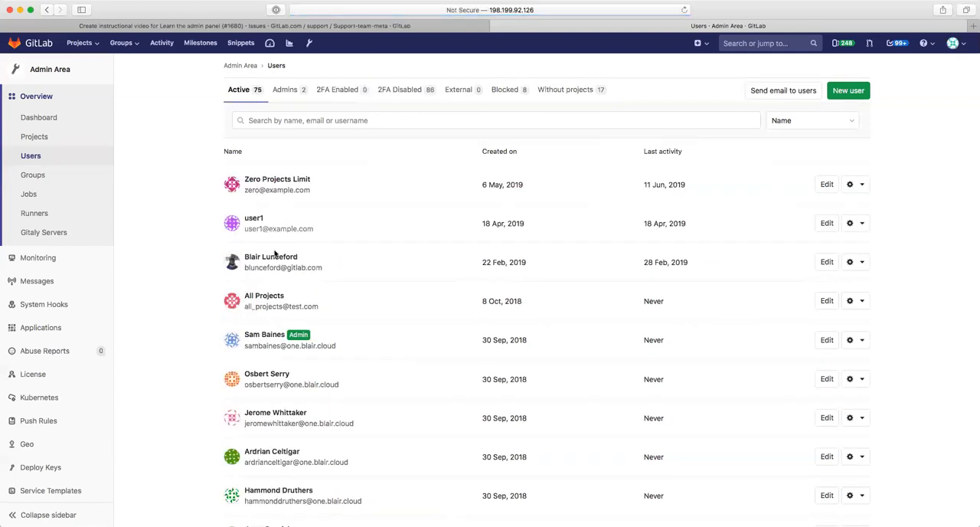
left_click(271, 257)
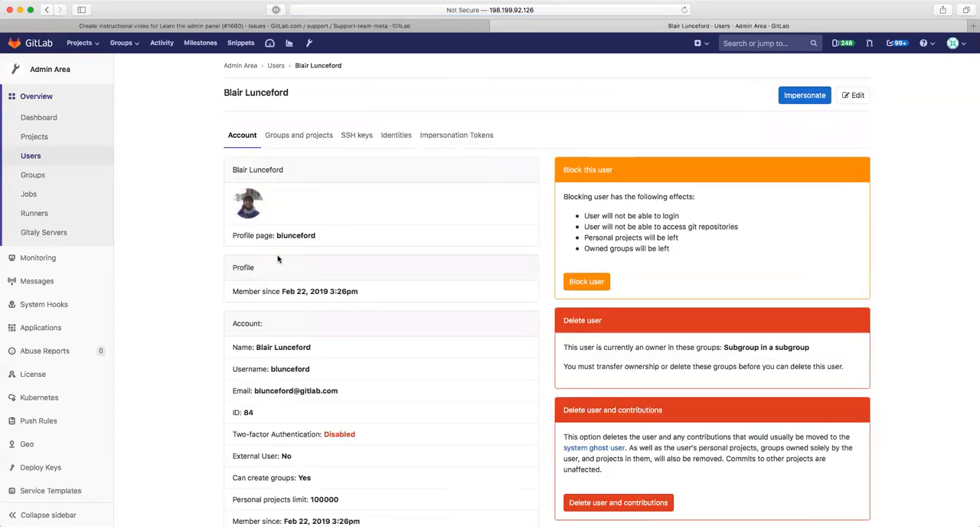
mouse_move(539, 322)
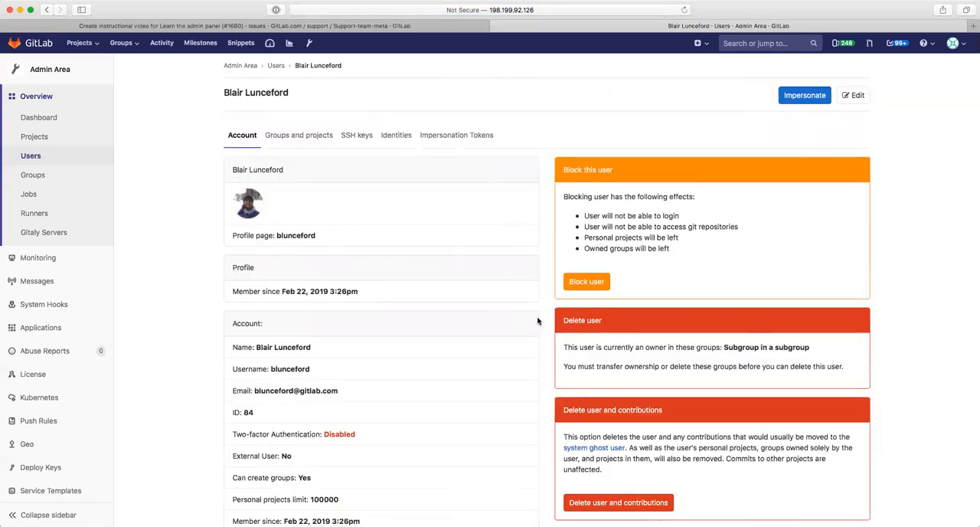
scroll("down", 3)
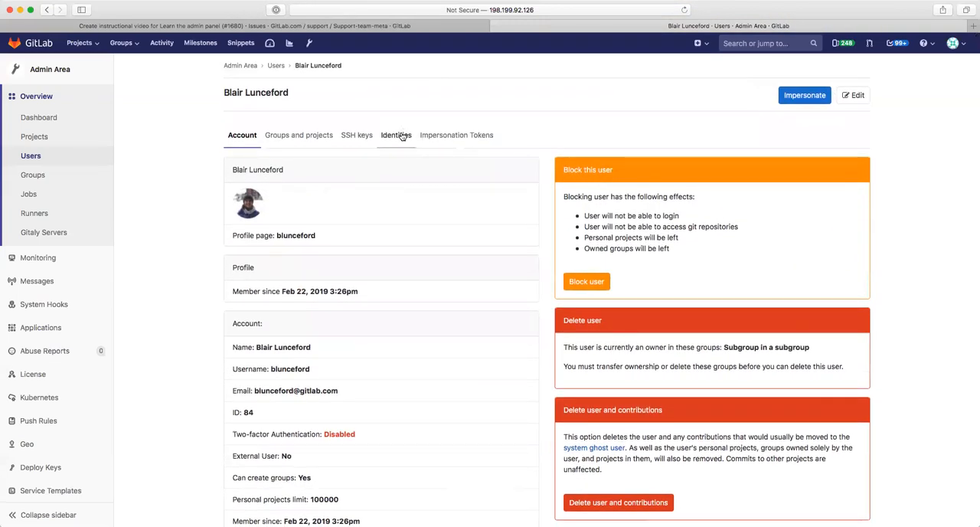
left_click(395, 135)
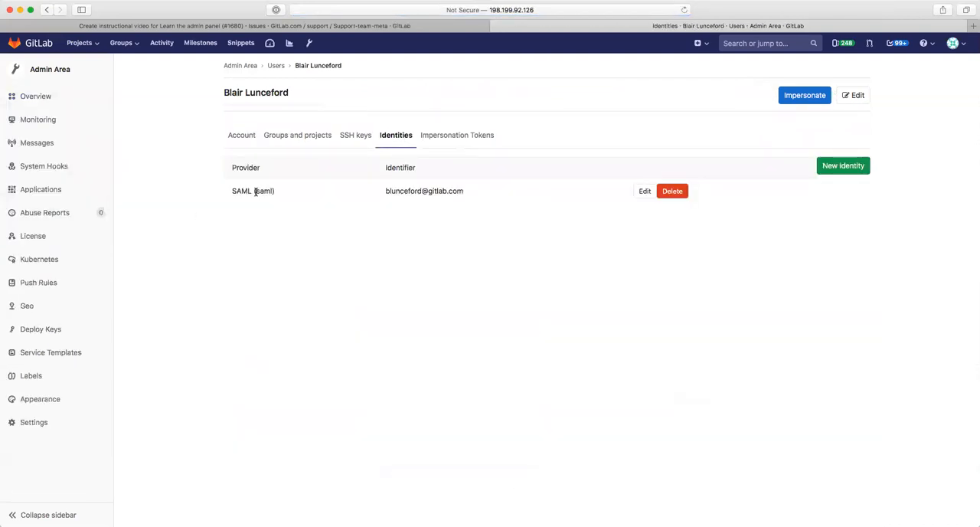
mouse_move(329, 337)
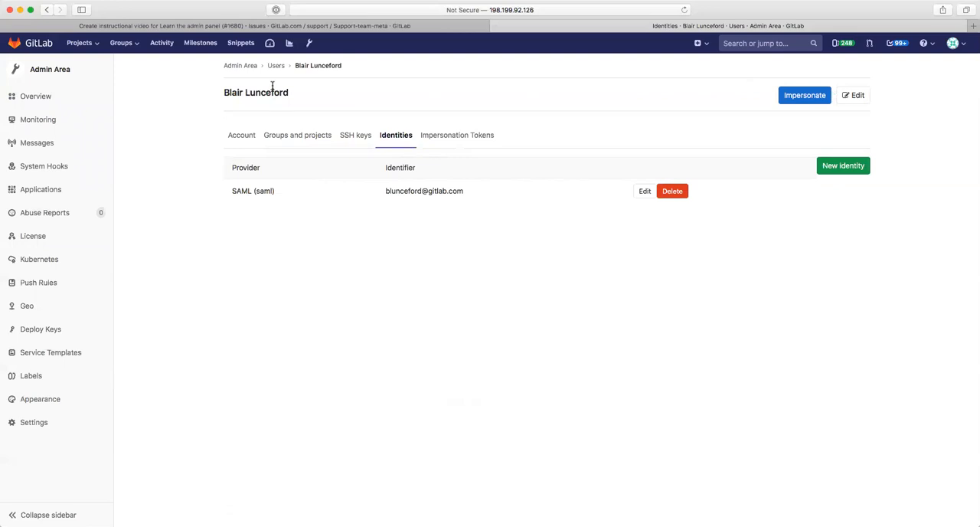
left_click(276, 64)
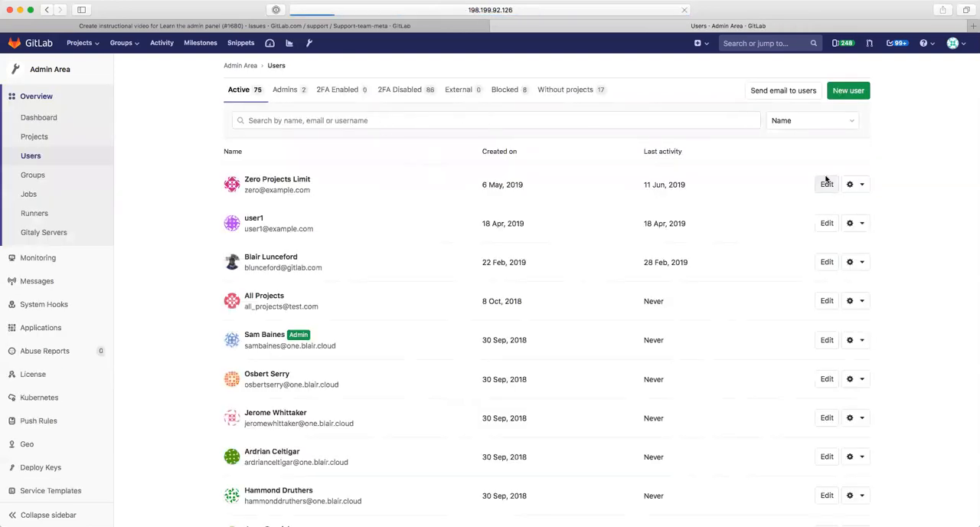
Step: Look over Zero Projects Limit's edit form and leave it without saving
left_click(827, 184)
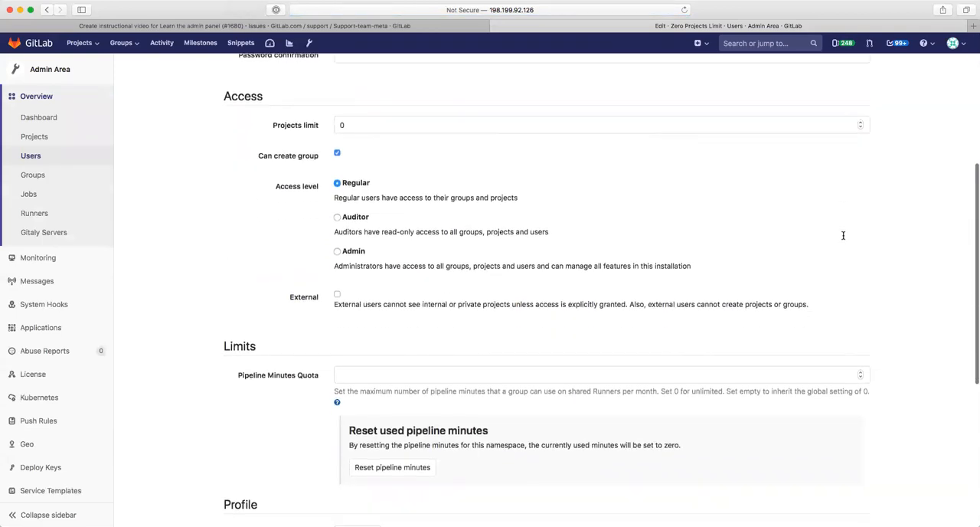
scroll("down", 3)
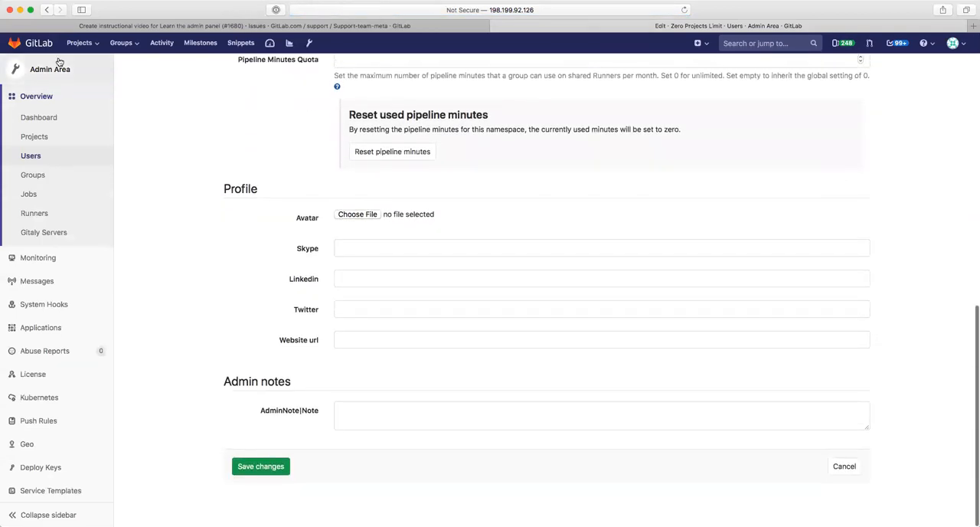
left_click(30, 156)
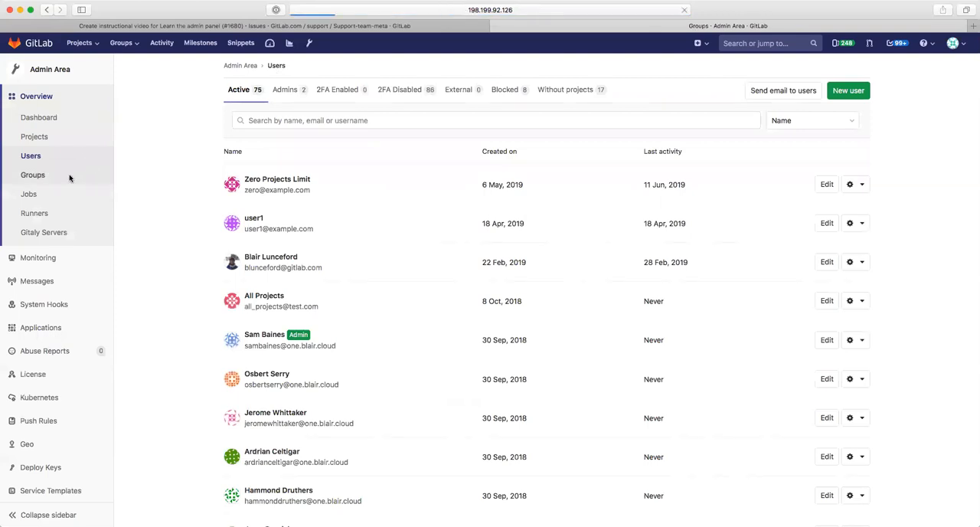
Step: List all groups and review the Skyrim group's edit settings
left_click(32, 175)
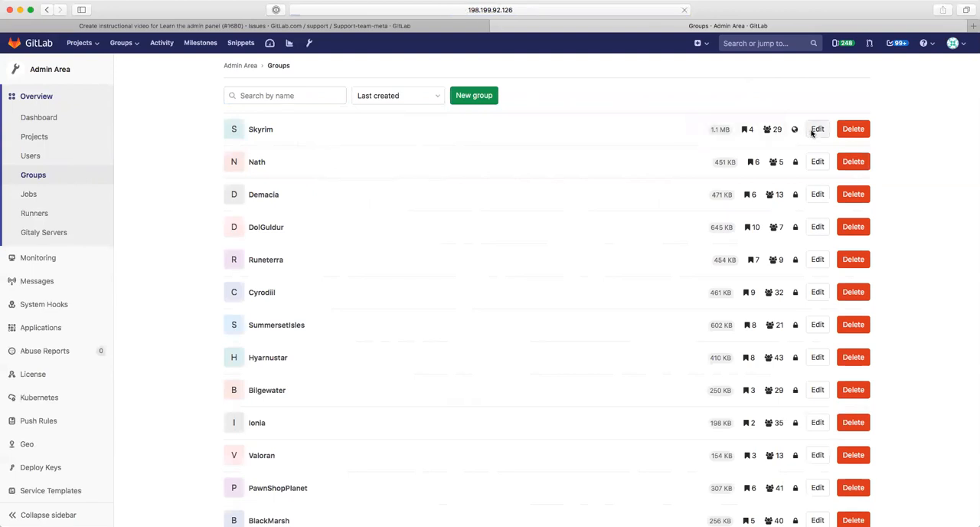
left_click(818, 129)
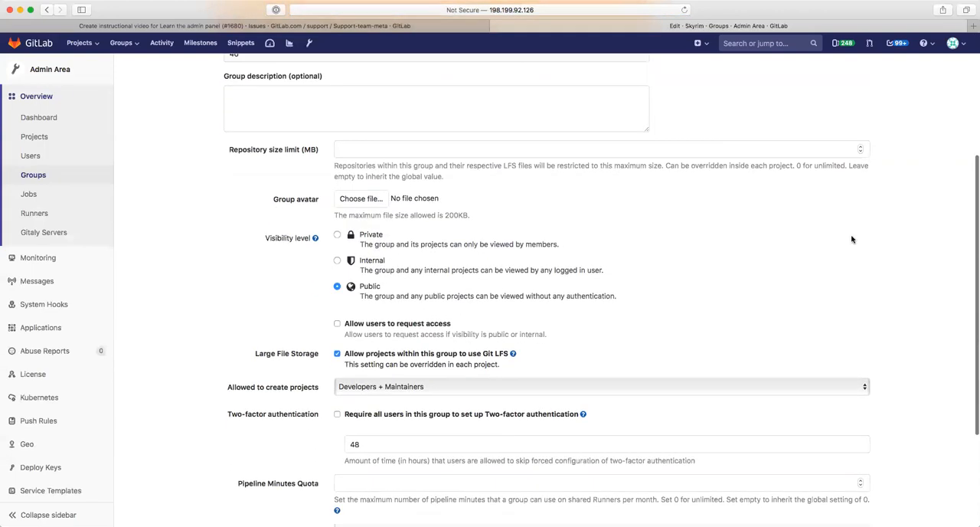
scroll("down", 3)
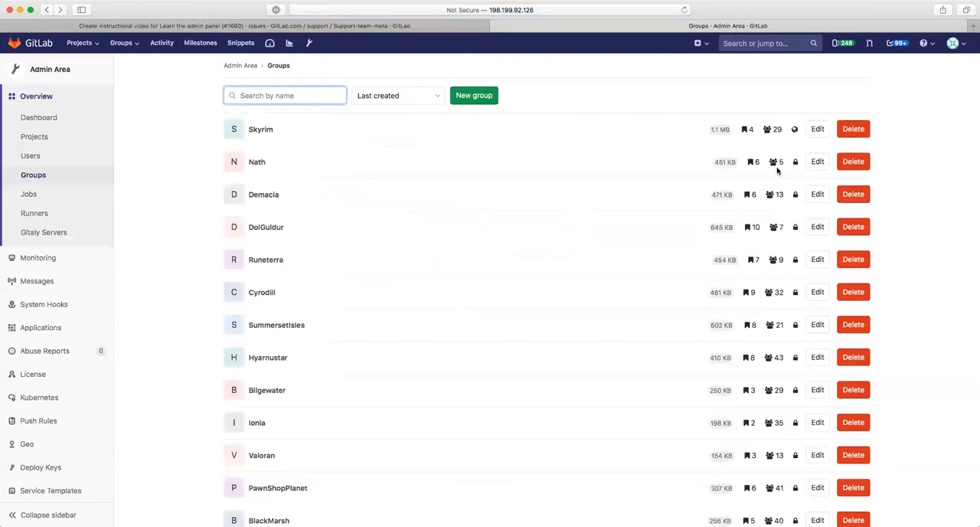
mouse_move(67, 199)
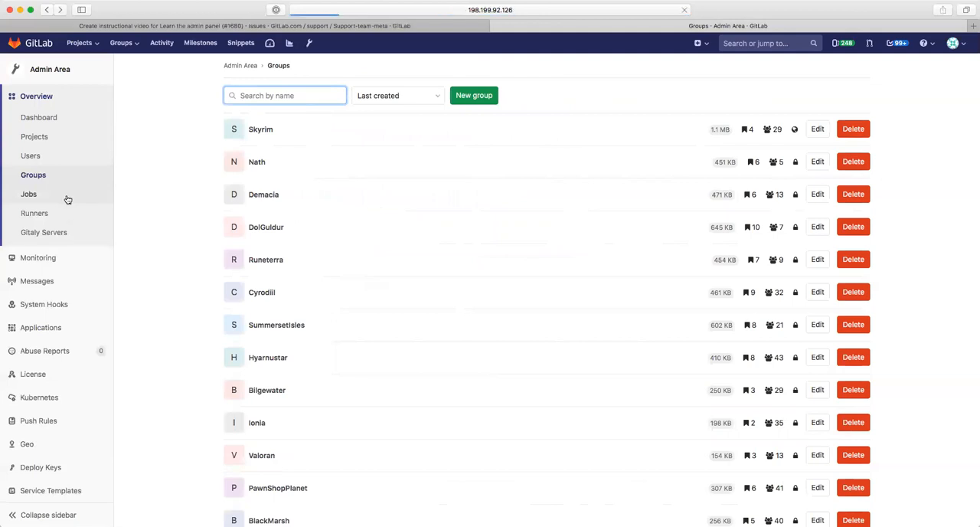
Step: Show the Admin Area jobs list with all 172 CI jobs
left_click(28, 193)
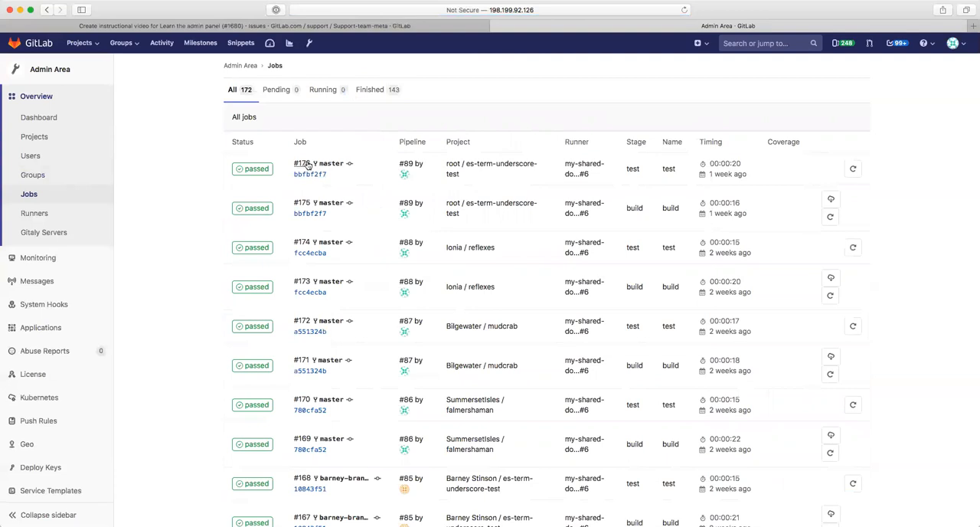
mouse_move(472, 173)
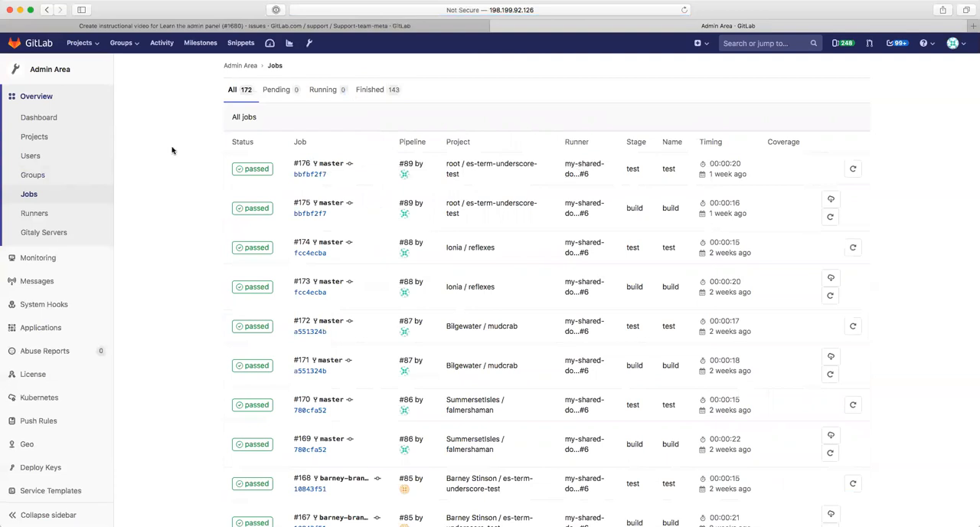
Step: List registered runners and review the shared Docker runner's settings form
left_click(33, 213)
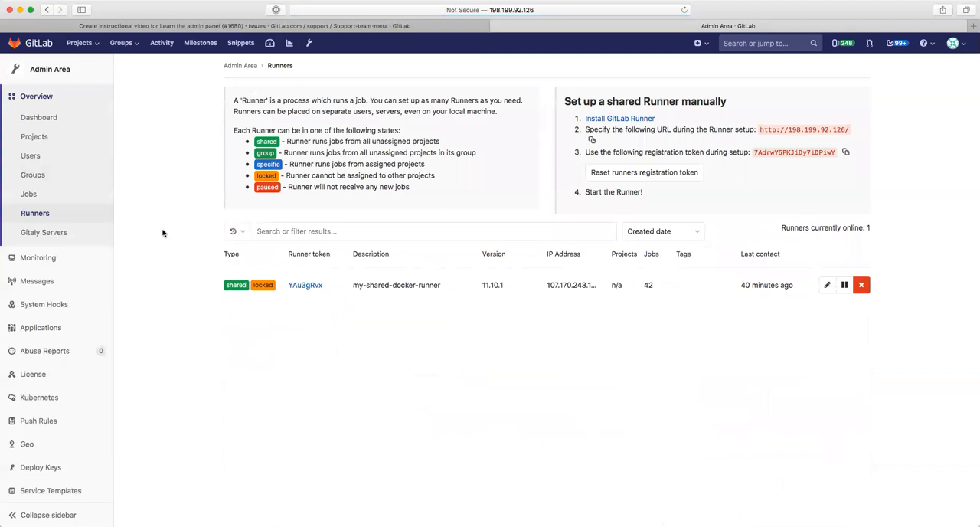
mouse_move(329, 291)
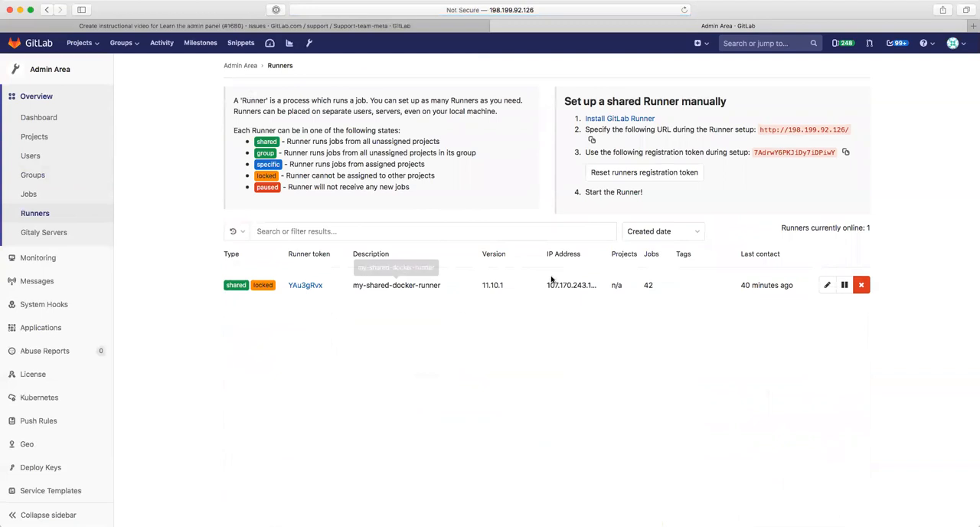
mouse_move(677, 189)
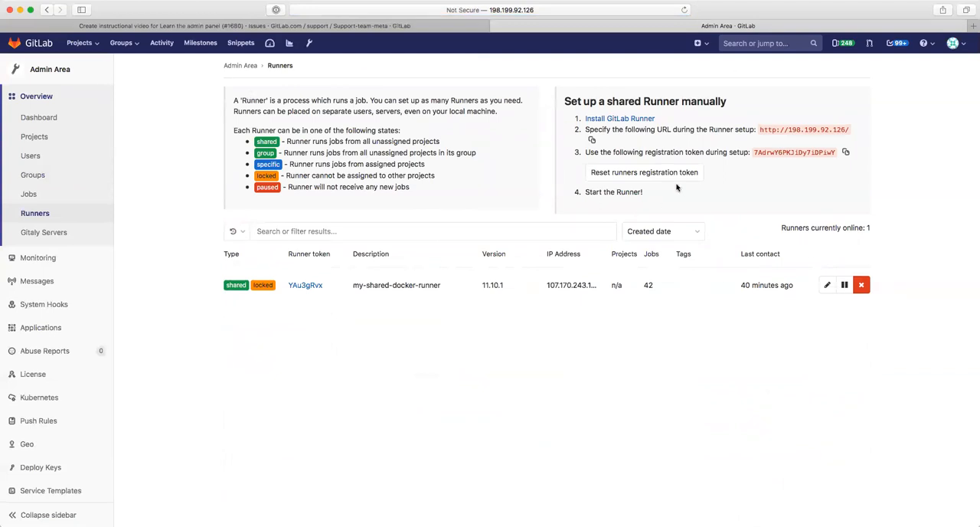
mouse_move(564, 306)
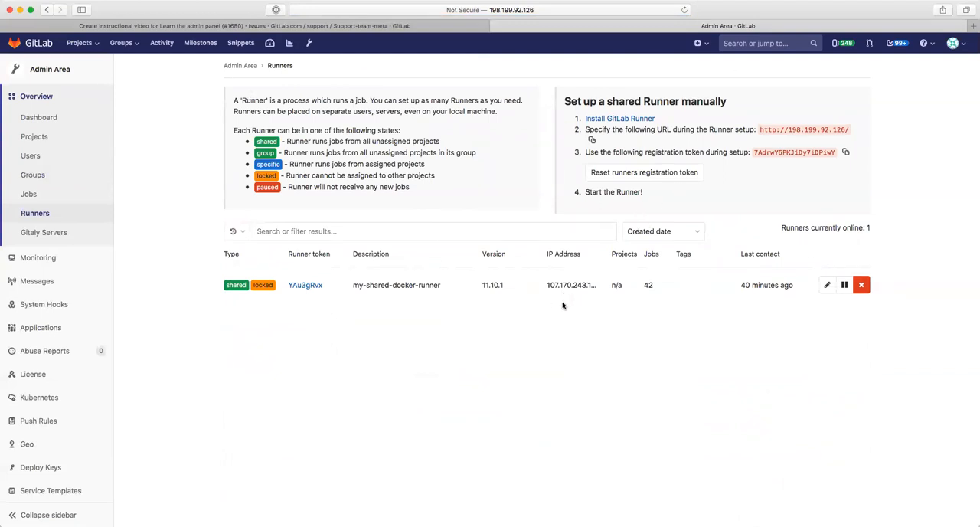
mouse_move(827, 285)
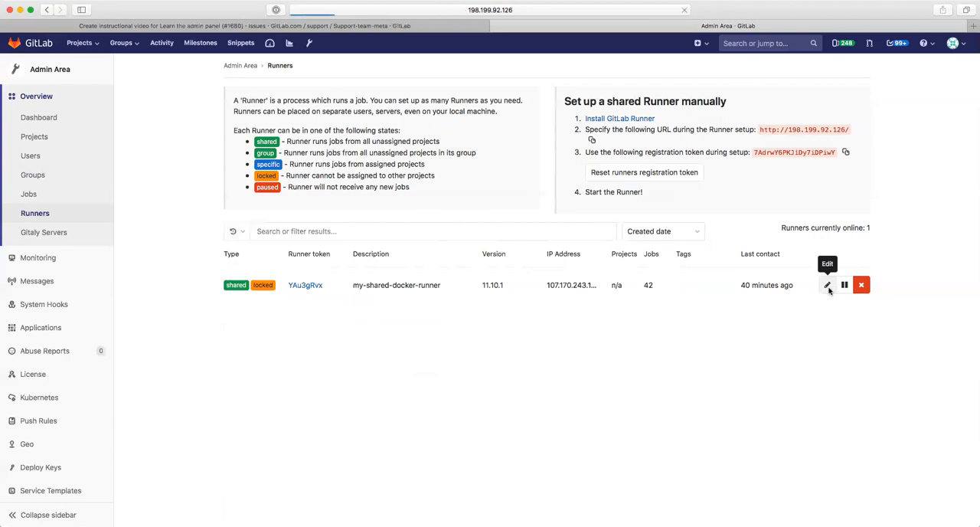
left_click(826, 284)
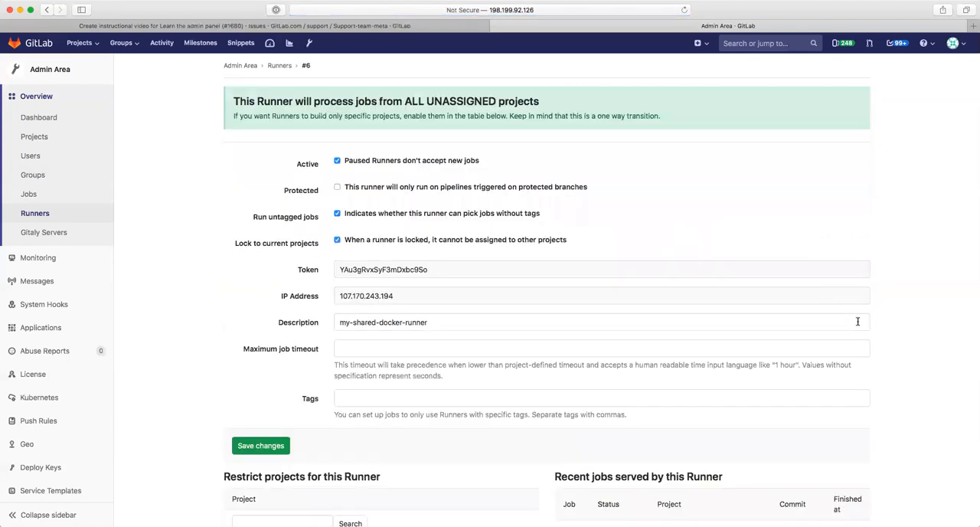
scroll("down", 3)
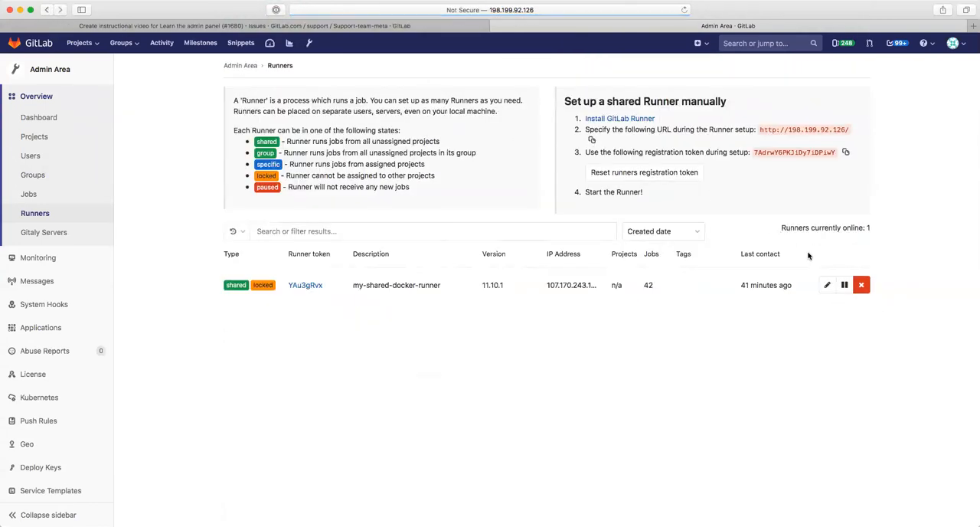
mouse_move(695, 319)
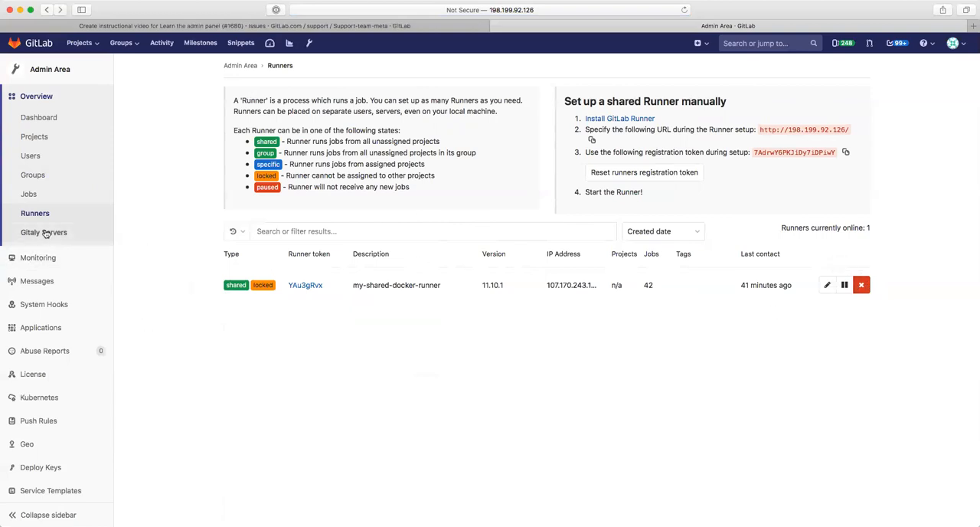
Step: Show the Gitaly Servers status page listing the default storage
left_click(44, 233)
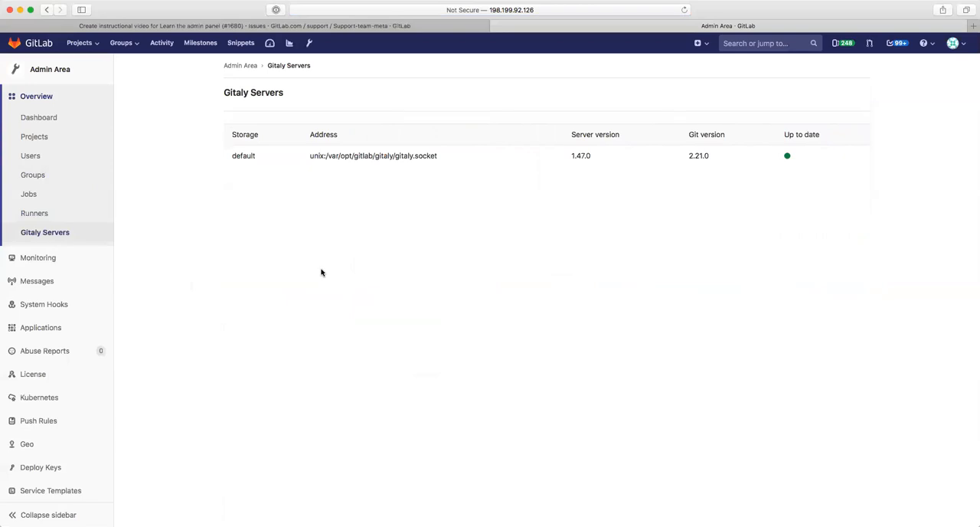
mouse_move(514, 248)
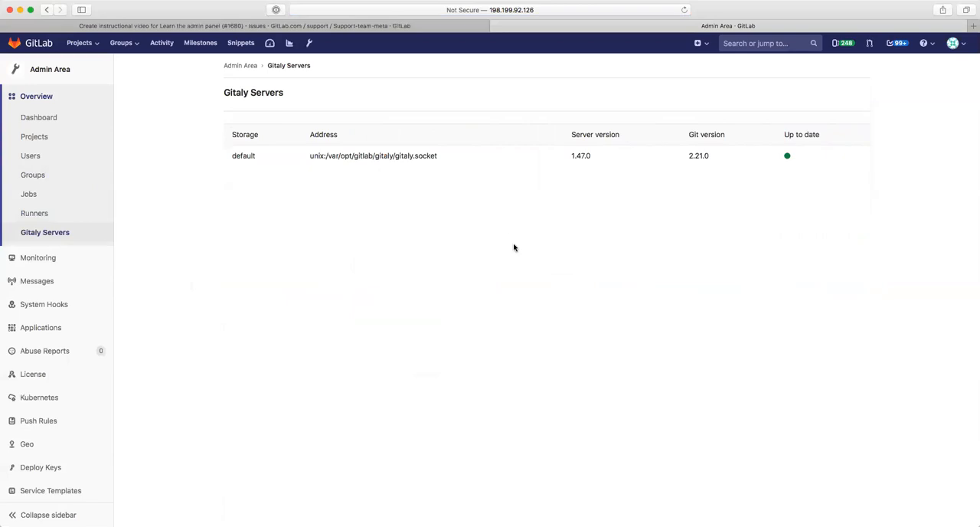
mouse_move(605, 157)
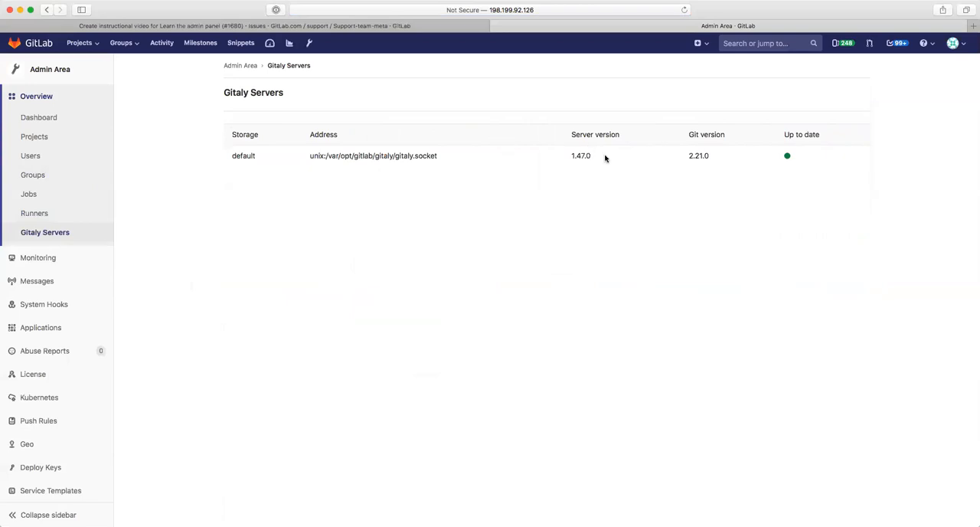
mouse_move(662, 190)
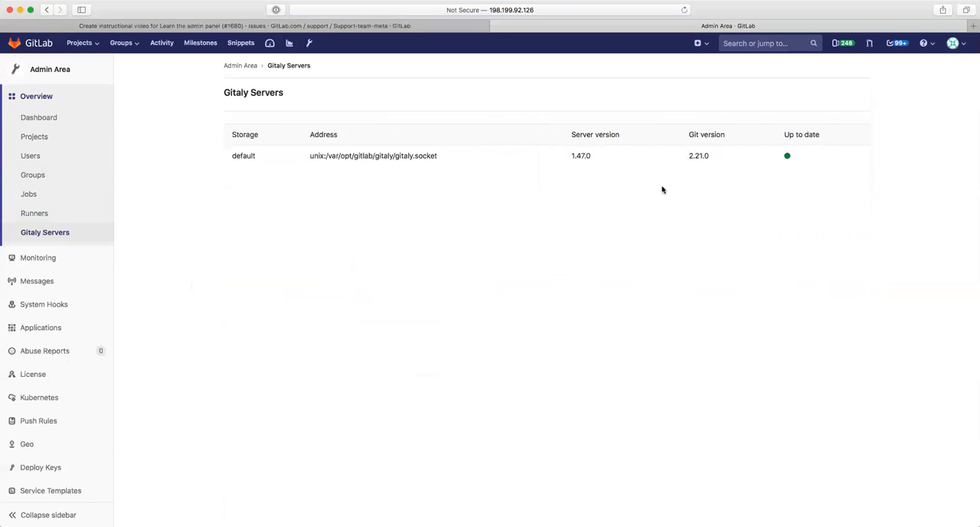
mouse_move(756, 119)
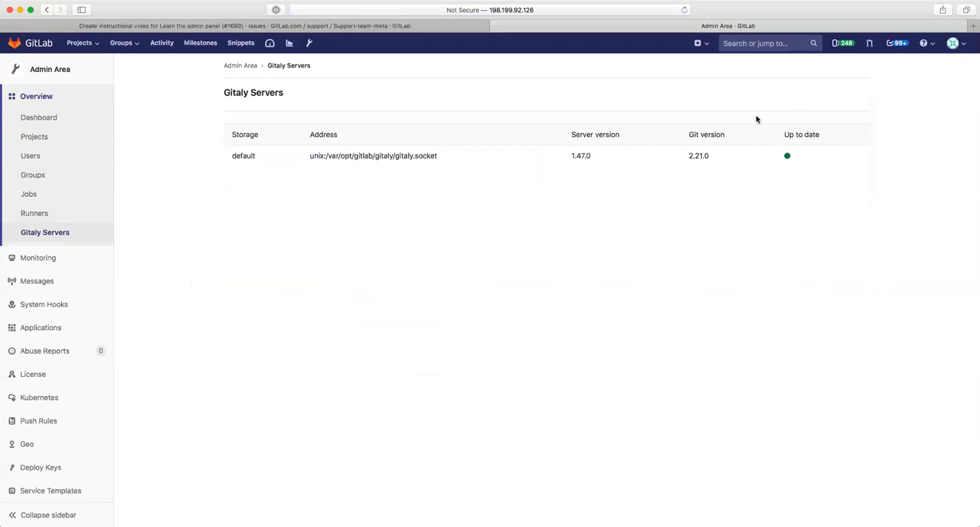
mouse_move(86, 280)
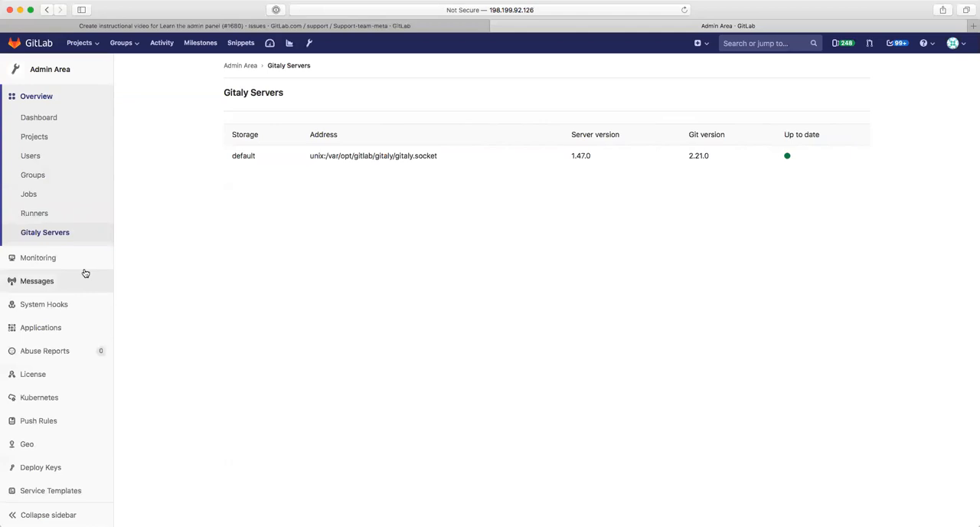
left_click(37, 257)
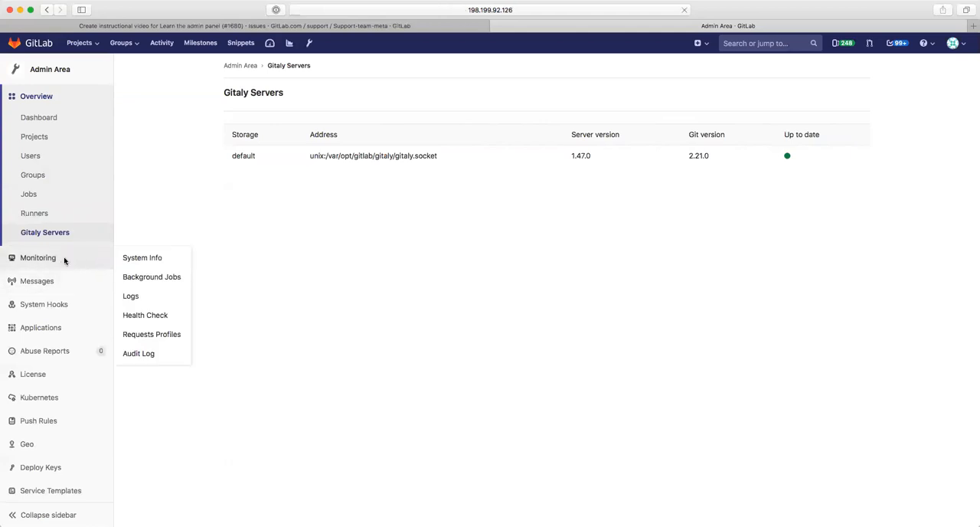
left_click(141, 257)
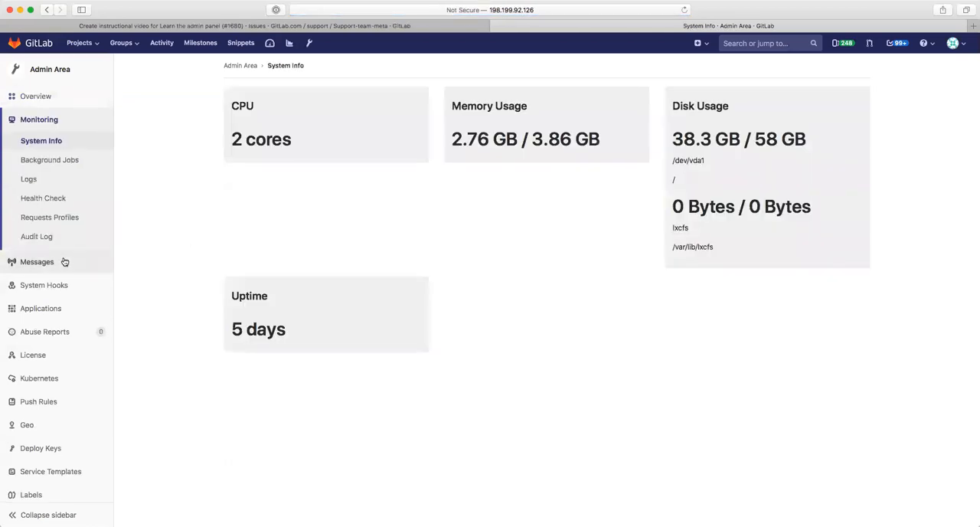
mouse_move(284, 70)
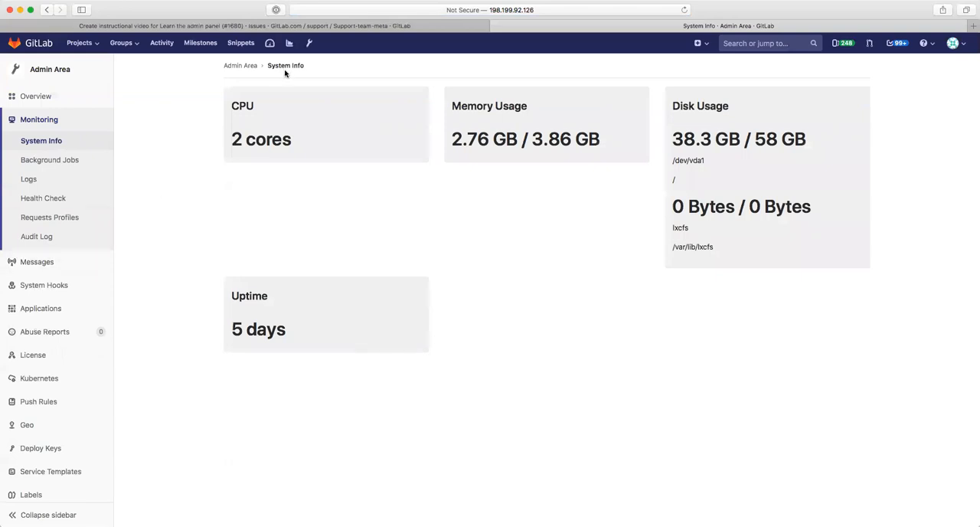
mouse_move(361, 141)
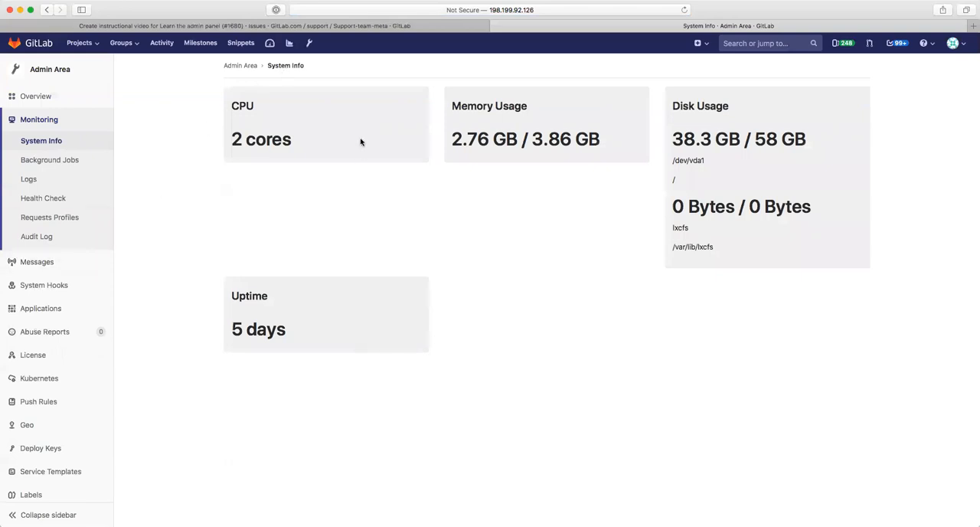
mouse_move(637, 196)
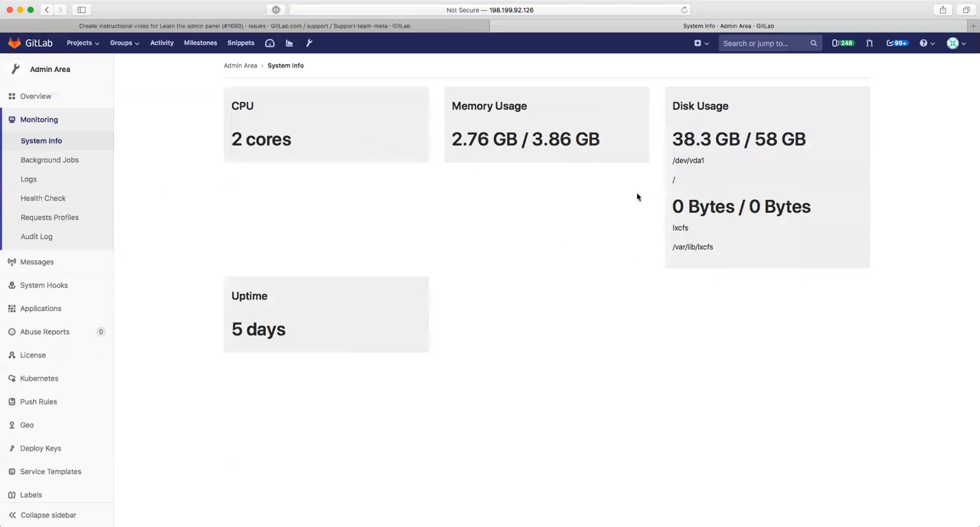
mouse_move(367, 248)
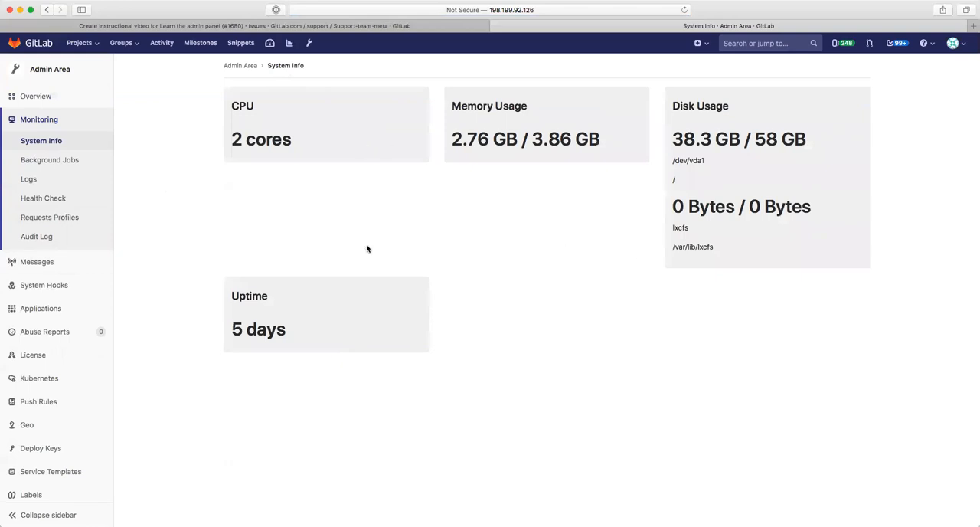
mouse_move(49, 159)
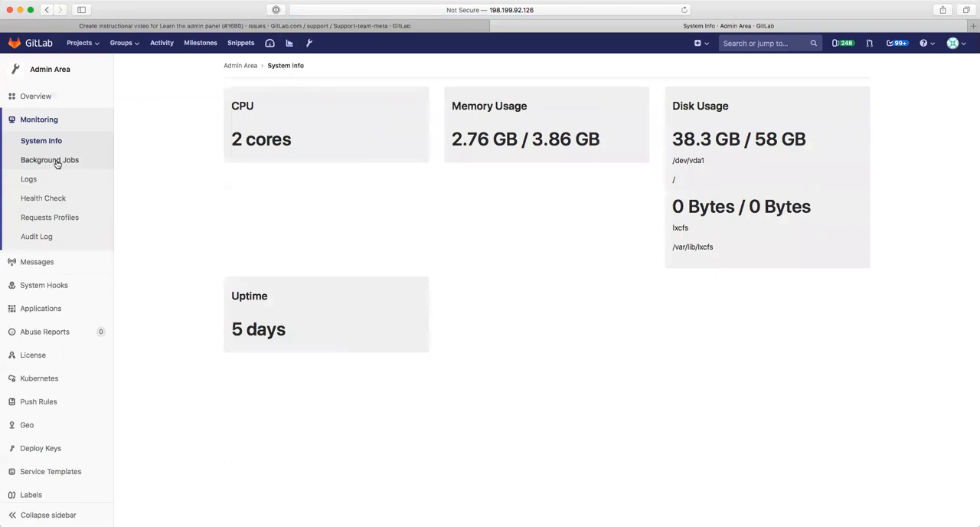
Step: Browse the Background Jobs views — Busy, Queues, Retries, Scheduled, Dead — ending on Cron jobs
left_click(49, 159)
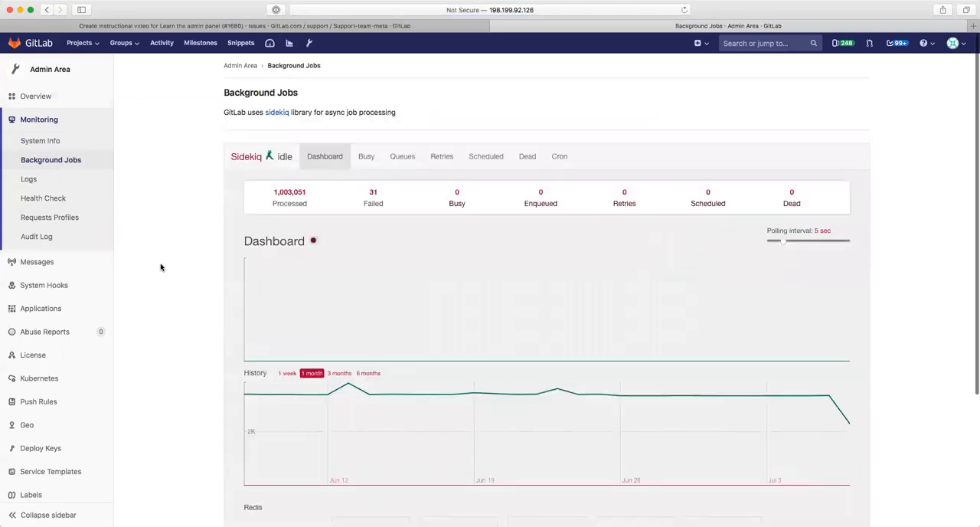
scroll("down", 3)
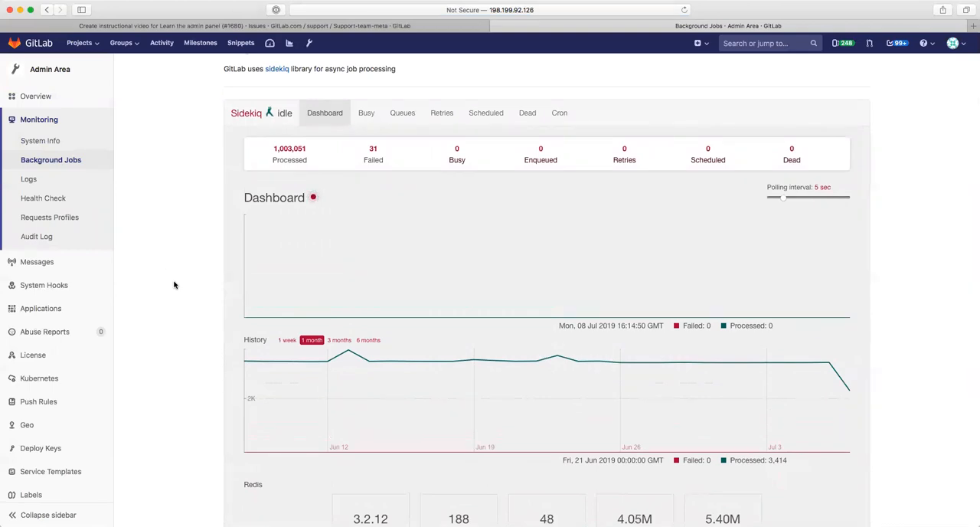
mouse_move(420, 268)
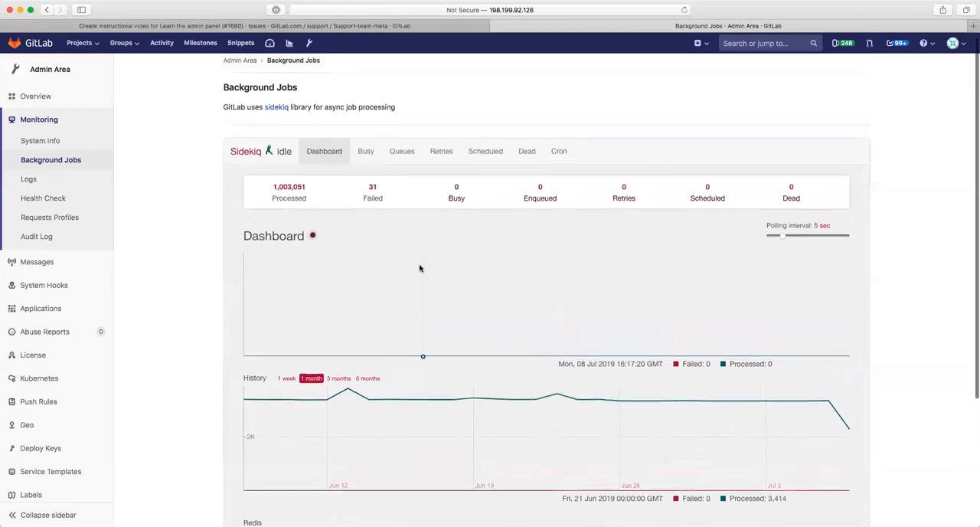
left_click(366, 151)
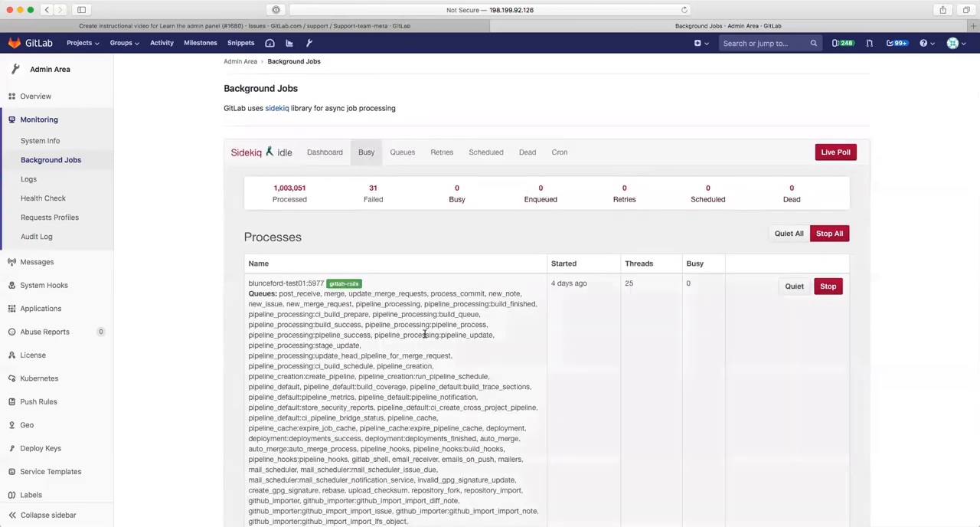
mouse_move(456, 242)
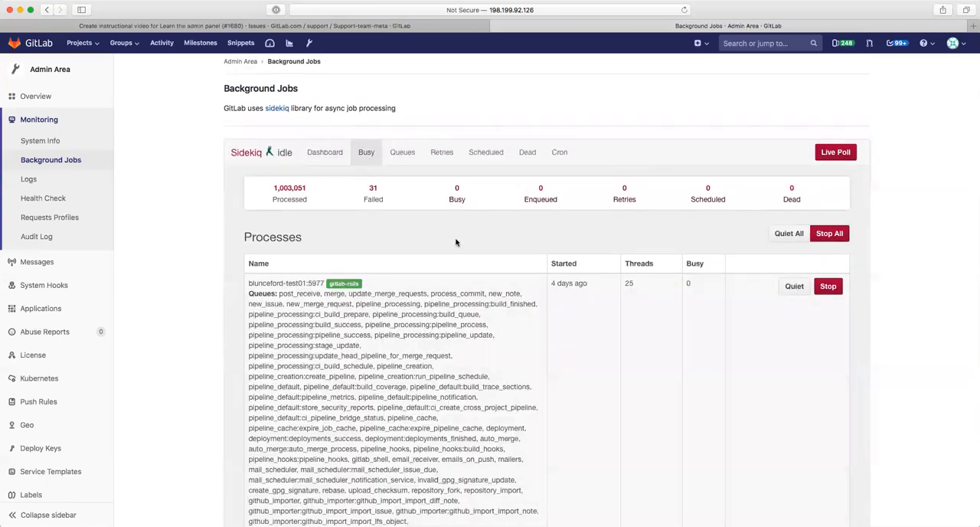
left_click(401, 151)
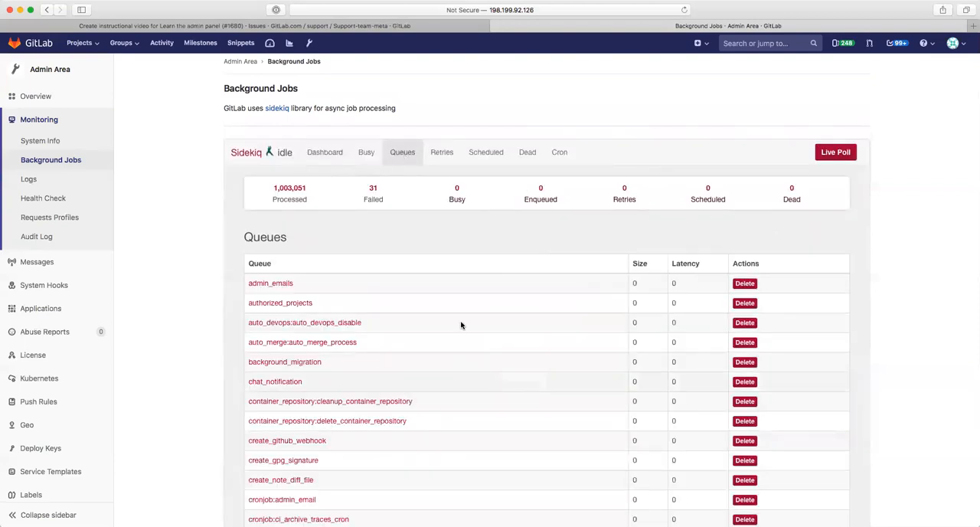
left_click(441, 152)
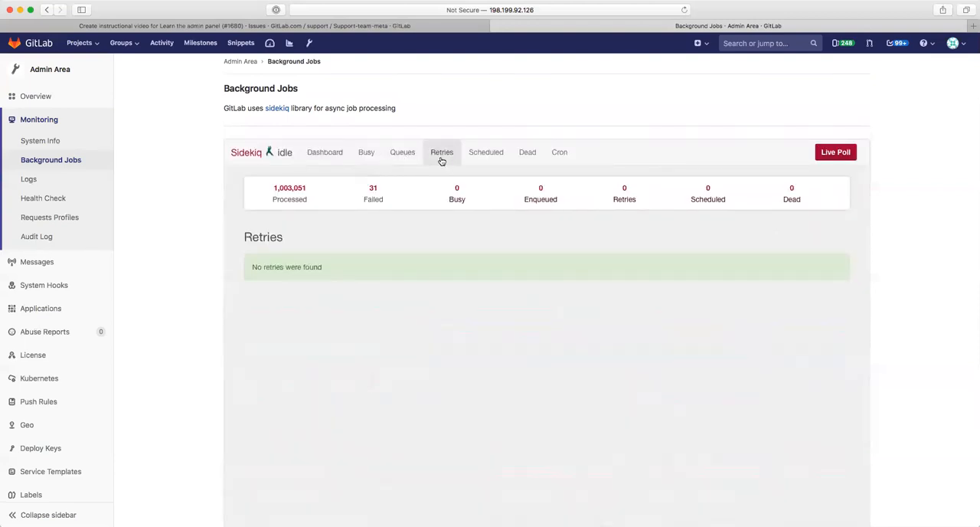
left_click(485, 152)
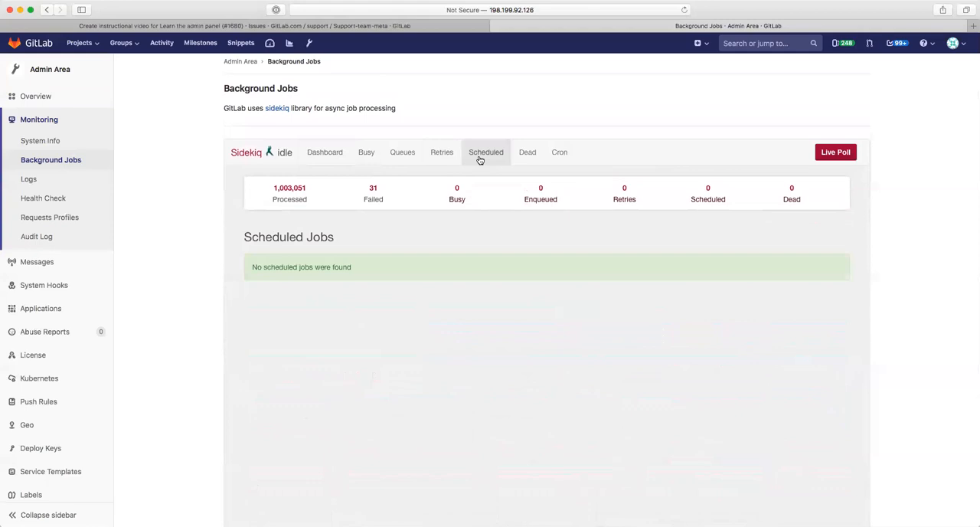
left_click(527, 152)
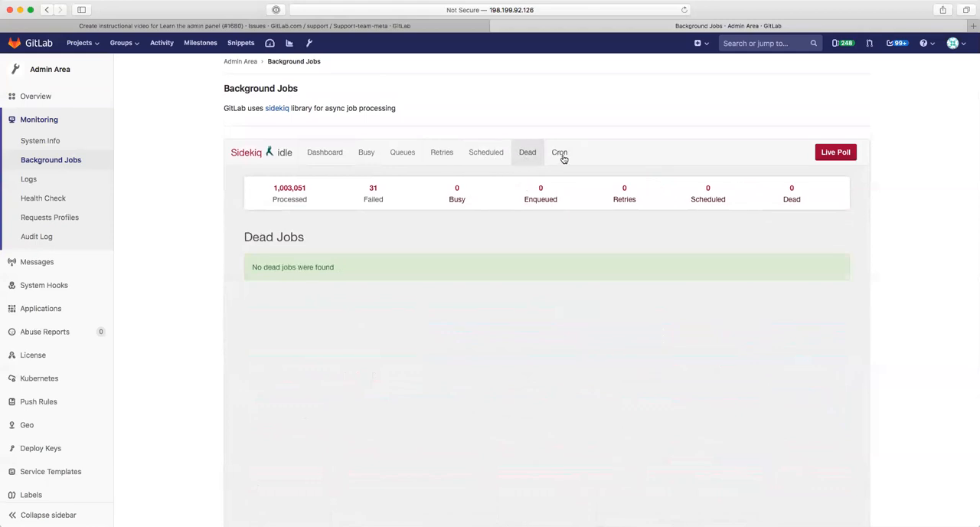
left_click(559, 151)
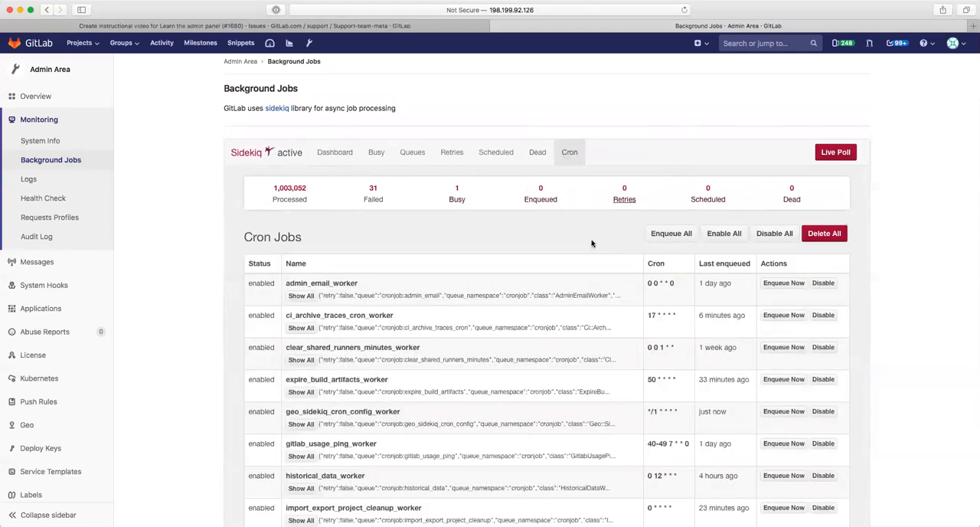
mouse_move(445, 240)
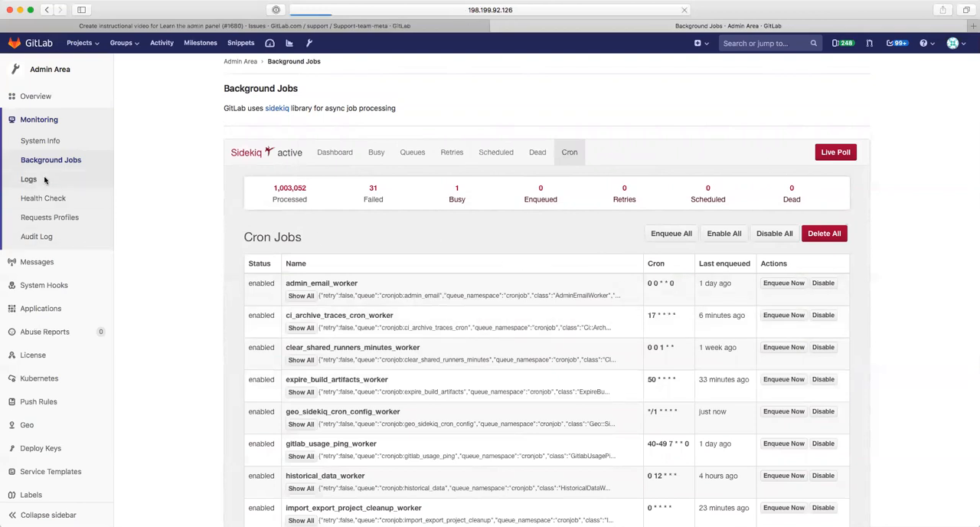
Step: View each admin log in turn — githost, production, repocheck, integrations_json, kubernetes — ending on geo.log
left_click(27, 177)
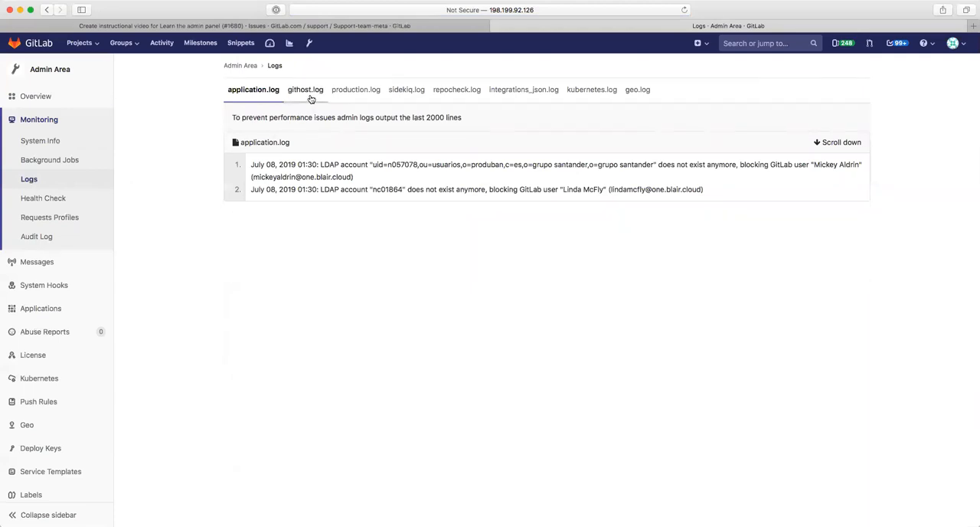
left_click(304, 89)
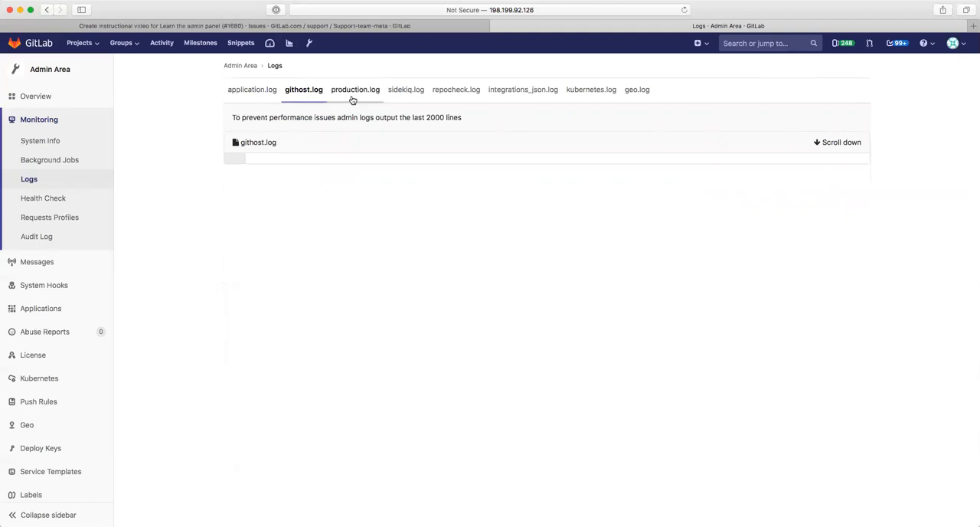
left_click(353, 89)
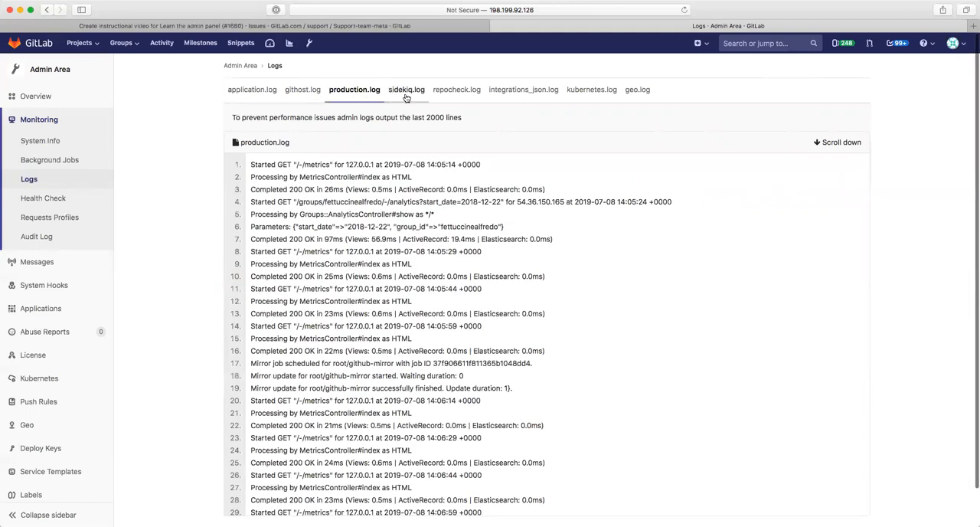
left_click(456, 89)
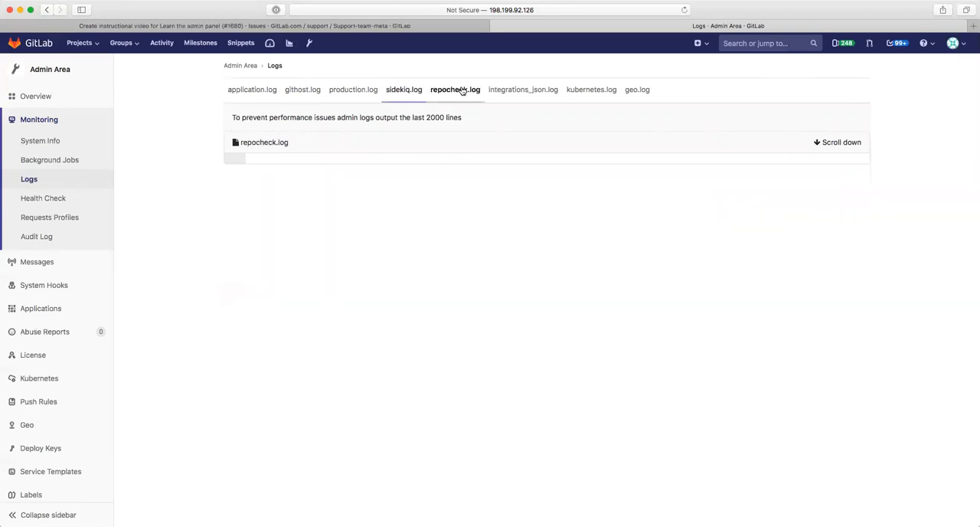
left_click(524, 89)
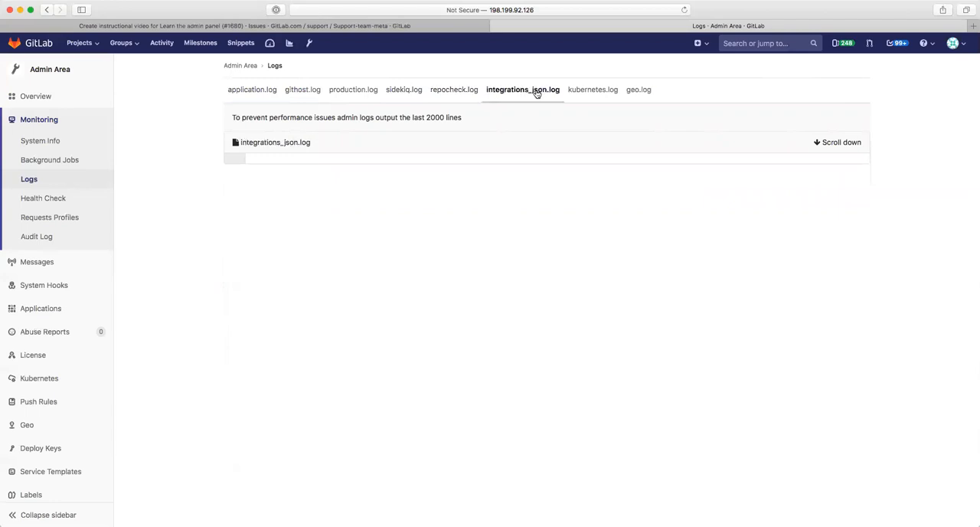
left_click(591, 89)
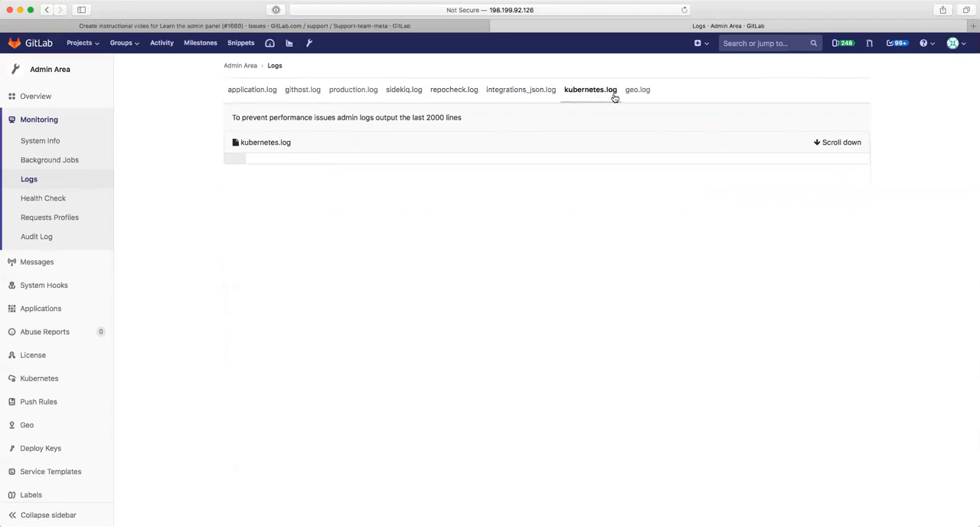
left_click(637, 88)
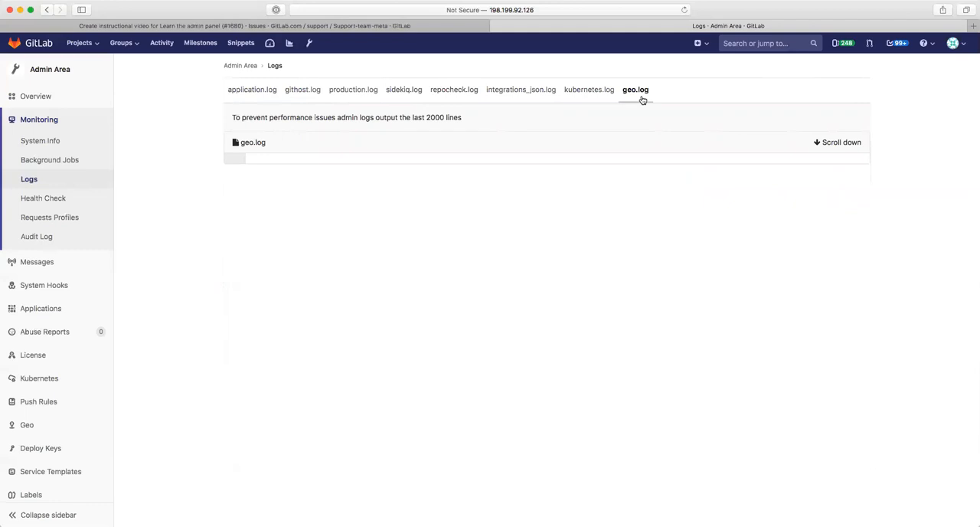
mouse_move(597, 147)
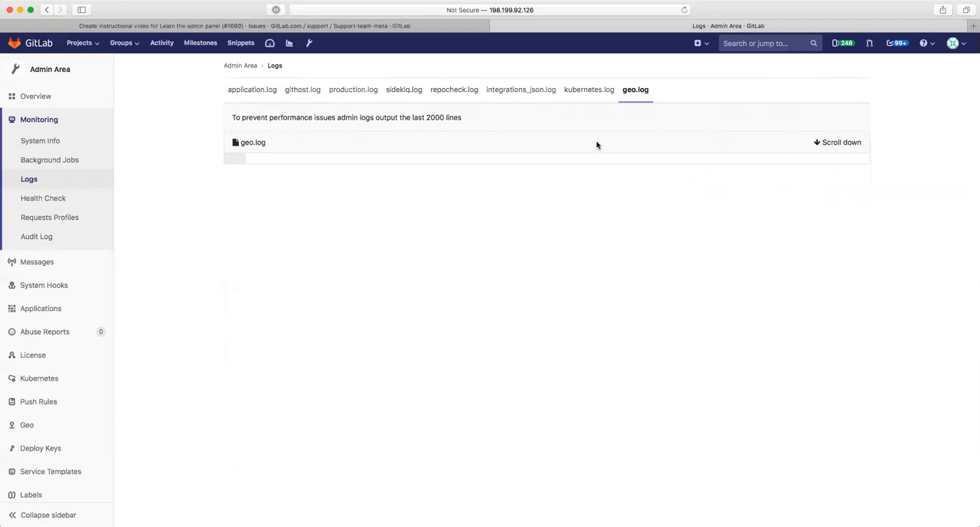
mouse_move(52, 182)
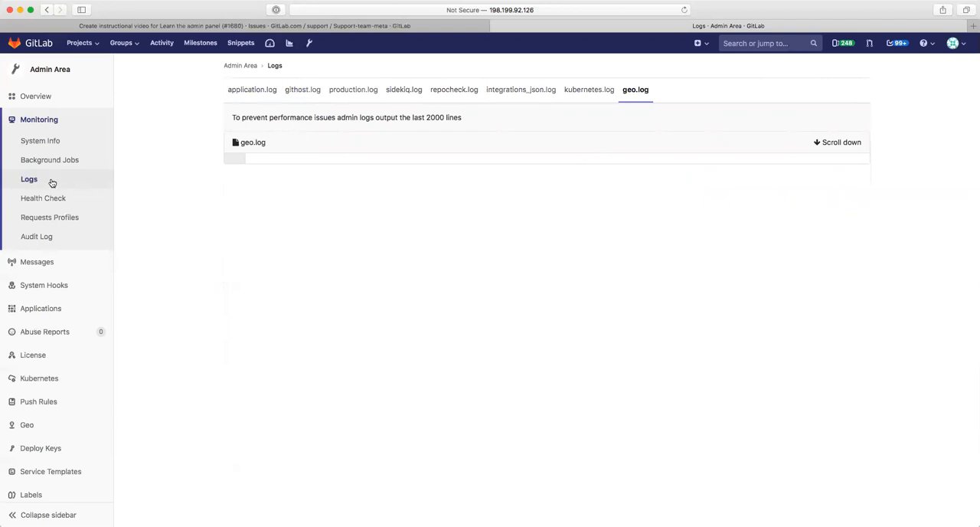
Step: View the Health Check status, then the empty Requests Profiles list under Monitoring
left_click(43, 197)
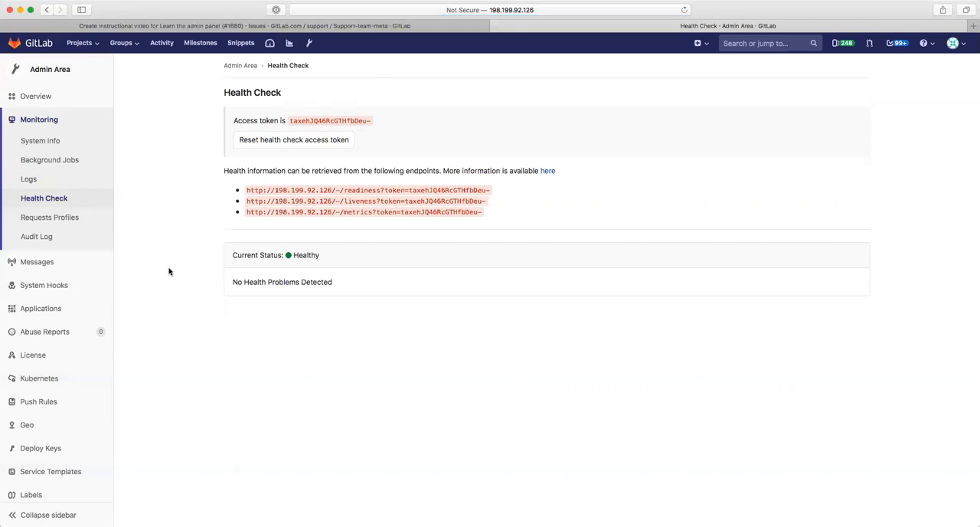
left_click(49, 218)
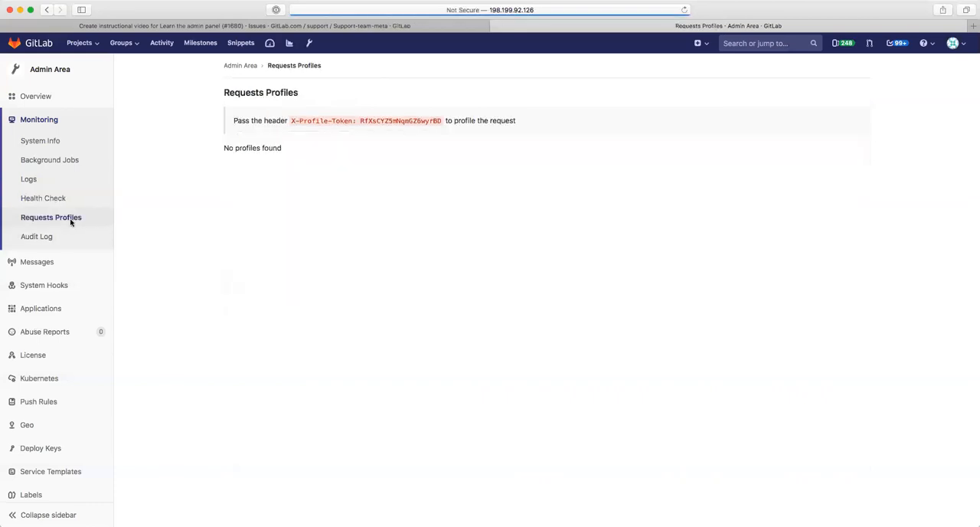
mouse_move(154, 233)
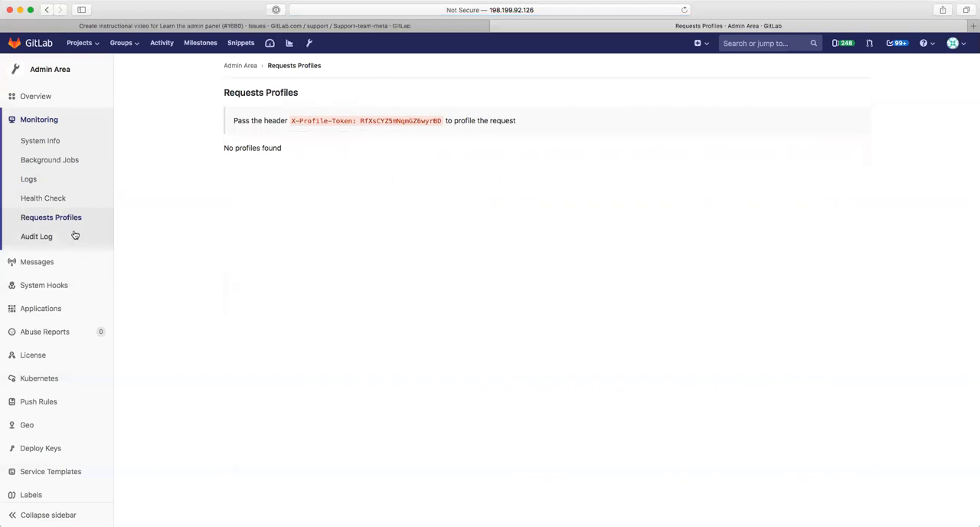
Step: View the Audit Log of sign-in and project events, then the Broadcast Messages page
left_click(37, 236)
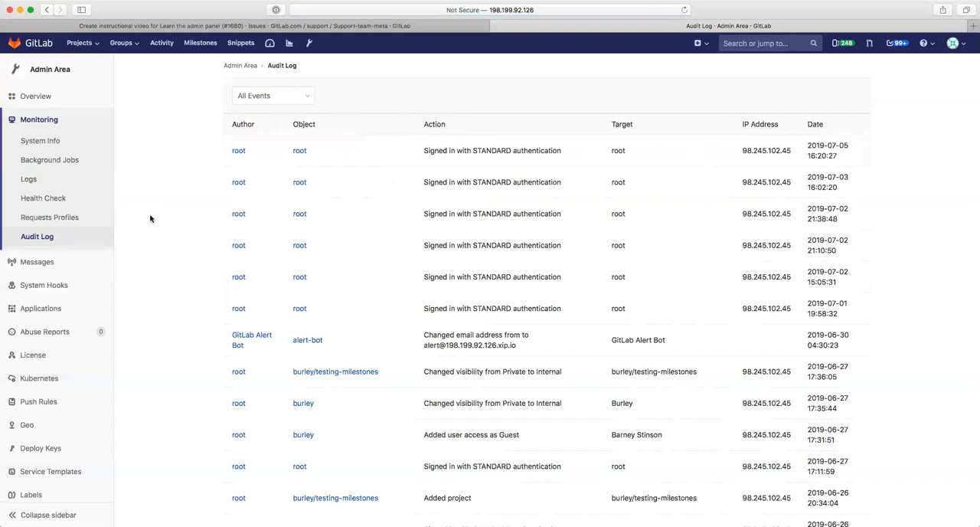
left_click(37, 142)
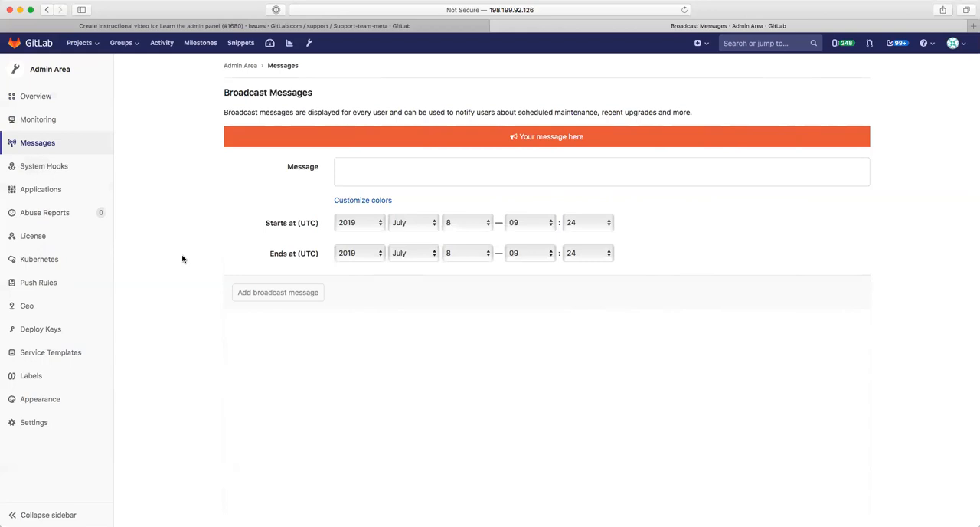
Step: Browse System Hooks and System OAuth applications, then confirm the Abuse Reports list is empty
left_click(44, 165)
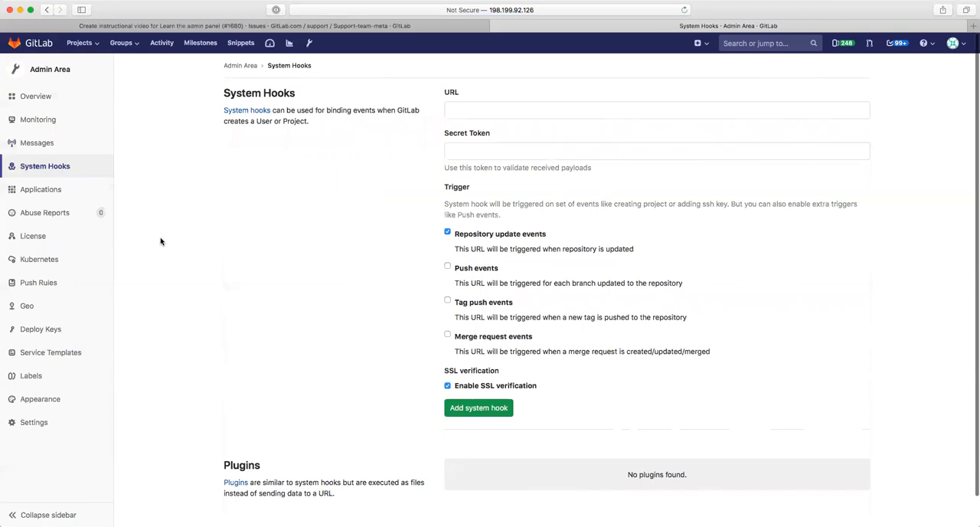
mouse_move(41, 190)
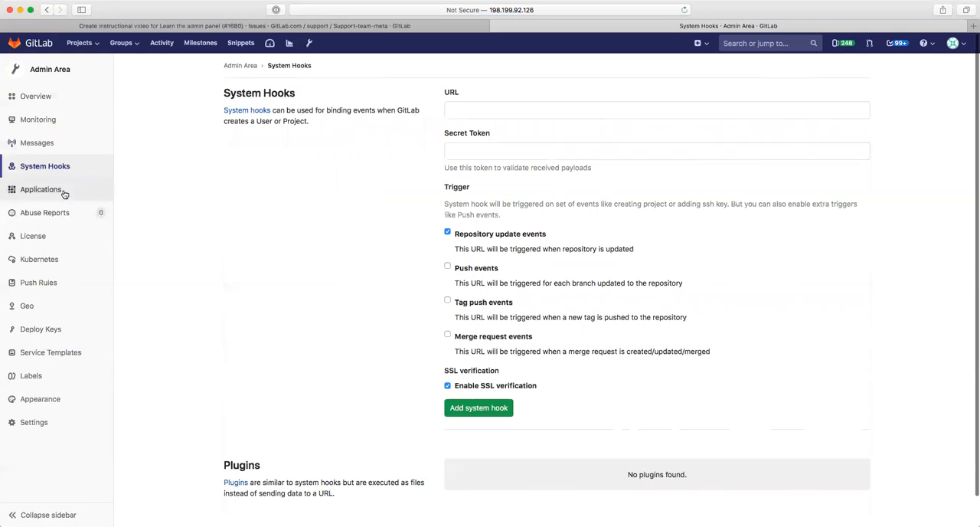
left_click(41, 190)
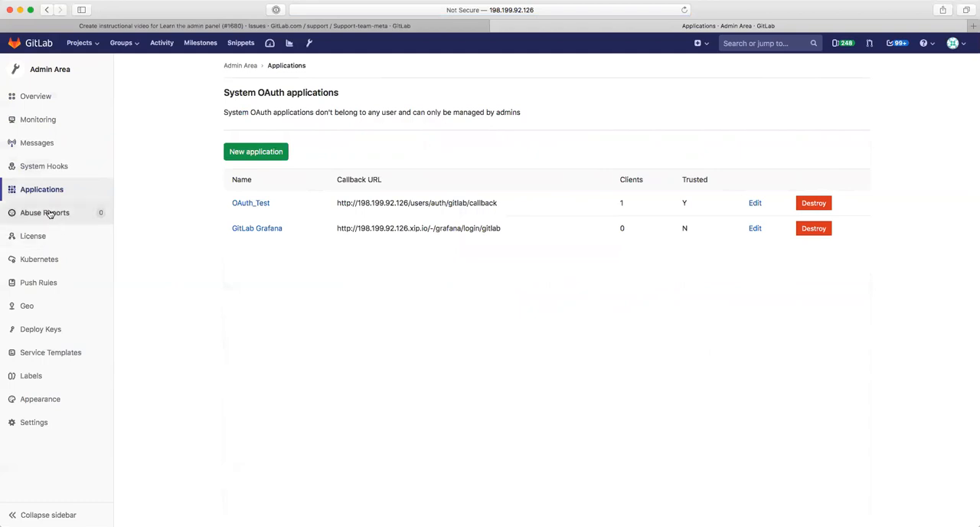
left_click(44, 211)
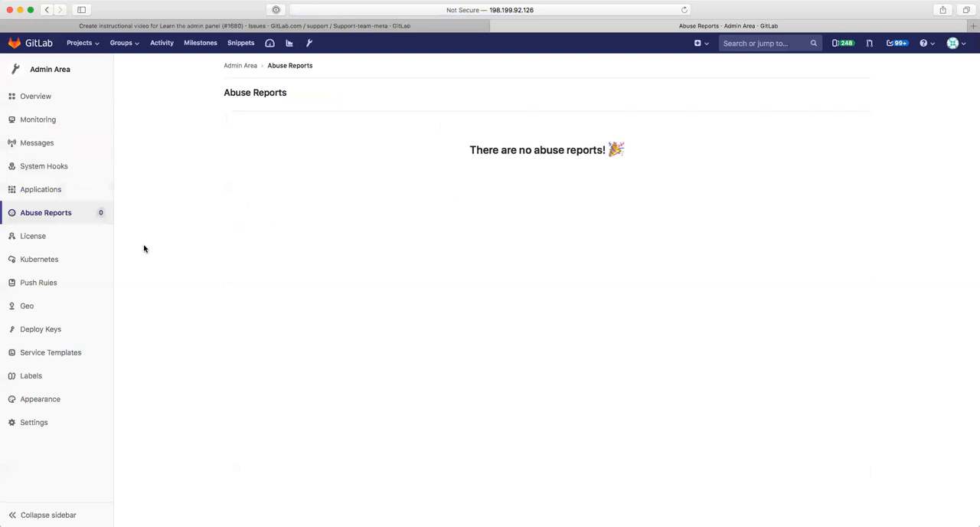
mouse_move(108, 248)
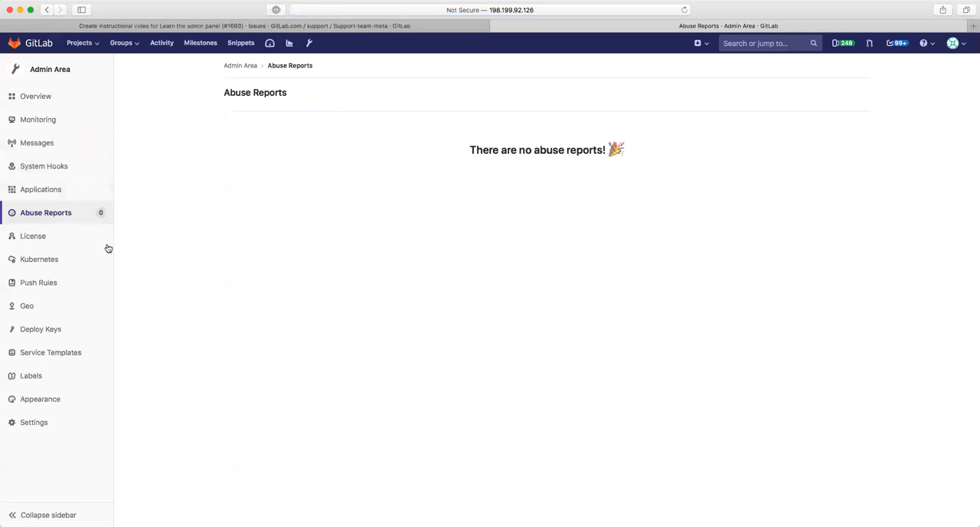
Step: Show the Premium license details with user counts and download/remove options
left_click(34, 236)
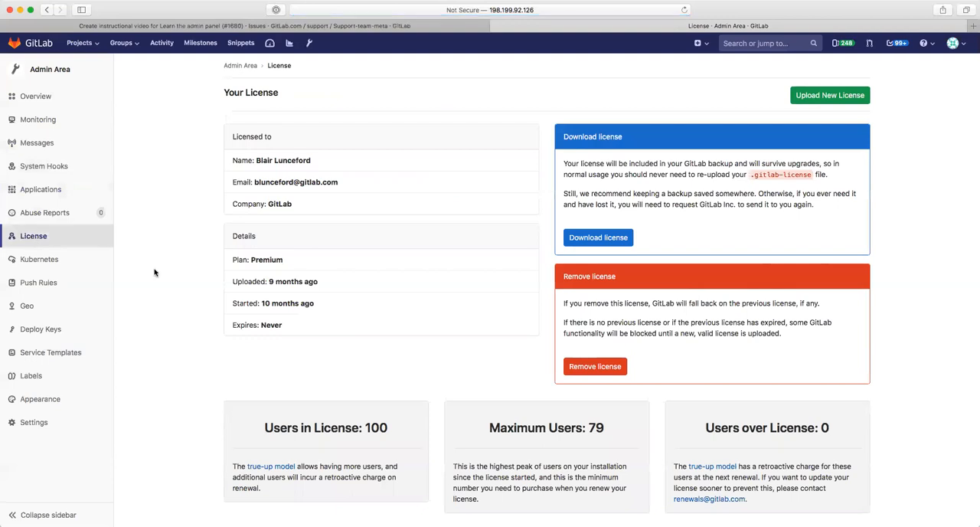
mouse_move(196, 328)
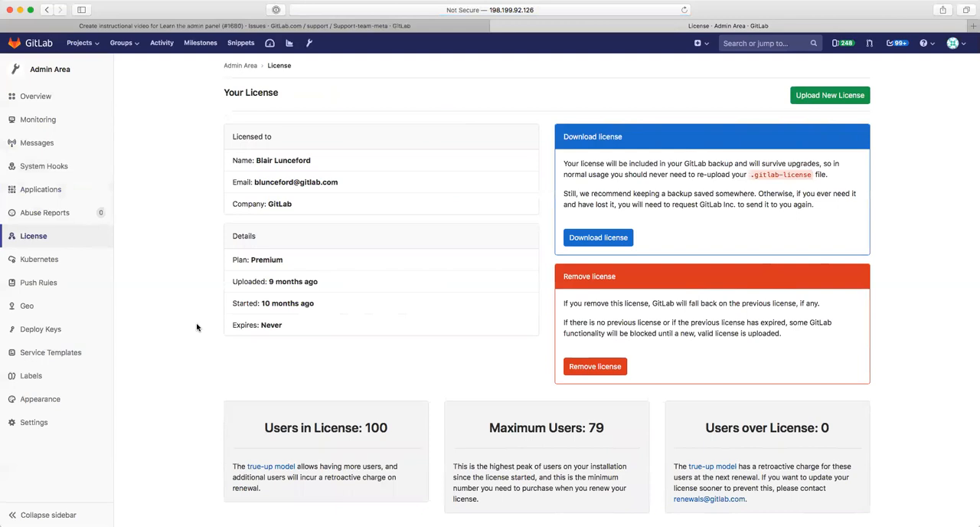
mouse_move(67, 263)
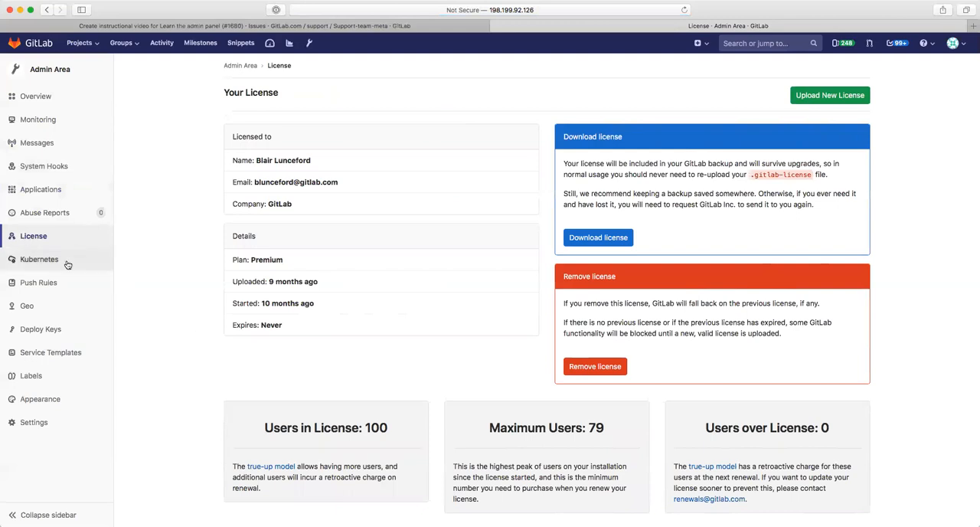
Step: Show the Kubernetes clusters page with its add-cluster integration prompt
left_click(39, 259)
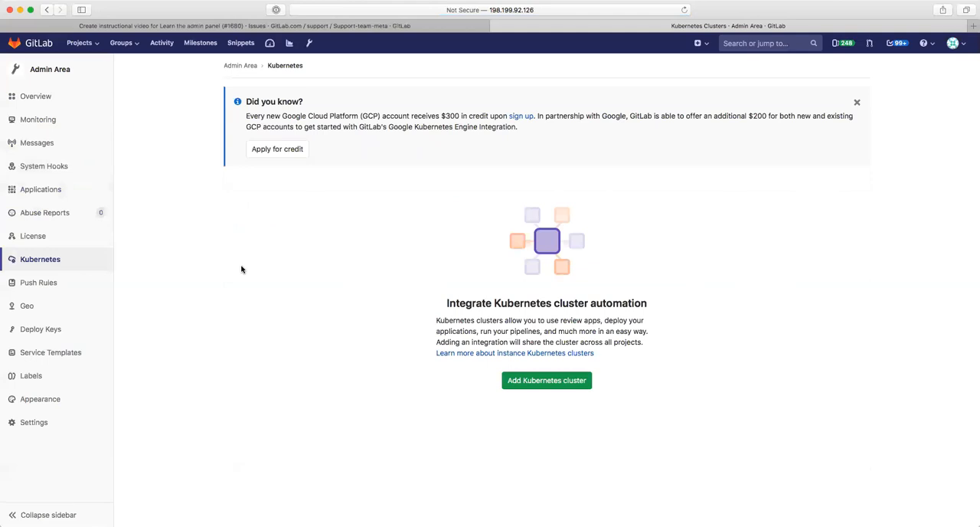
mouse_move(38, 282)
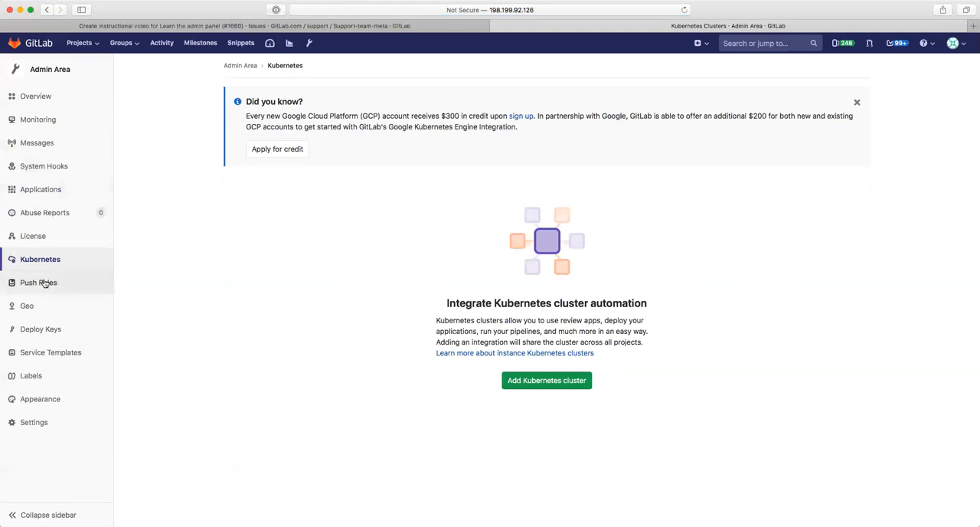
Step: Review the pre-defined Push Rules, then show the Geo Nodes discovery page
left_click(39, 282)
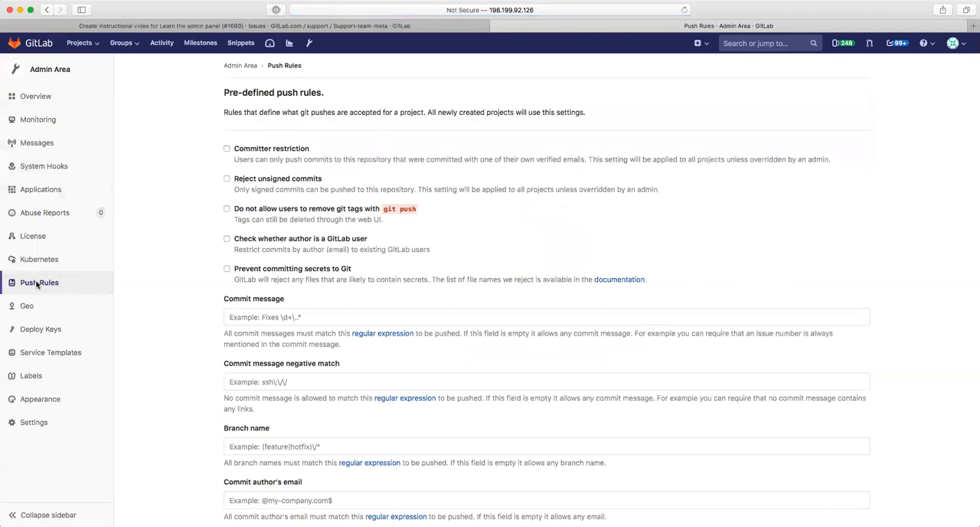
scroll("down", 3)
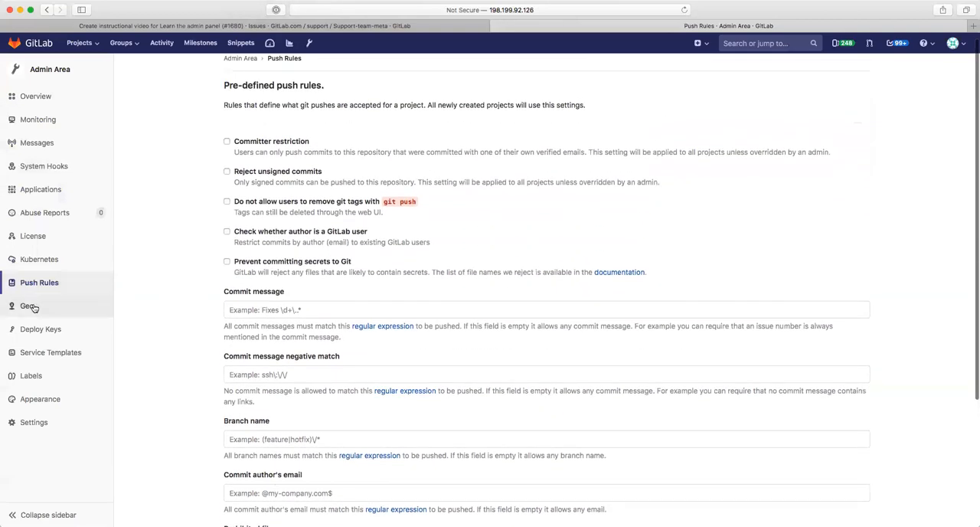
left_click(28, 307)
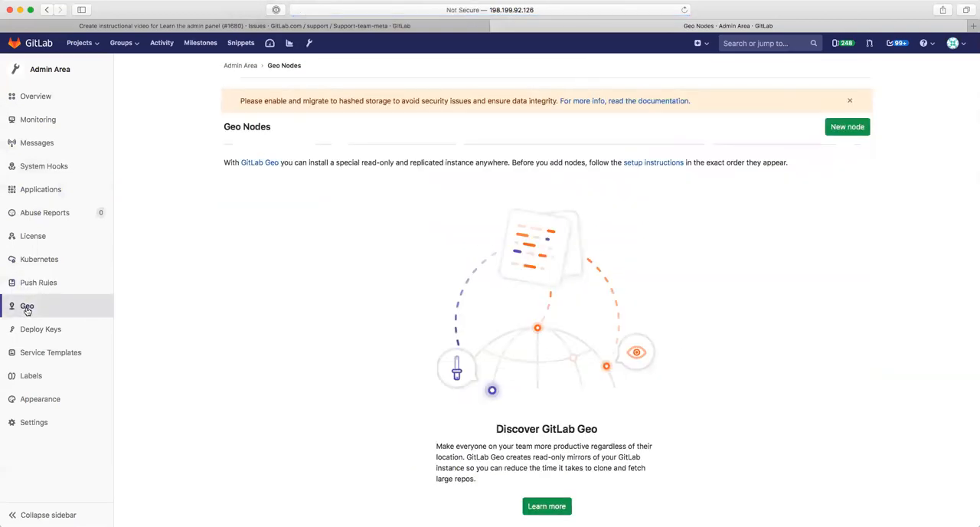
mouse_move(188, 303)
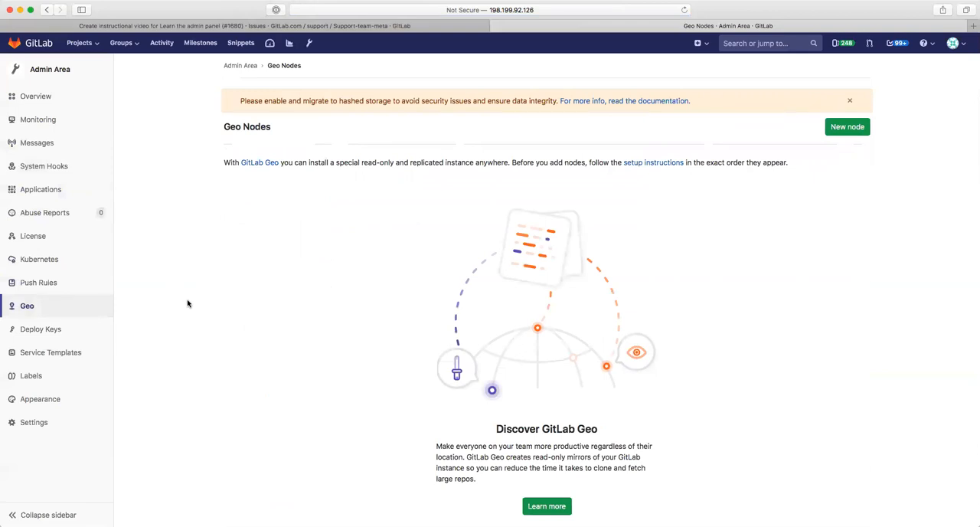
mouse_move(40, 328)
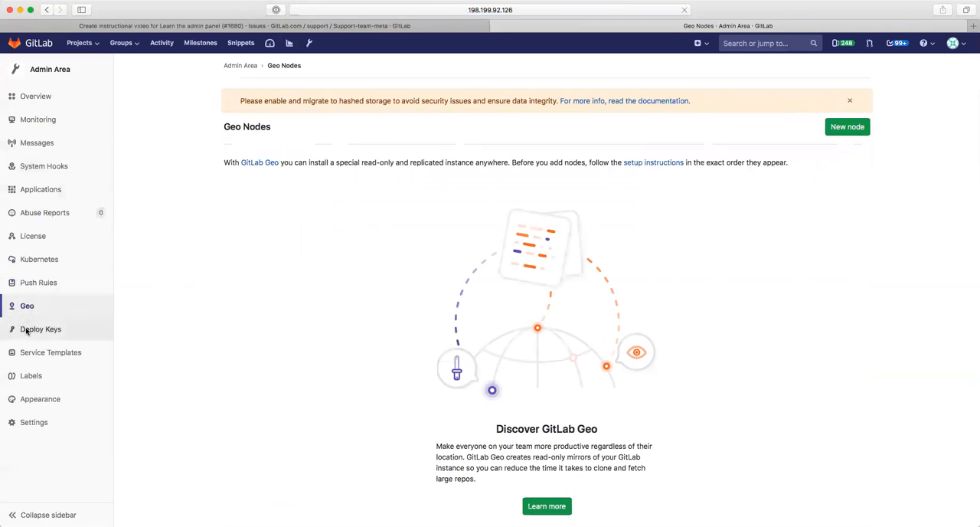
Step: View the public Deploy Keys, then open the JIRA template from the Service Templates list
left_click(40, 327)
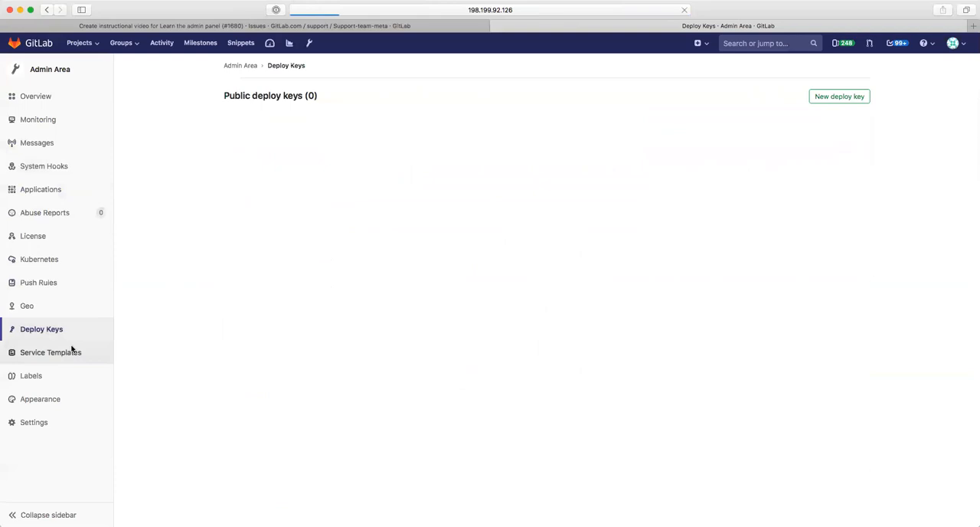
left_click(50, 353)
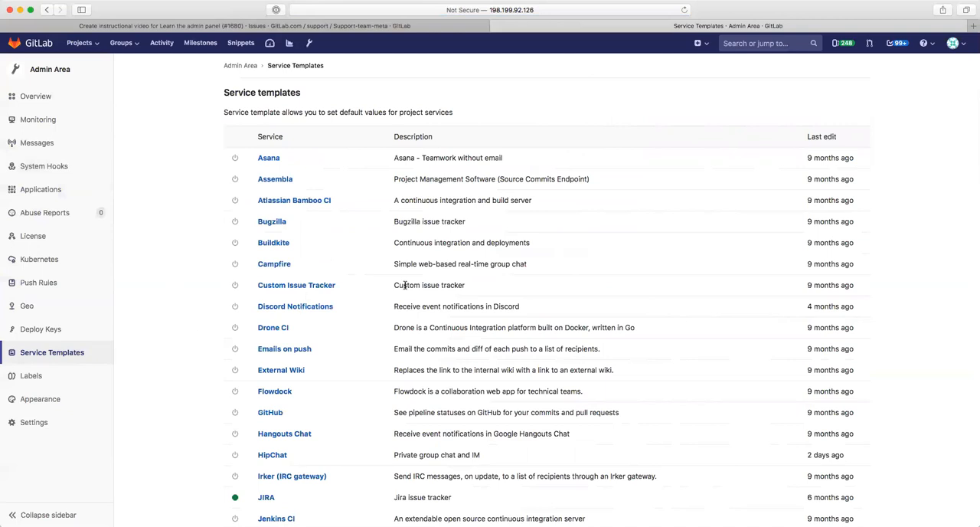
scroll("down", 3)
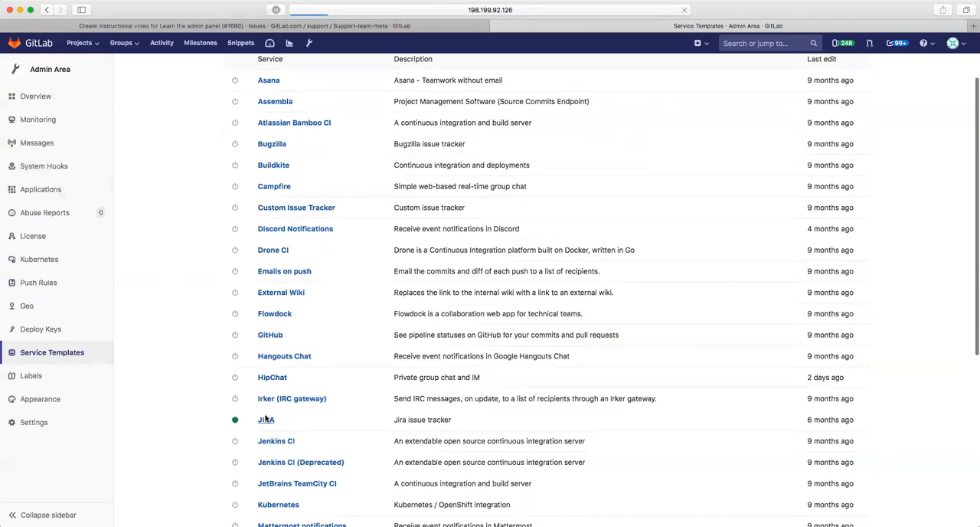
left_click(266, 420)
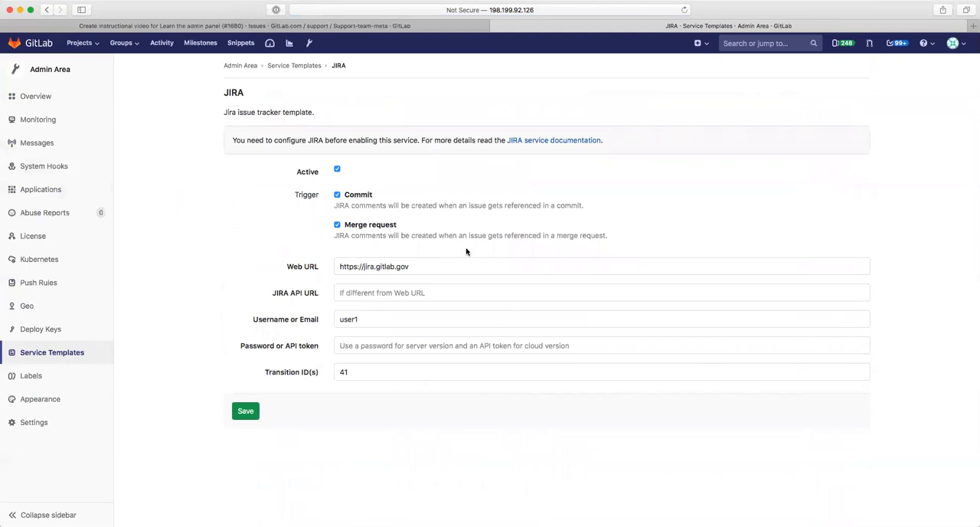
mouse_move(387, 278)
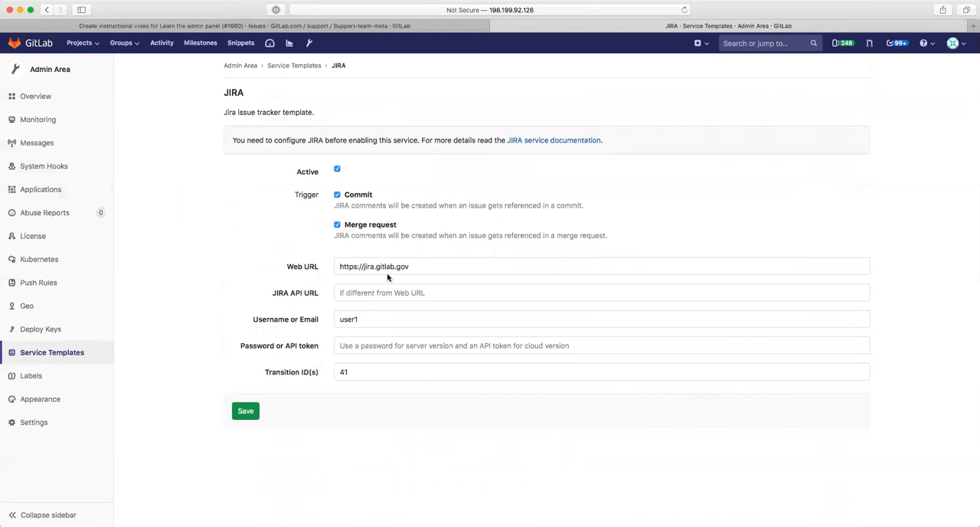
mouse_move(64, 349)
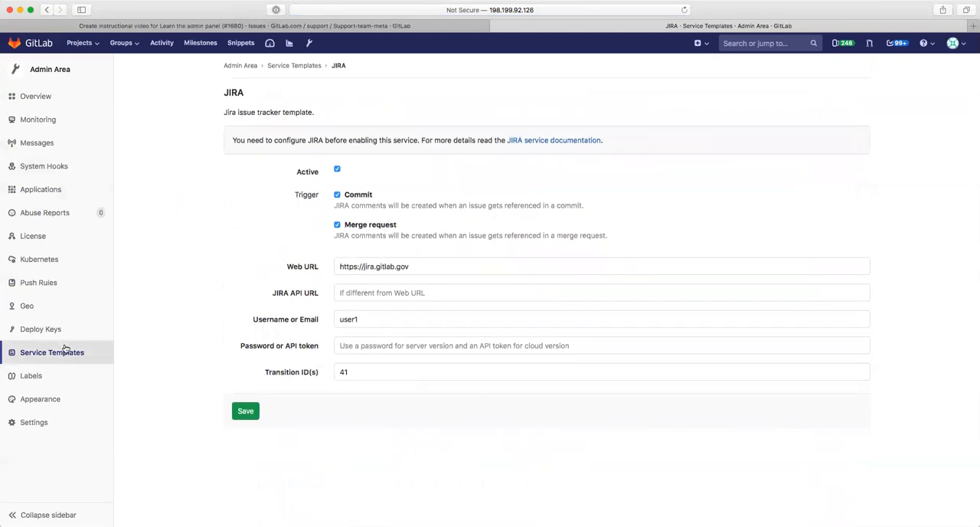
Step: View the instance Labels list, then scroll the Appearance settings down to new project guidelines
left_click(30, 375)
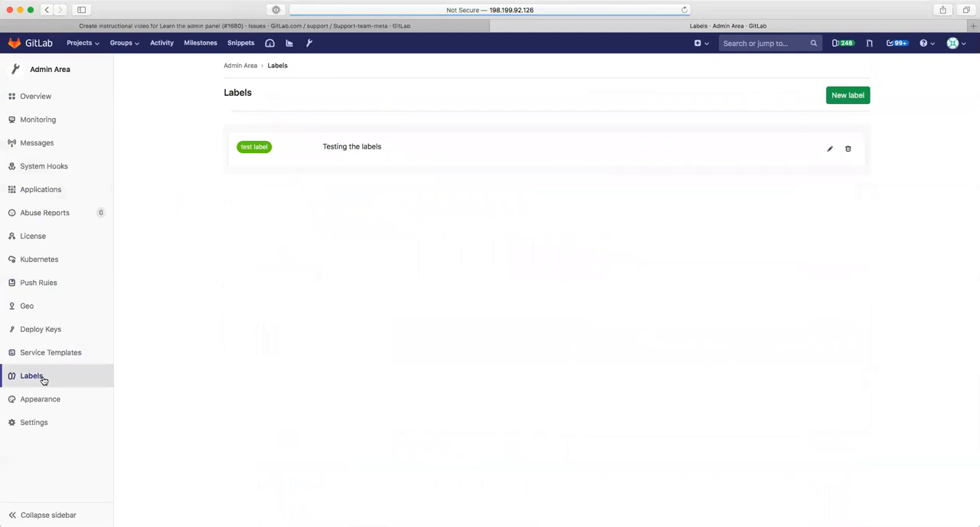
mouse_move(249, 312)
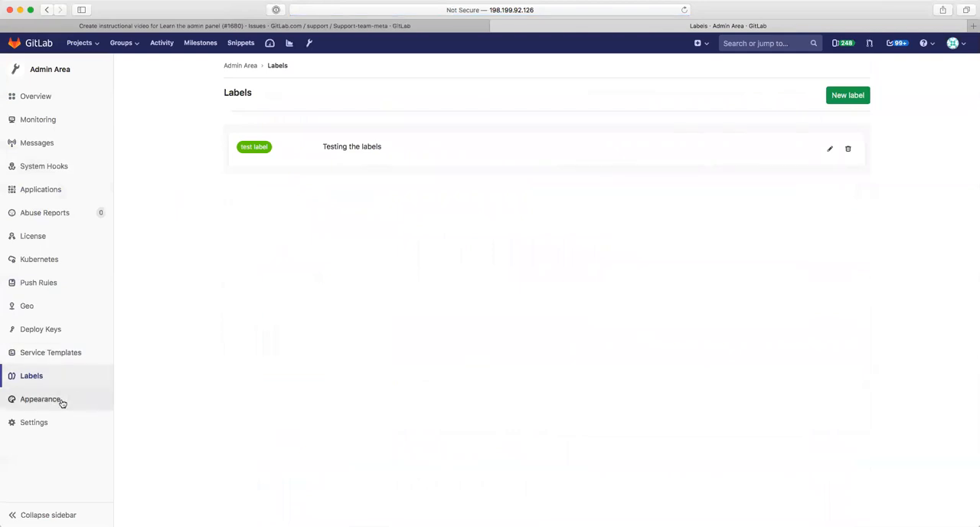
left_click(40, 398)
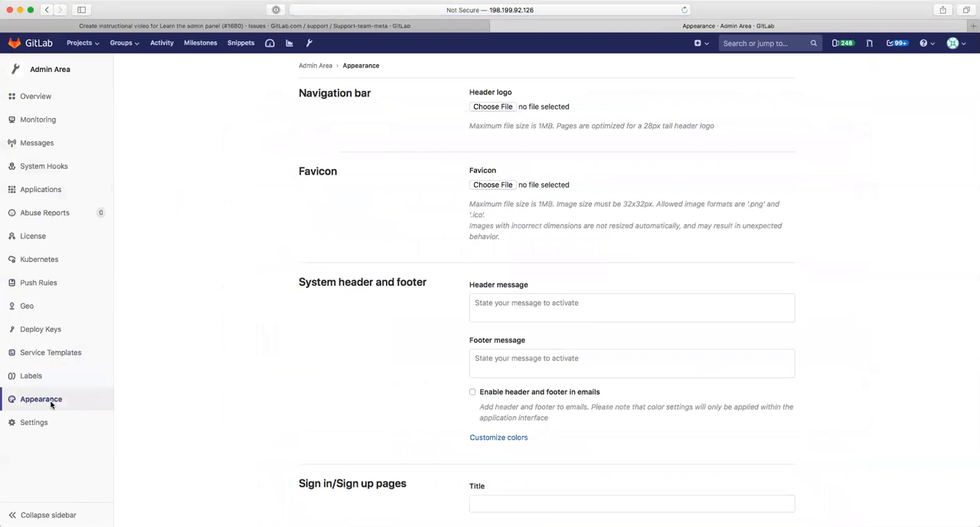
mouse_move(205, 340)
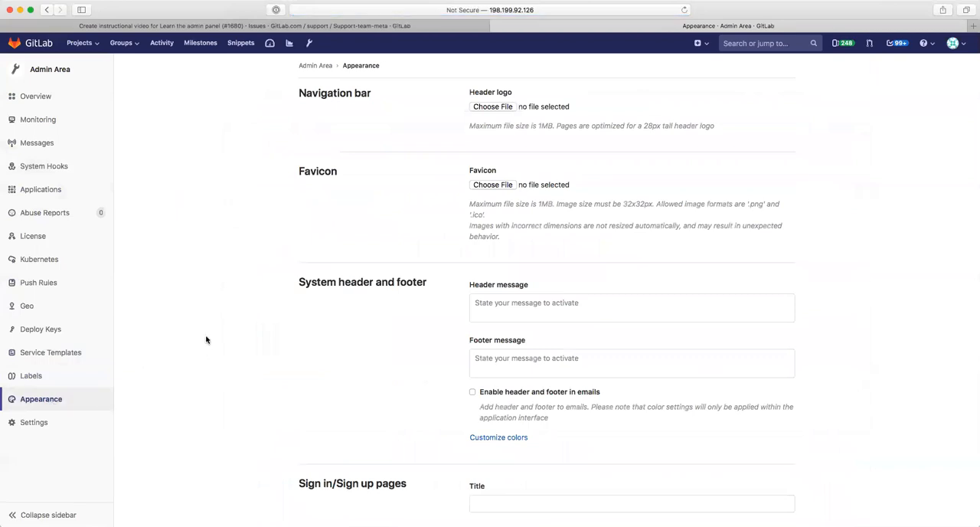
mouse_move(364, 153)
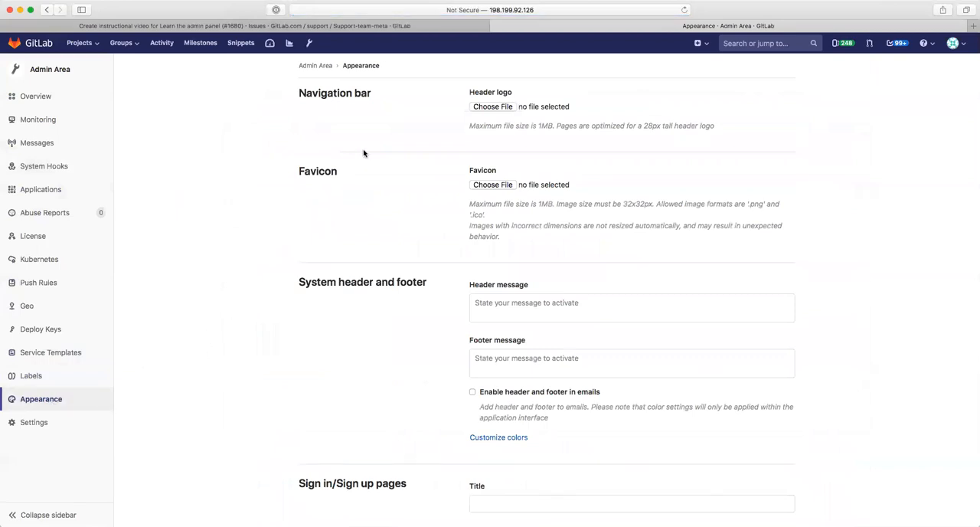
scroll("down", 3)
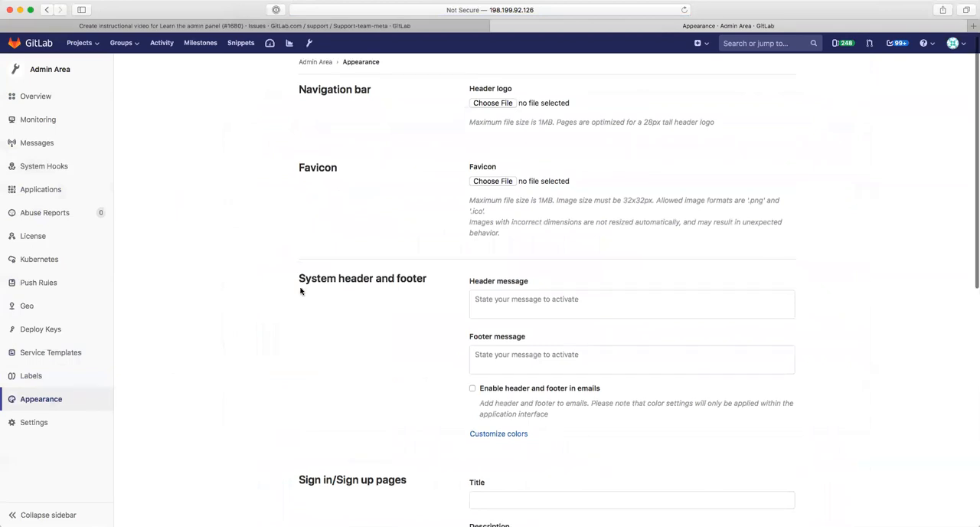
scroll("down", 3)
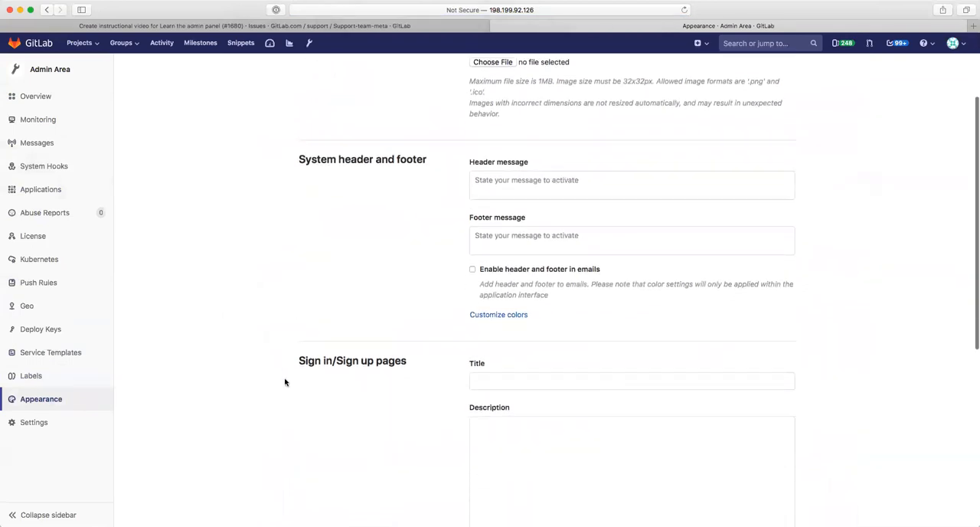
scroll("down", 3)
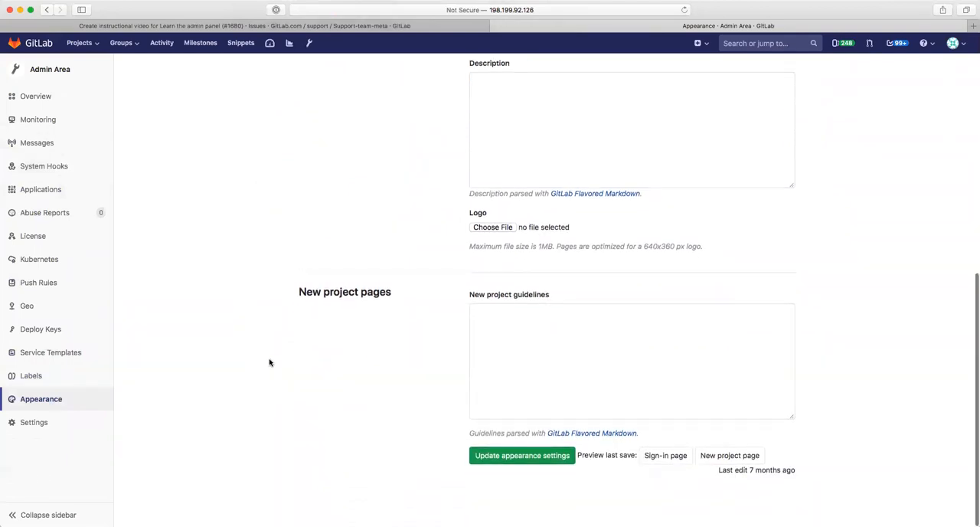
left_click(34, 422)
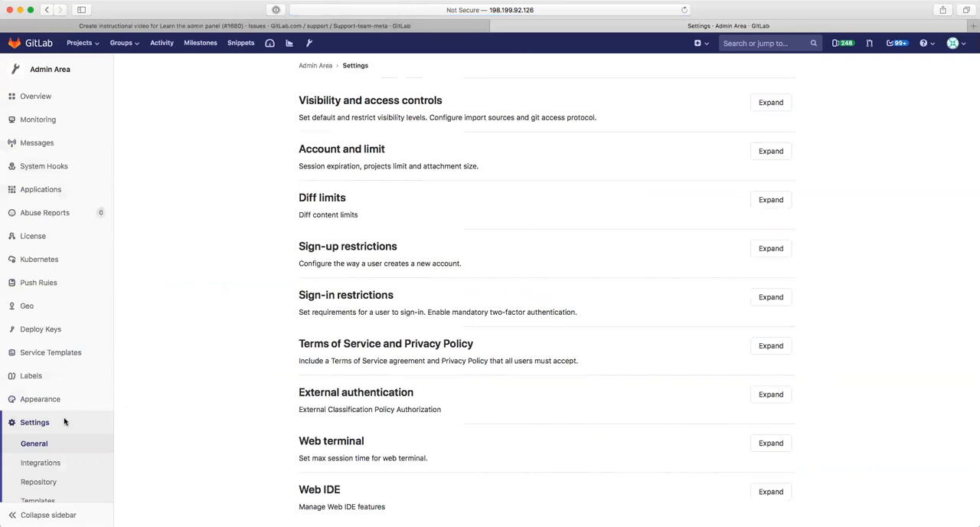
mouse_move(206, 392)
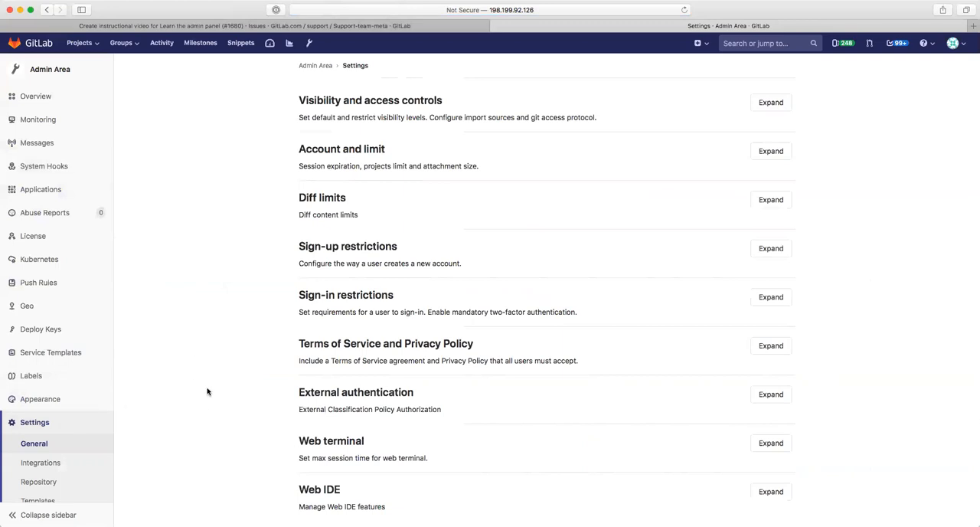
mouse_move(208, 389)
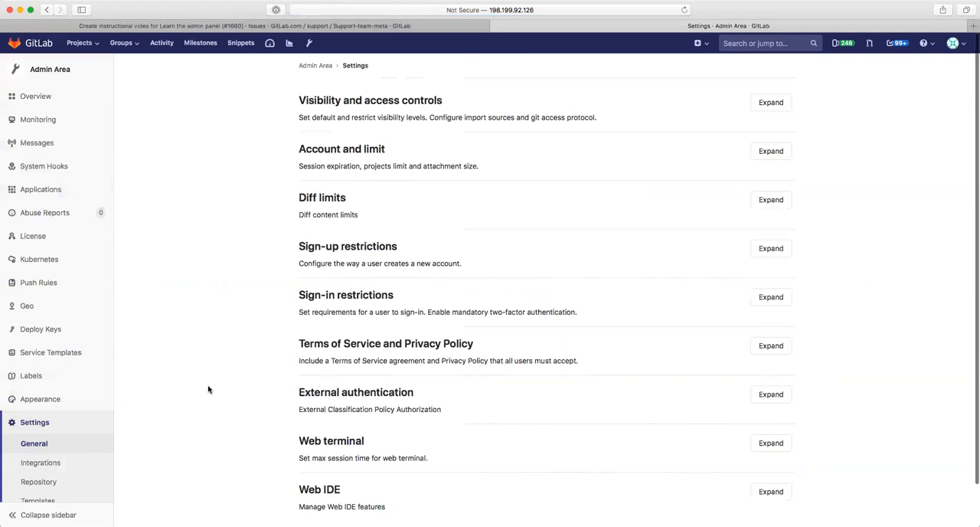
mouse_move(288, 261)
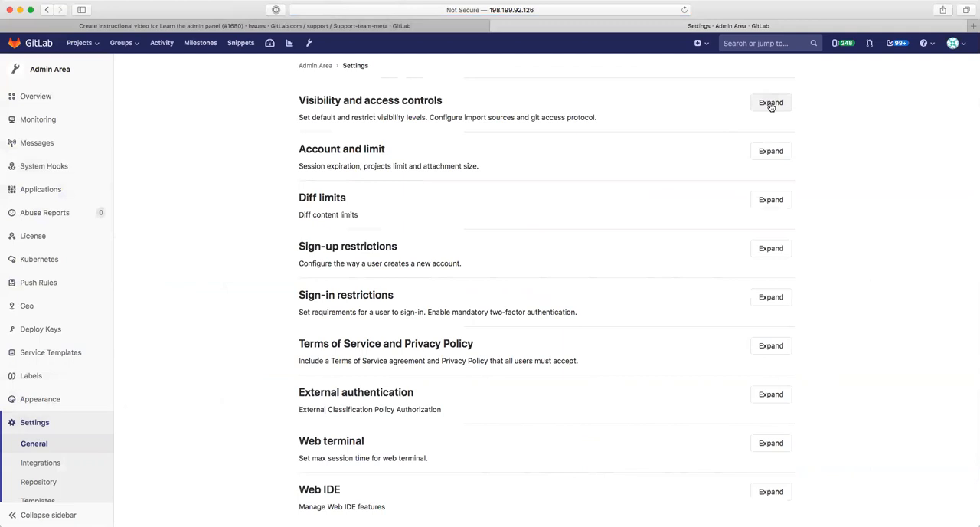
Step: Expand Visibility and access controls and scroll through import sources, Git protocols and SSH key rules to Save changes
left_click(770, 101)
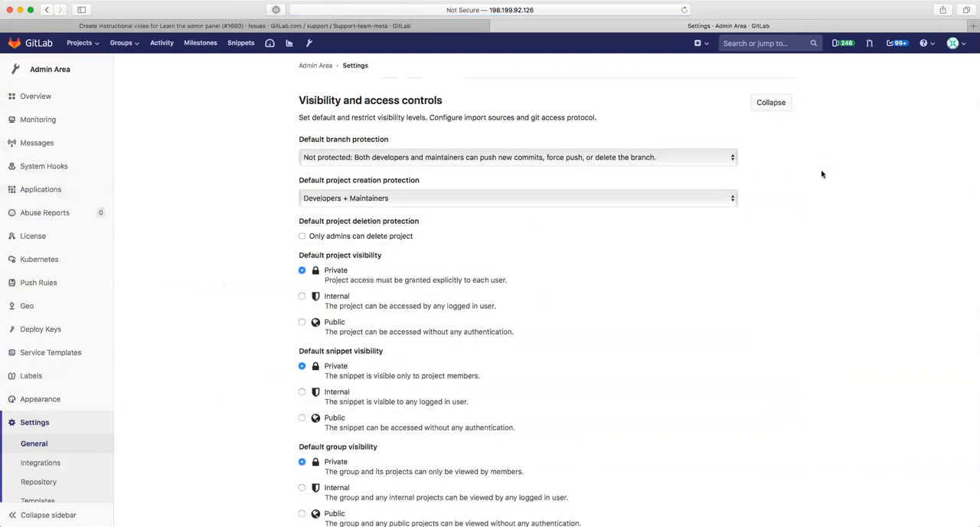
scroll("down", 3)
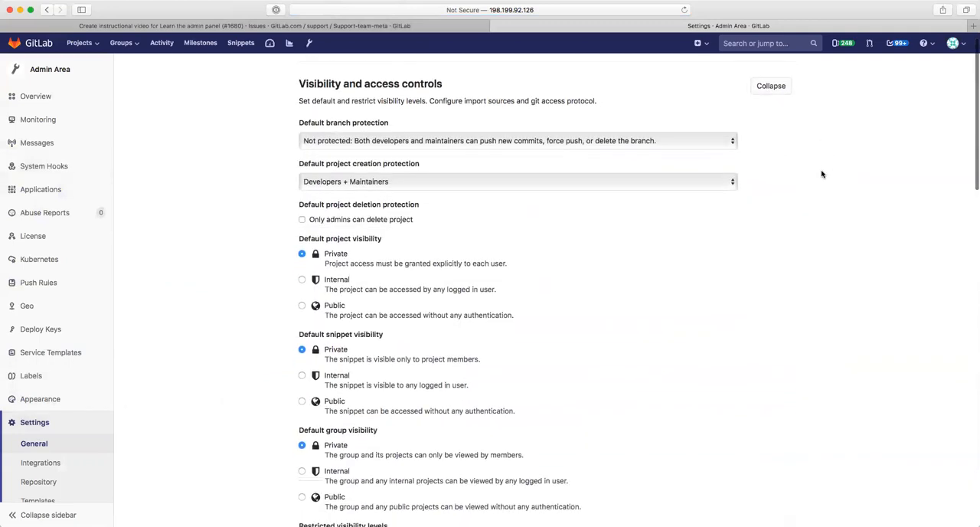
scroll("down", 3)
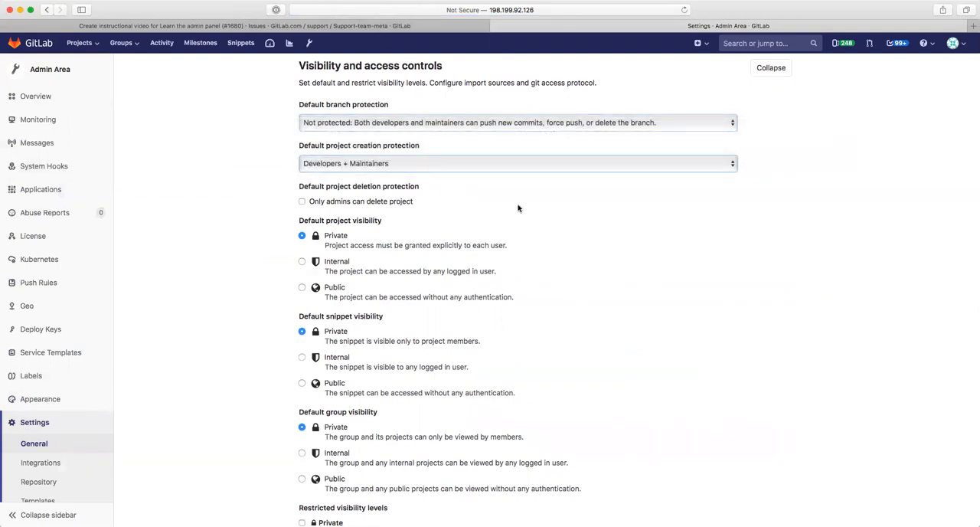
scroll("down", 3)
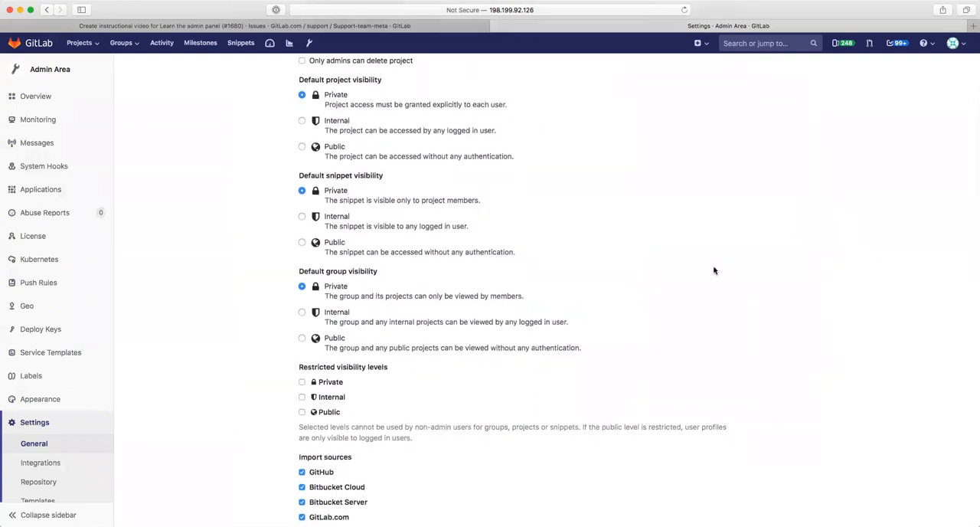
scroll("down", 3)
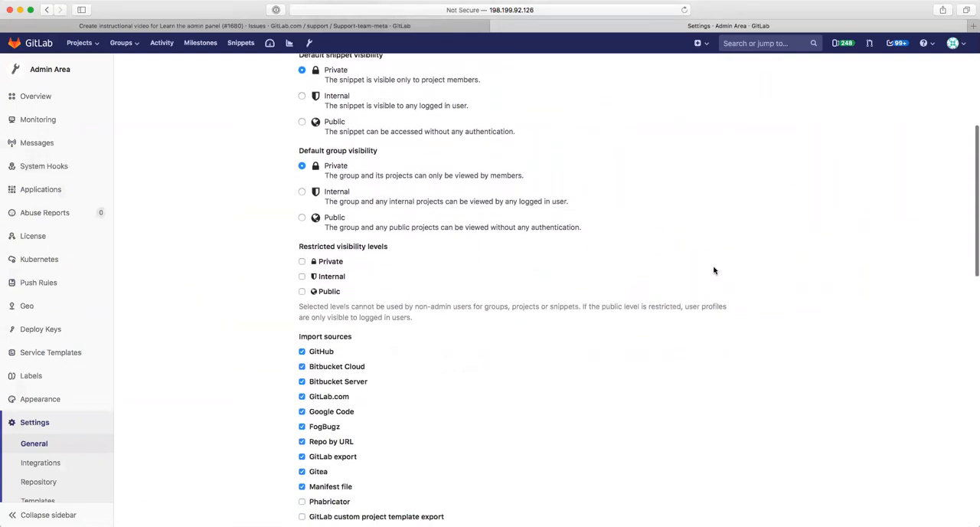
scroll("down", 3)
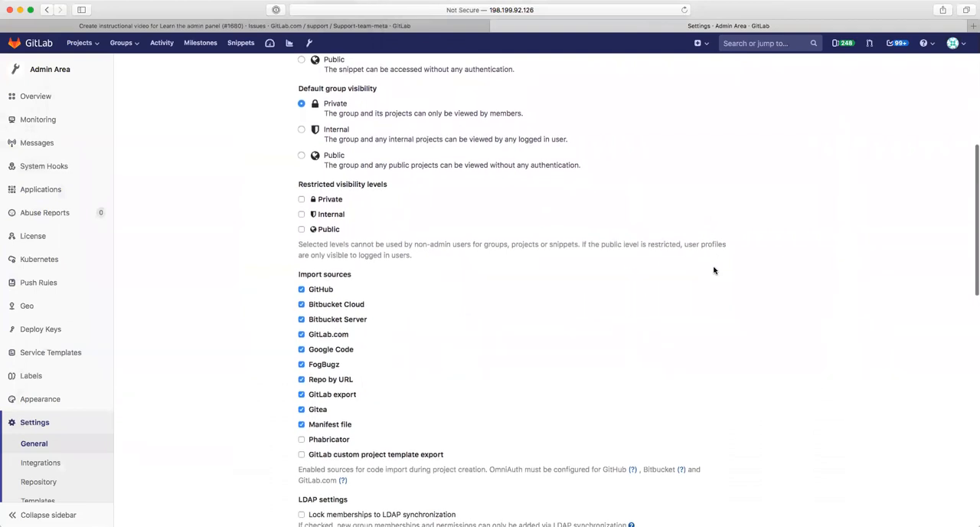
scroll("down", 3)
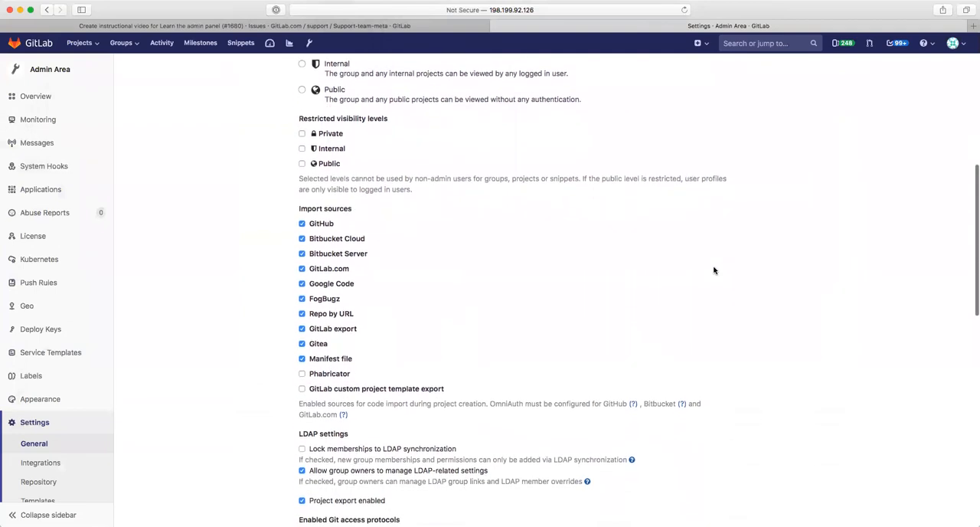
scroll("down", 3)
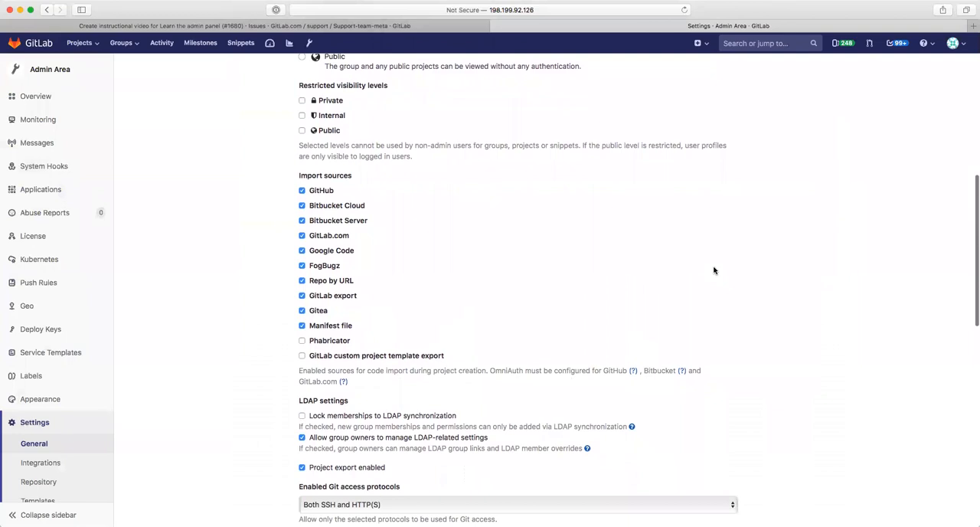
scroll("down", 3)
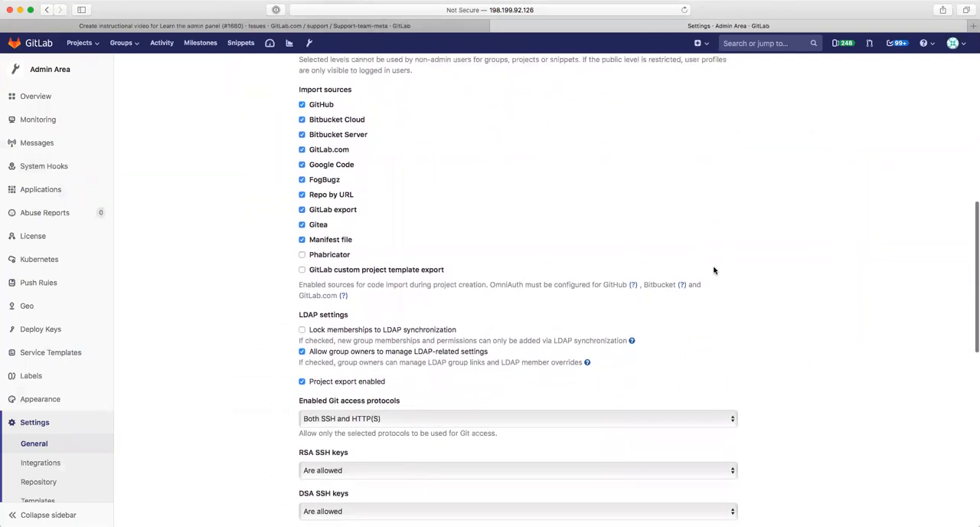
scroll("down", 3)
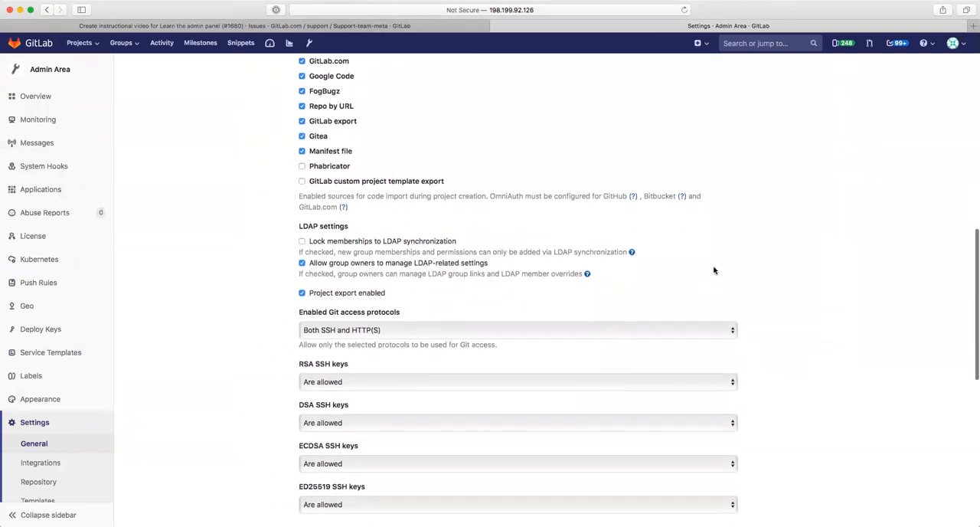
scroll("down", 3)
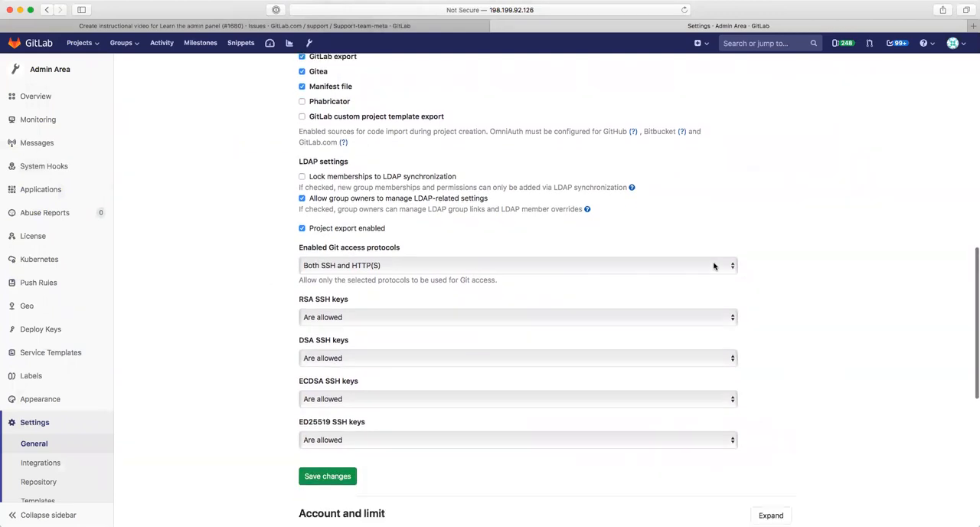
scroll("down", 3)
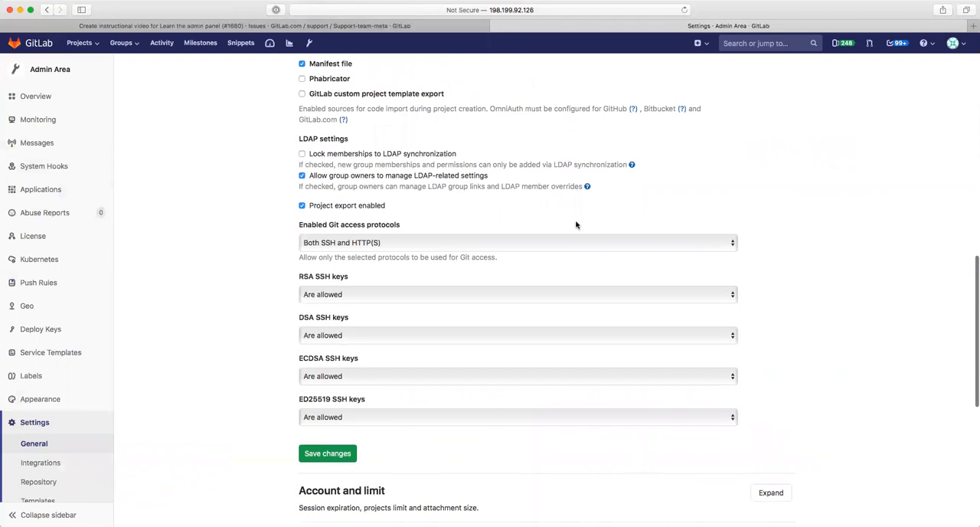
scroll("down", 3)
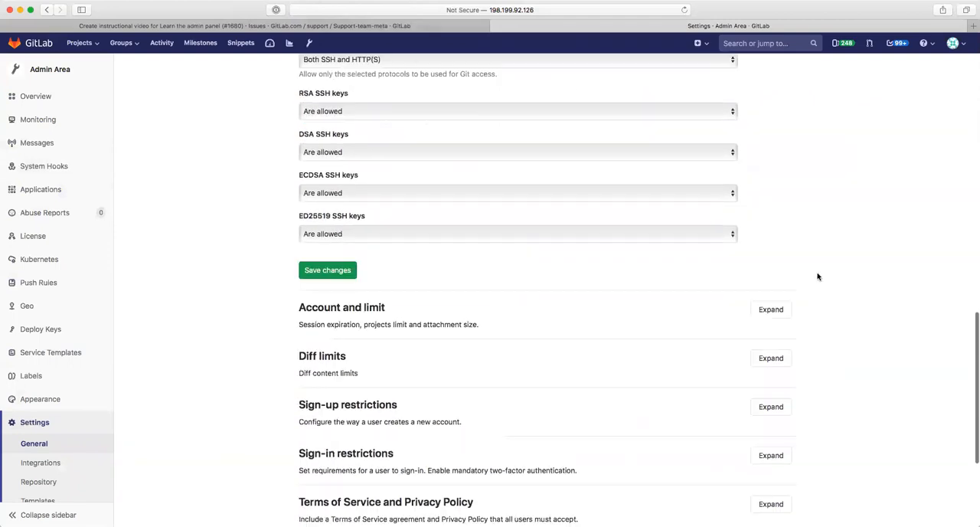
scroll("down", 3)
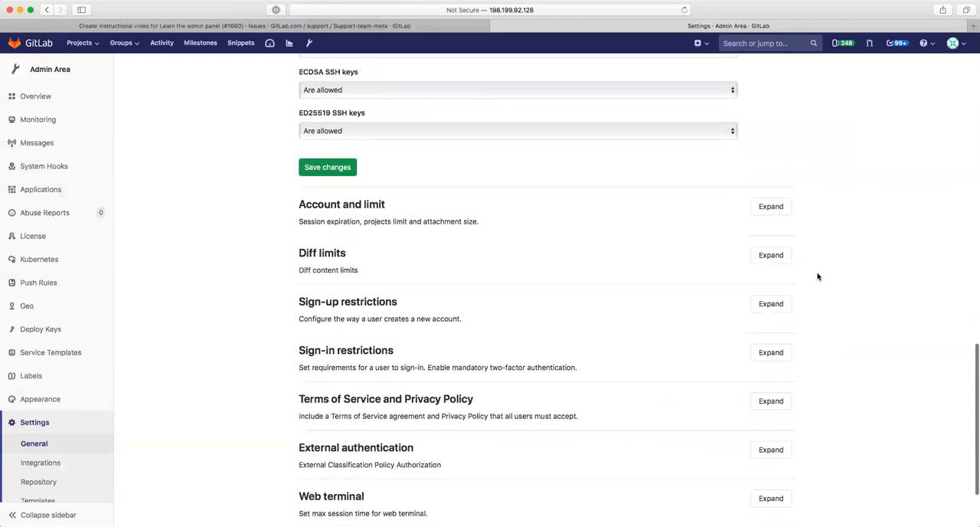
scroll("down", 3)
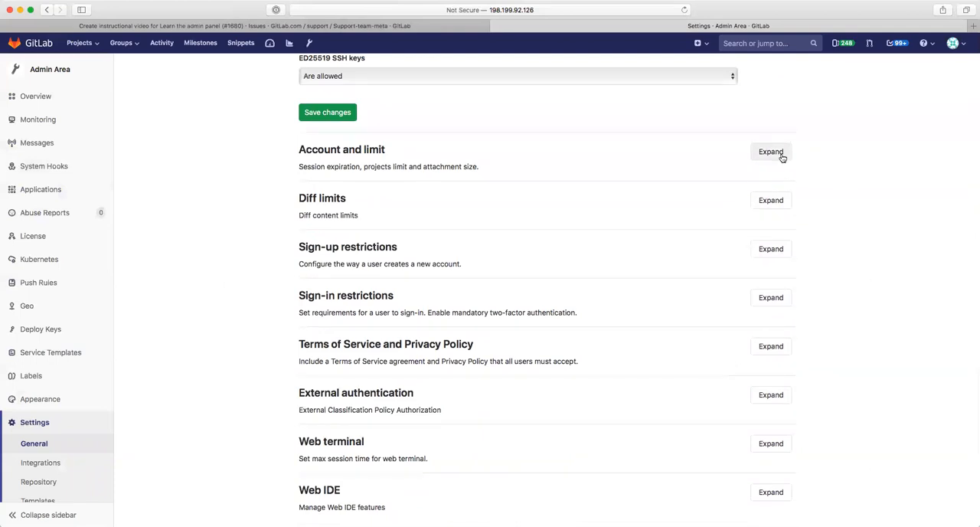
Step: Expand Account and limit and scroll through project limits, attachment size and session duration
left_click(770, 150)
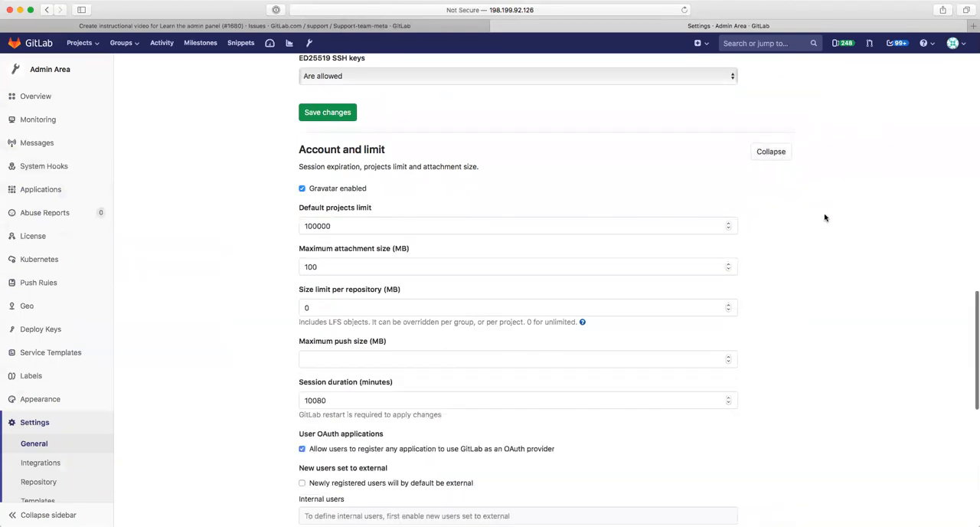
scroll("down", 3)
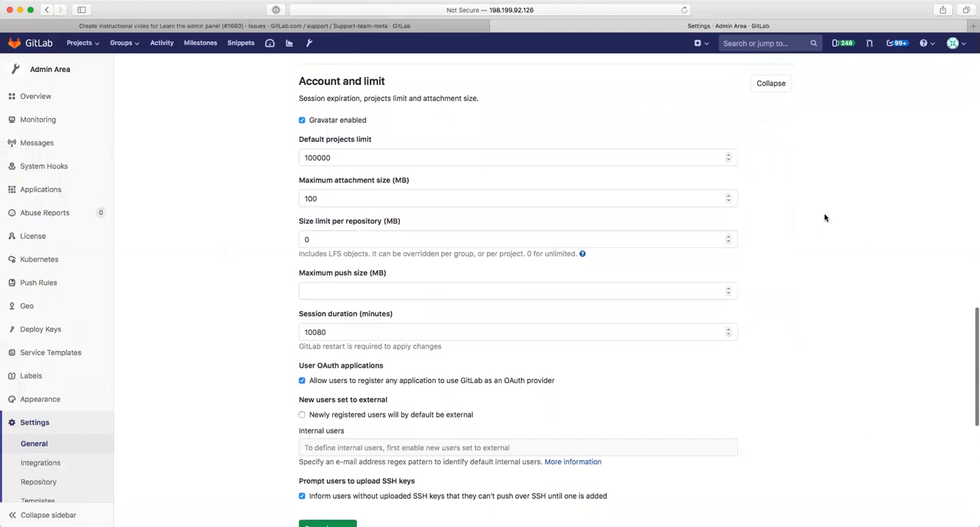
scroll("down", 3)
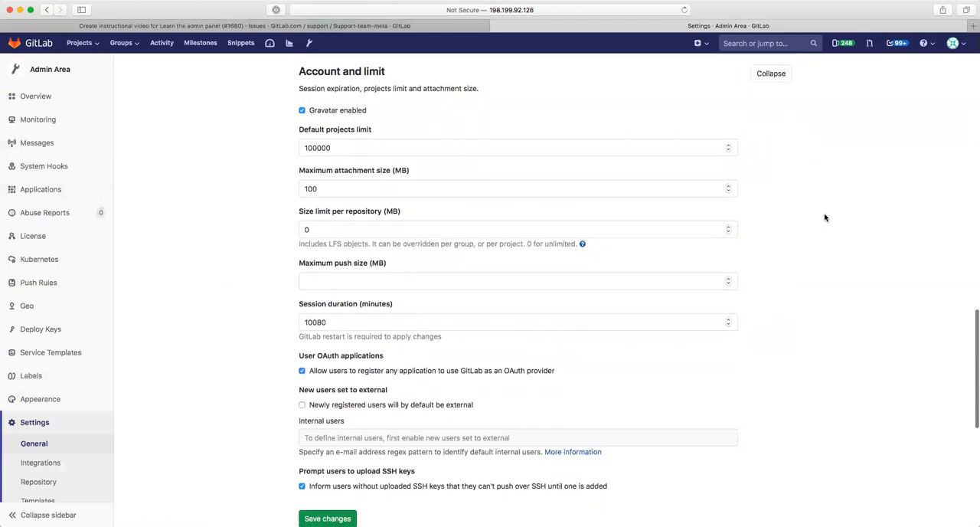
scroll("down", 3)
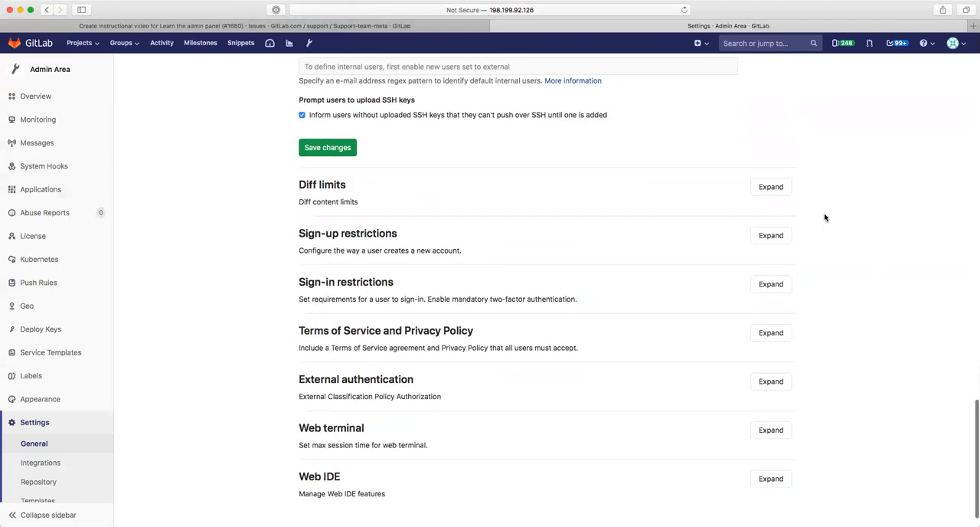
Step: Expand Diff limits to show the maximum diff patch size setting
left_click(770, 187)
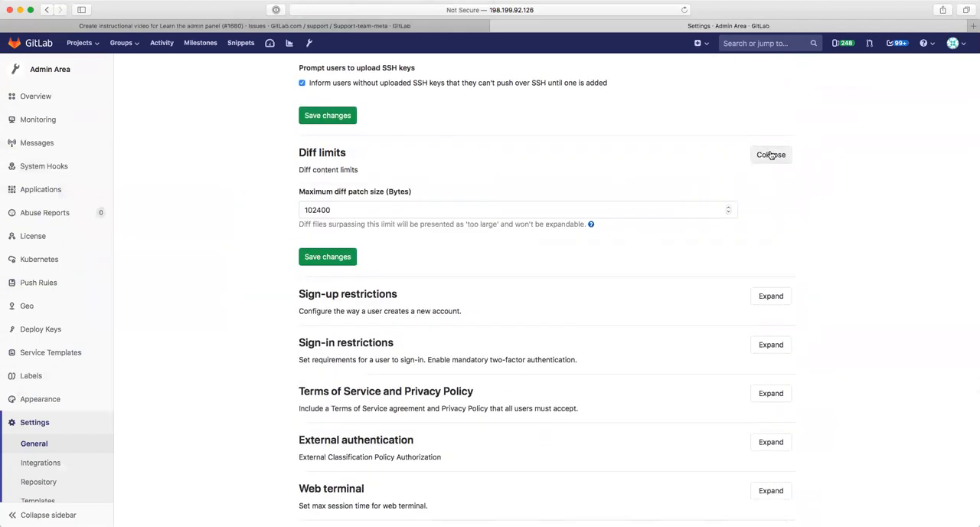
scroll("down", 3)
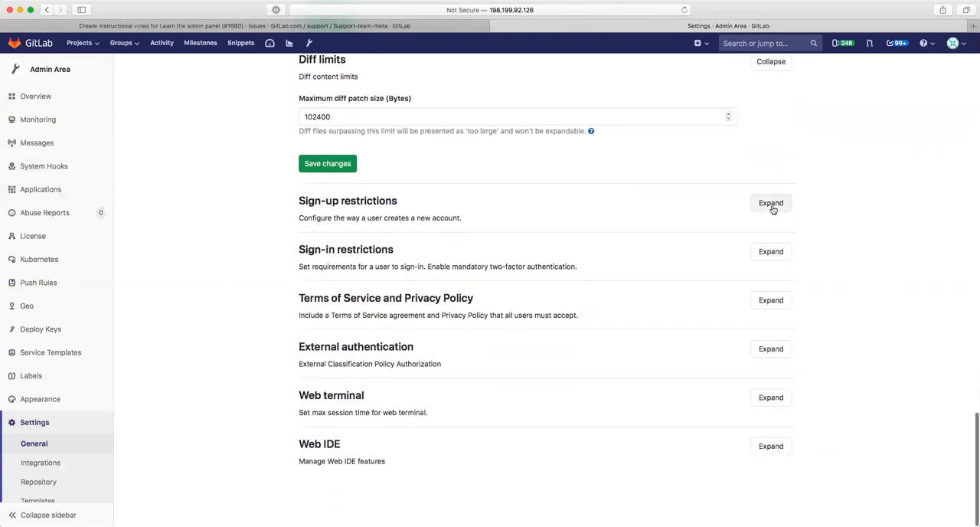
left_click(770, 202)
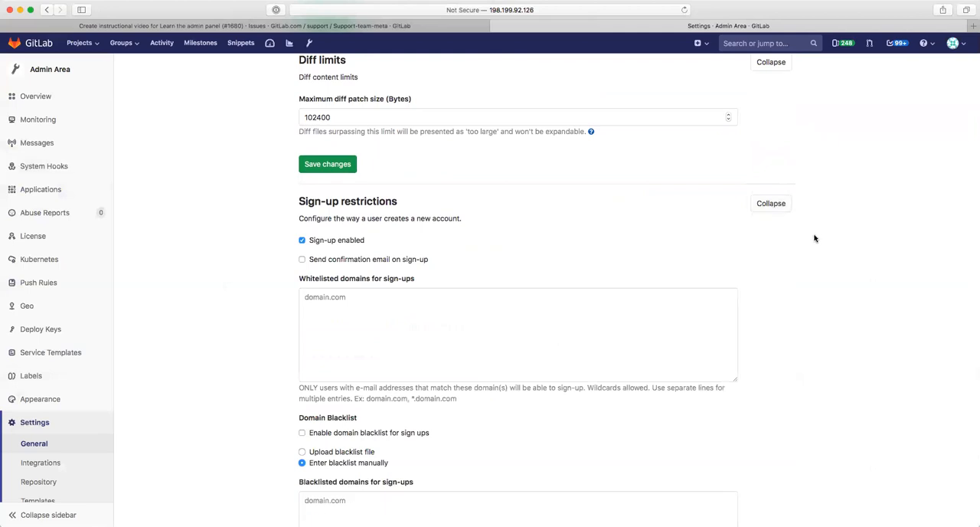
scroll("down", 3)
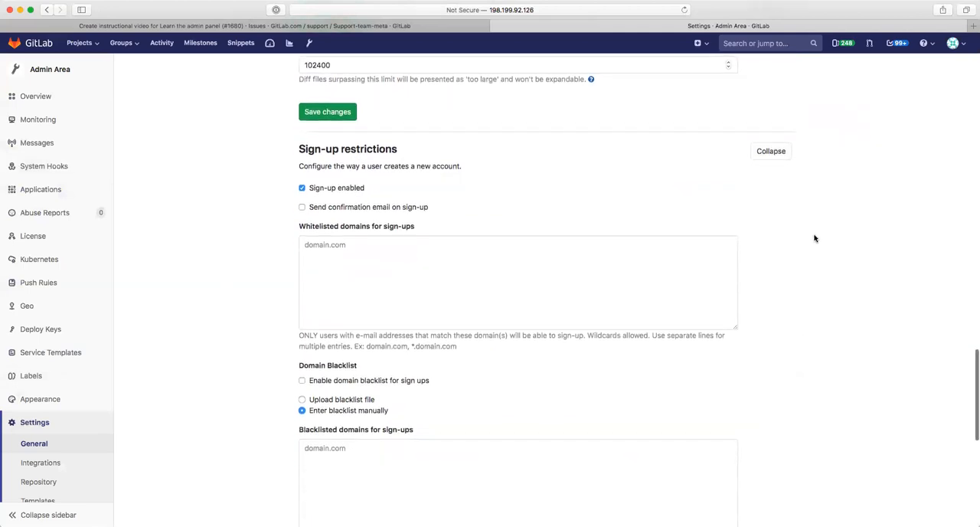
scroll("down", 3)
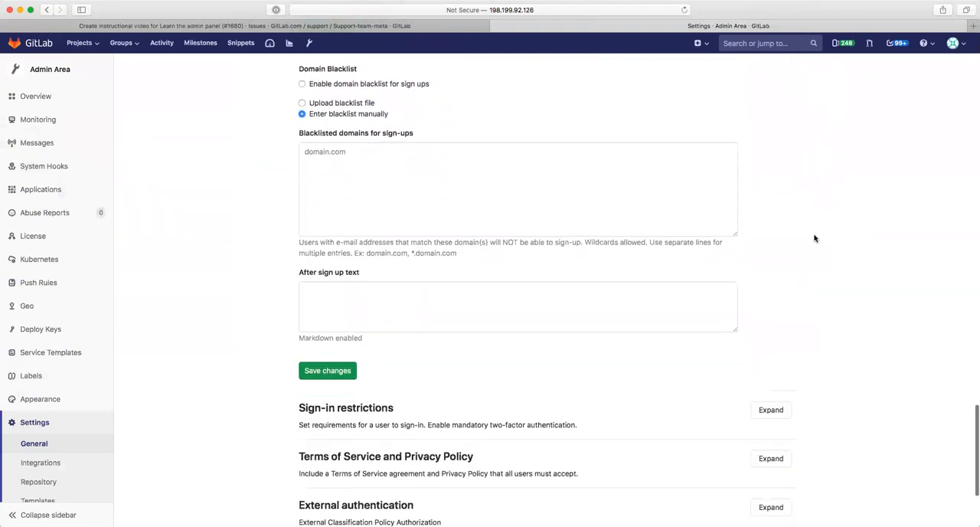
left_click(771, 411)
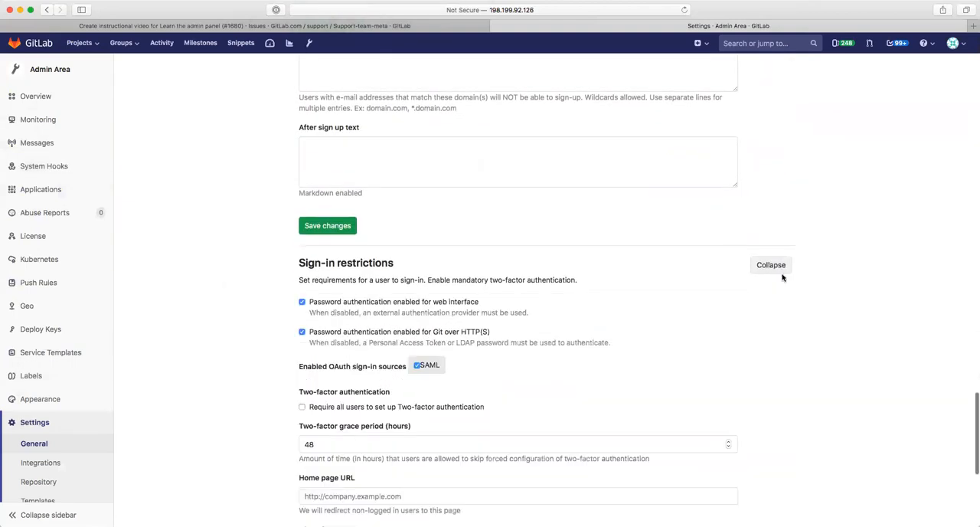
scroll("down", 3)
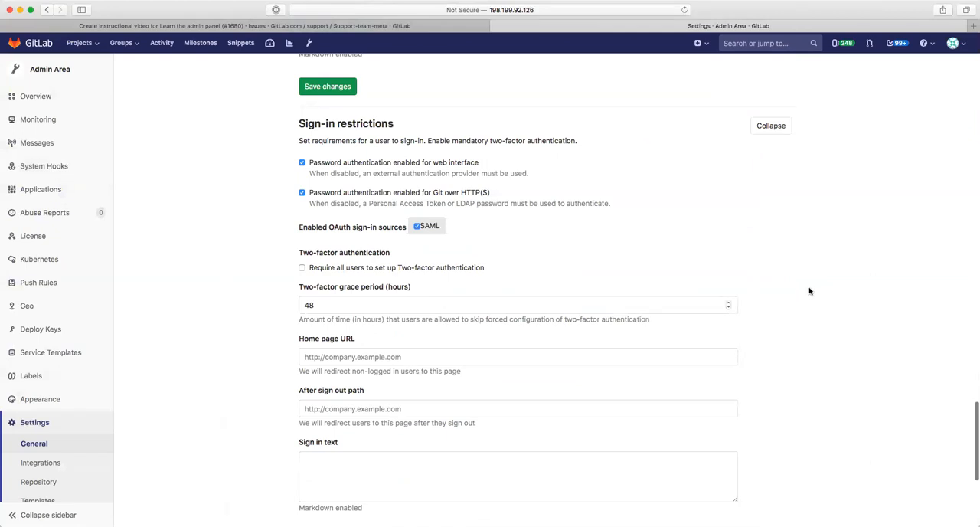
scroll("down", 3)
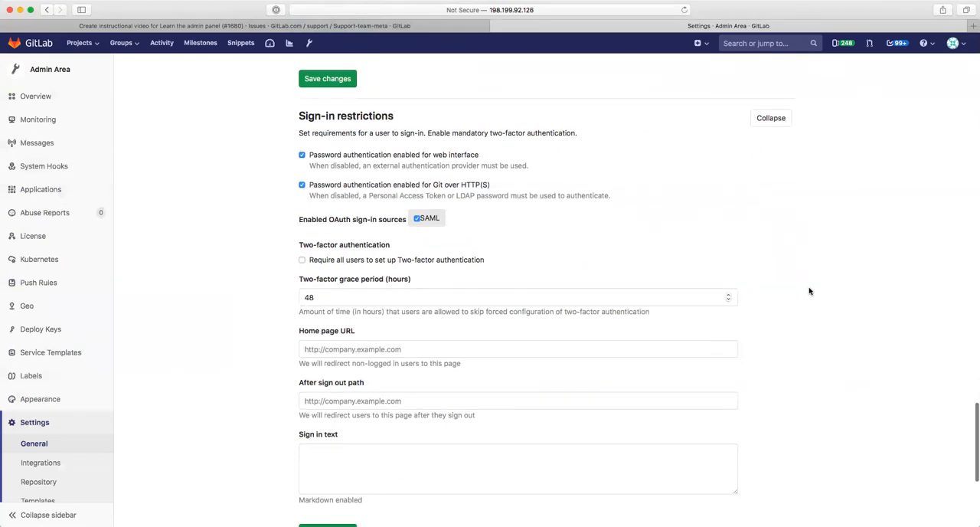
scroll("down", 3)
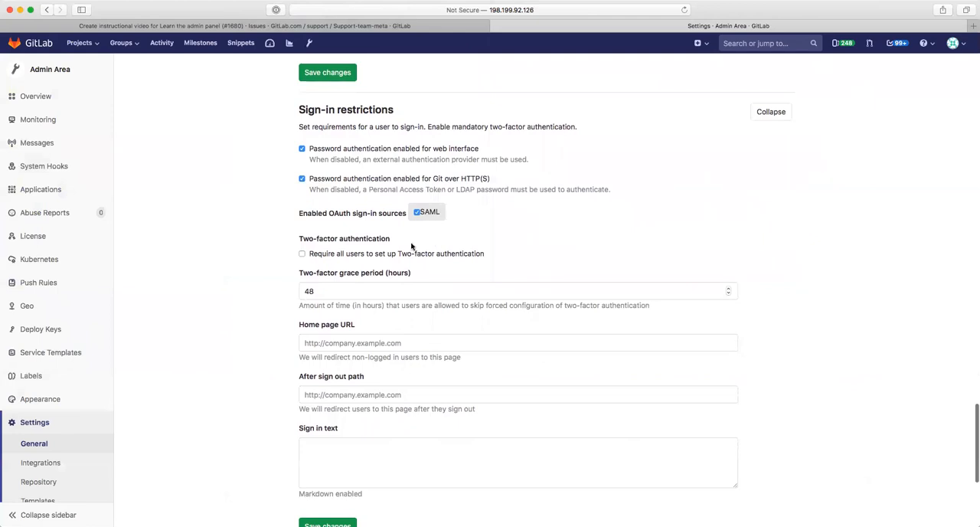
mouse_move(683, 286)
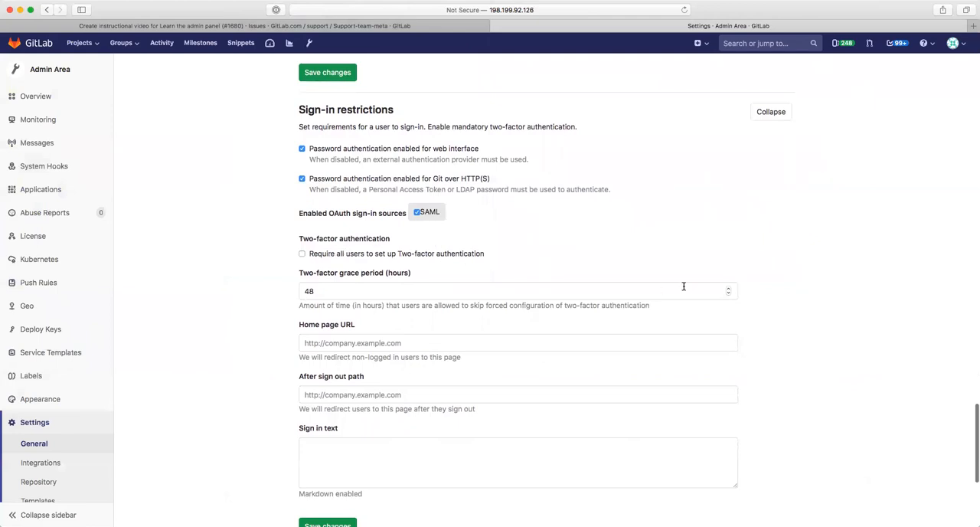
scroll("down", 3)
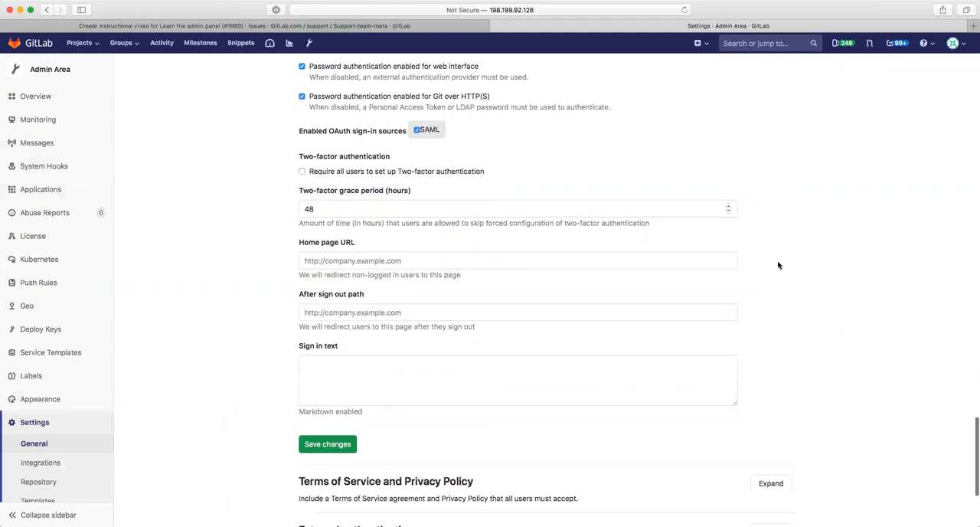
scroll("down", 3)
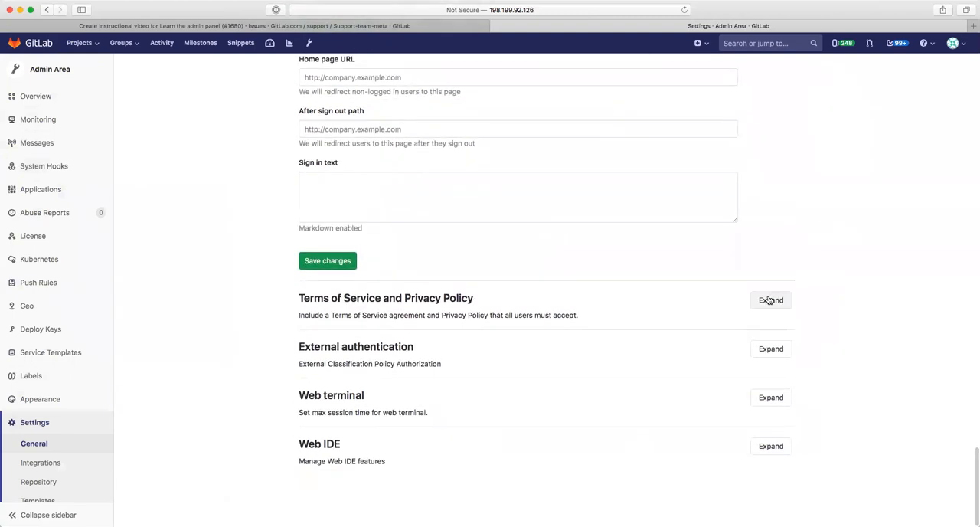
Step: Expand the Terms of Service and Privacy Policy section to show its options
left_click(772, 300)
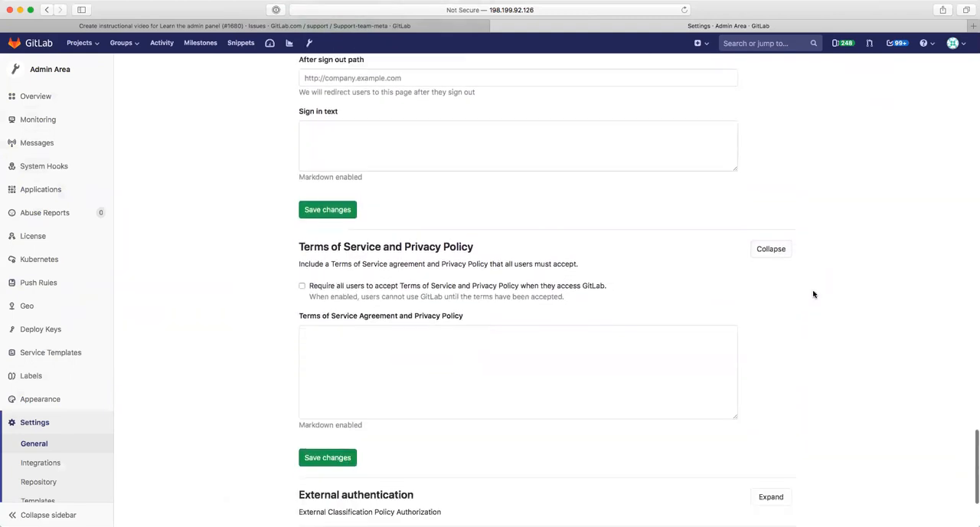
scroll("down", 3)
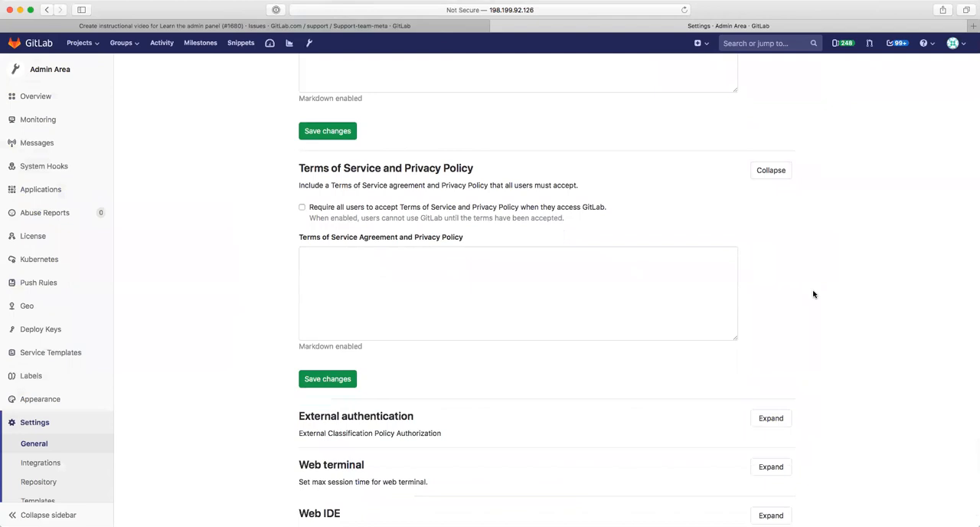
scroll("down", 3)
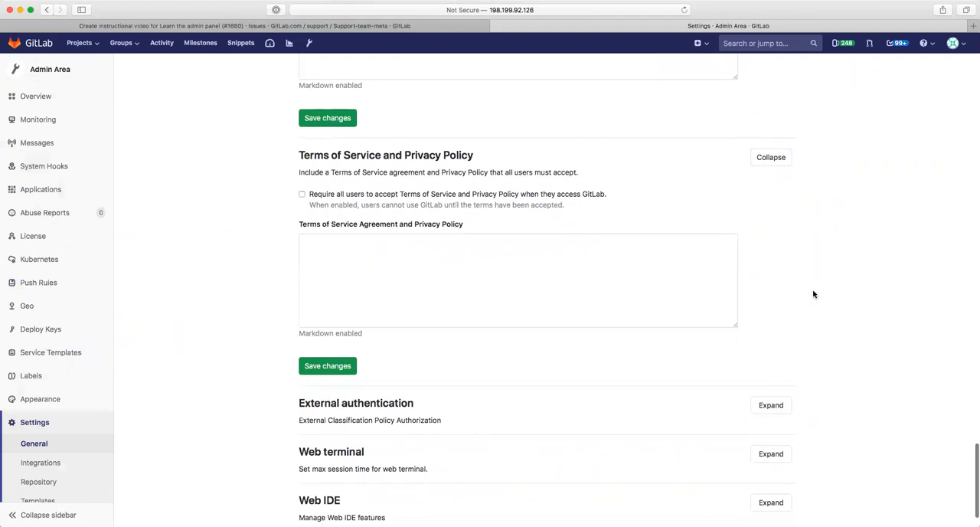
scroll("down", 3)
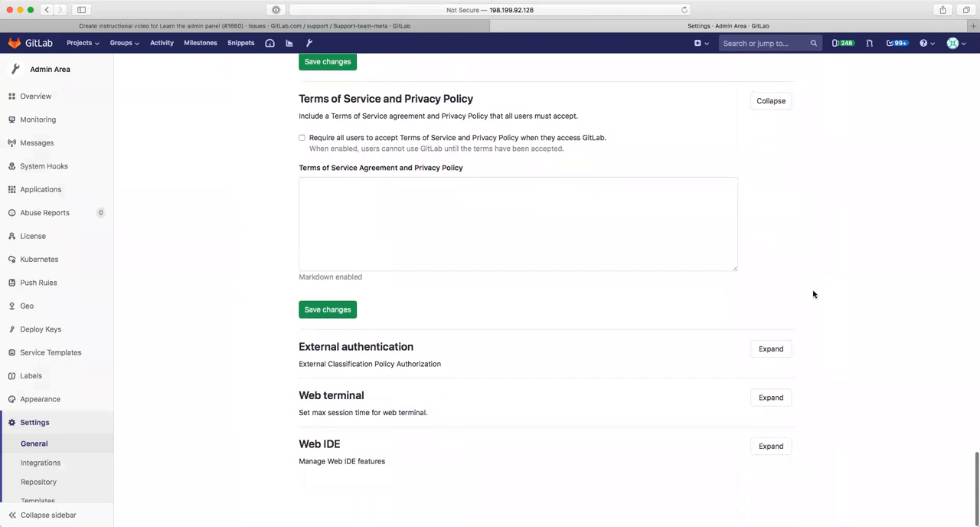
mouse_move(762, 307)
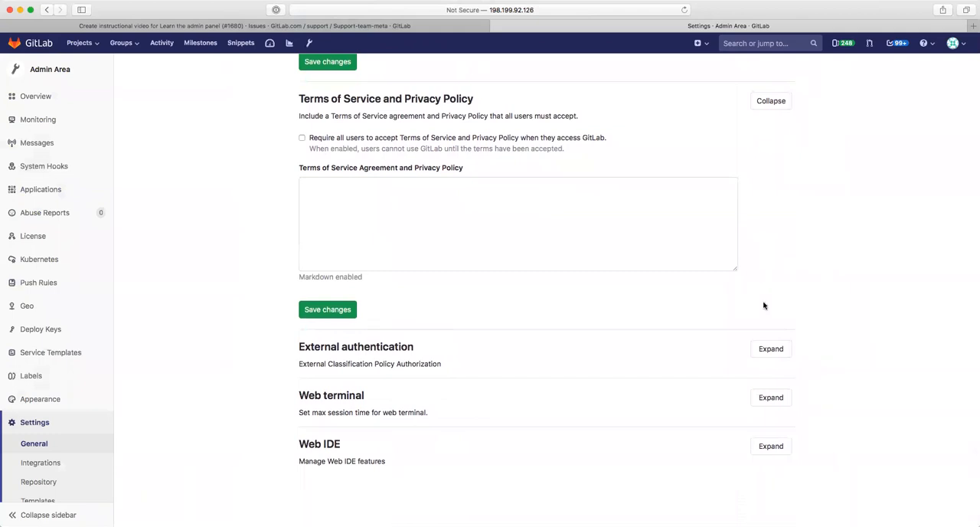
Step: Expand the External authentication and Web IDE sections, showing service URL and client-side evaluation
left_click(770, 347)
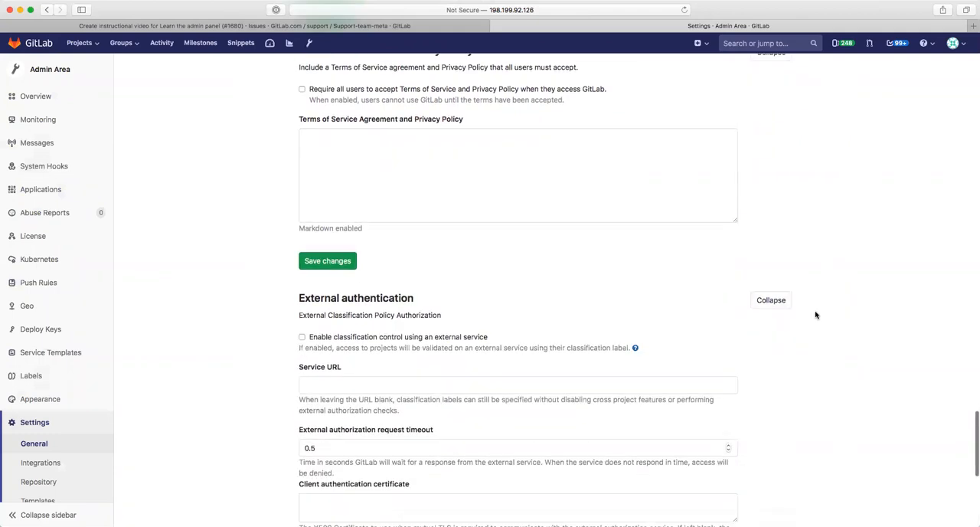
scroll("down", 3)
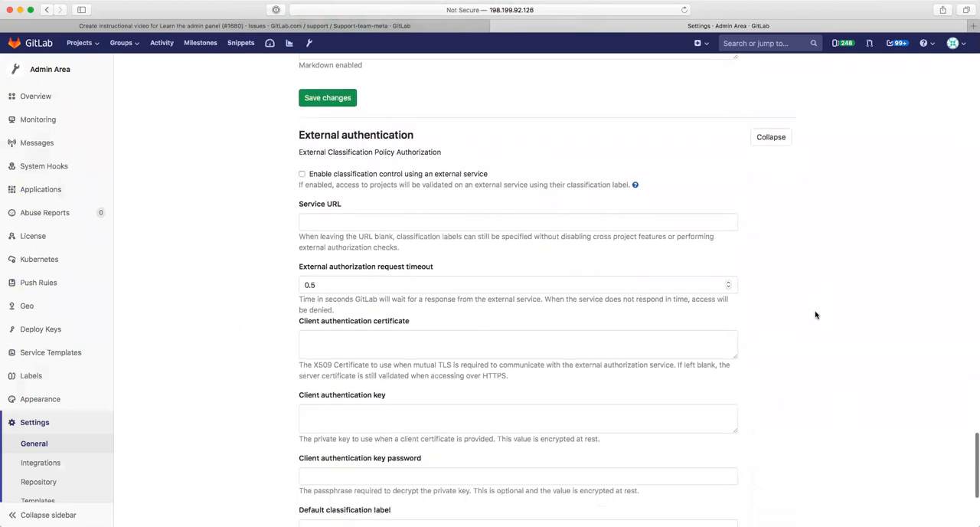
scroll("down", 3)
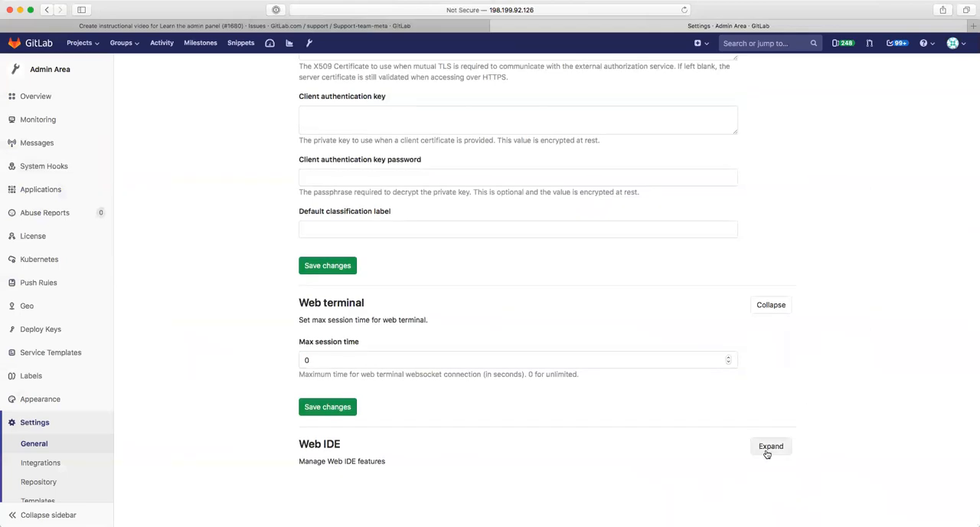
left_click(770, 445)
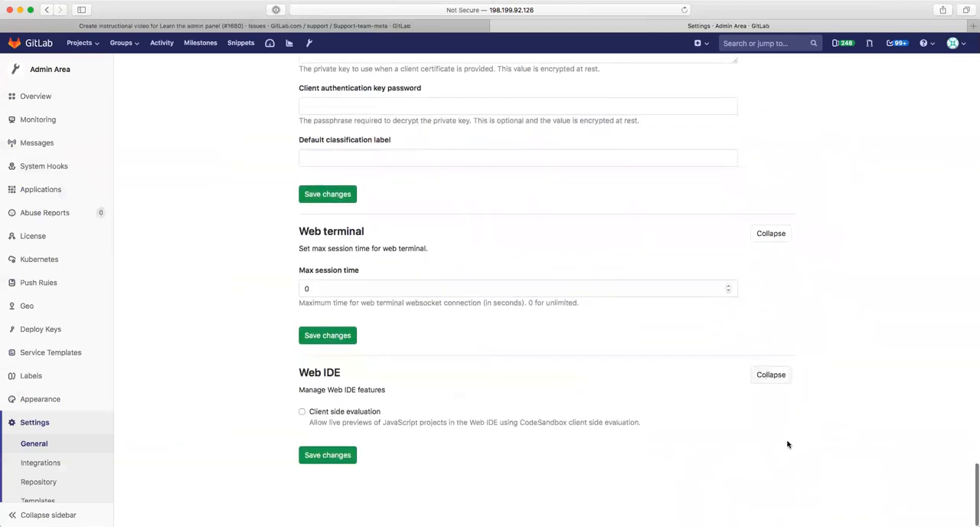
mouse_move(706, 407)
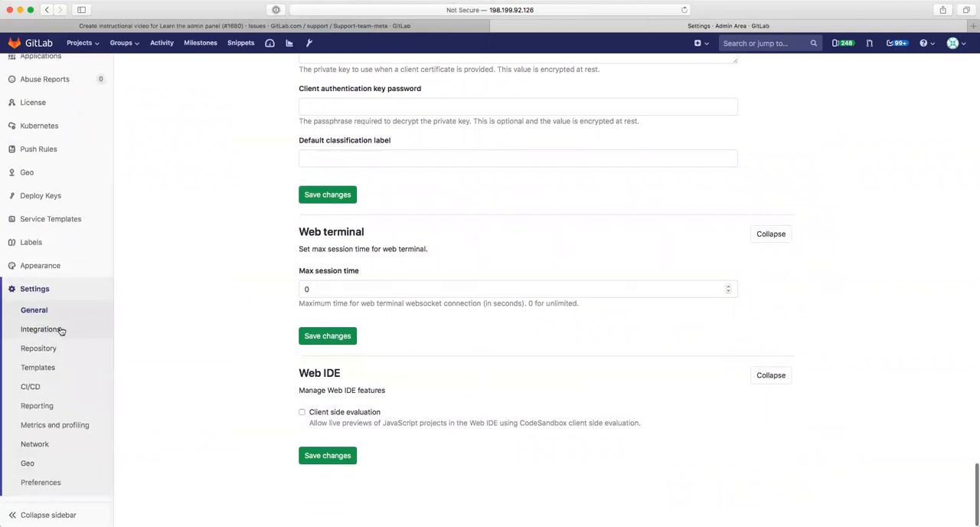
Step: Go to the Integrations settings and expand the Elasticsearch integration options
left_click(41, 328)
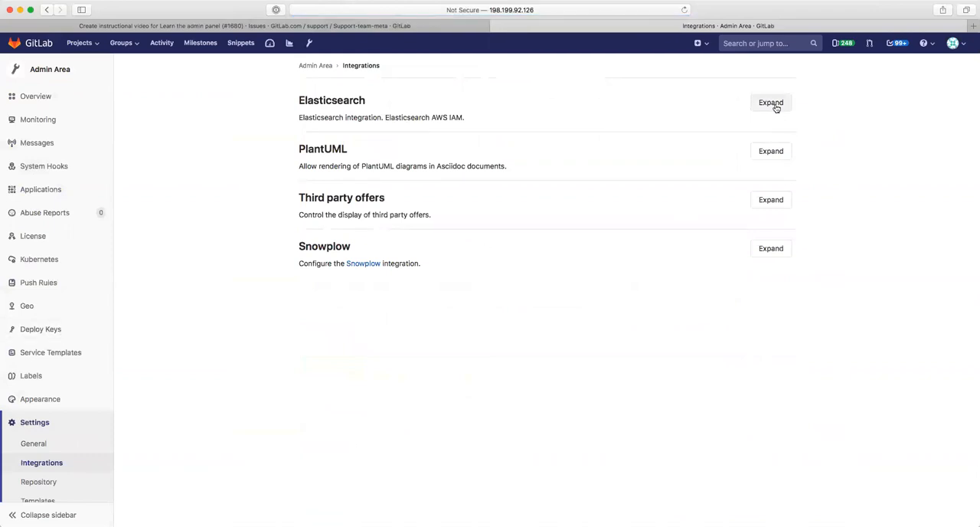
left_click(770, 101)
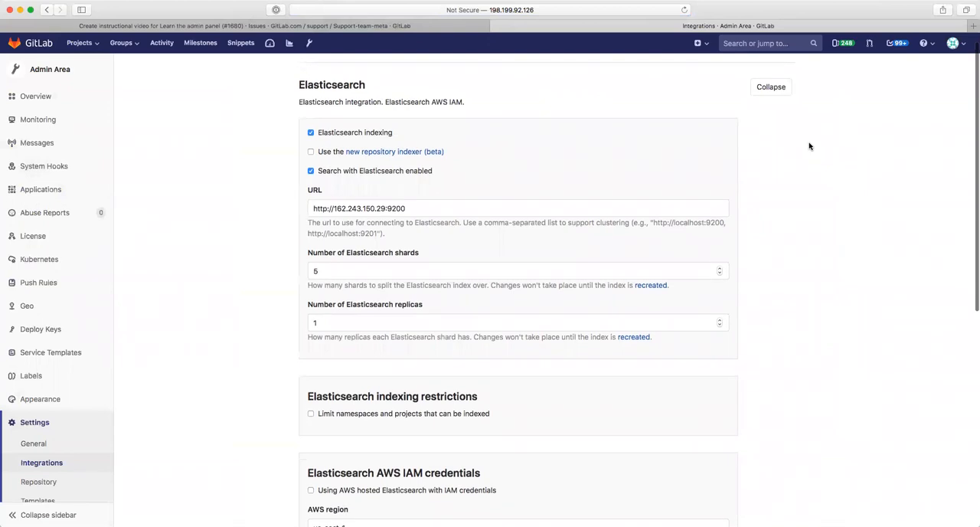
scroll("down", 3)
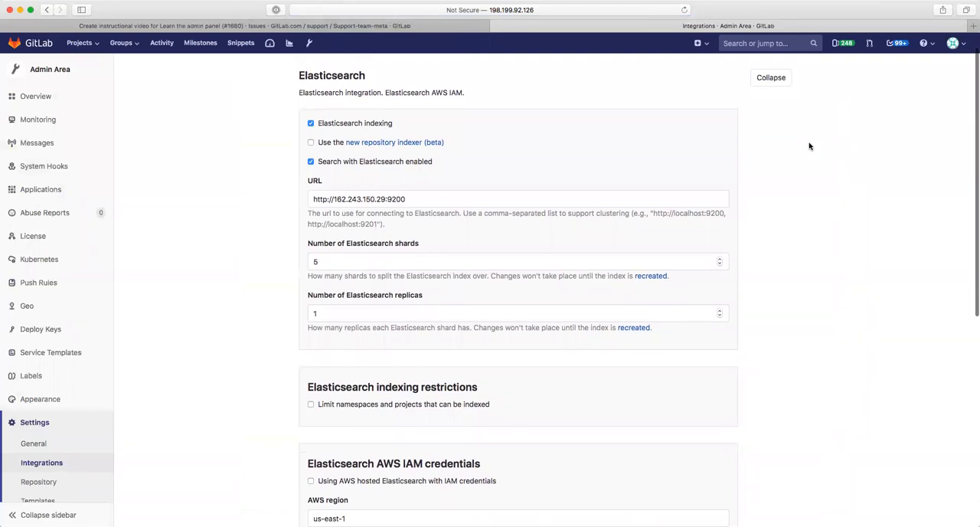
scroll("down", 3)
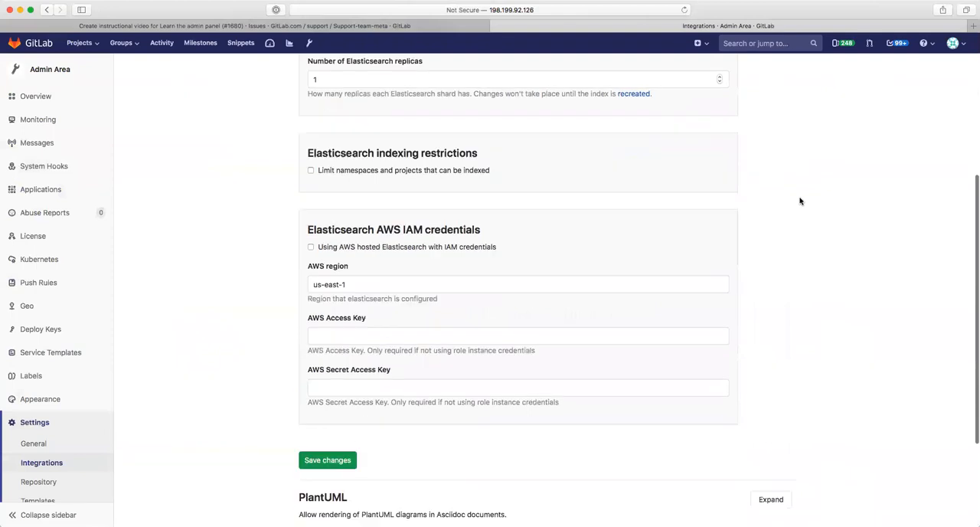
scroll("down", 3)
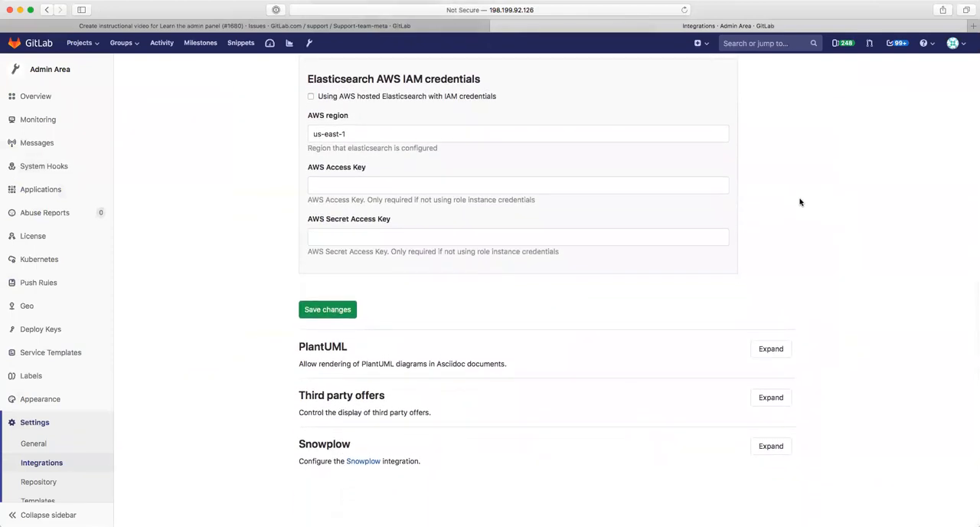
Step: Expand the PlantUML and Third party offers sections
left_click(772, 347)
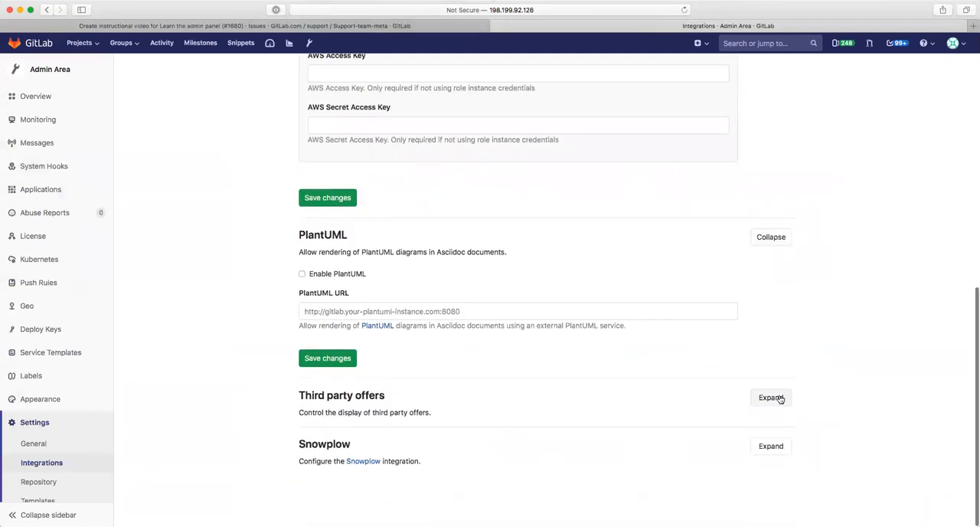
left_click(770, 398)
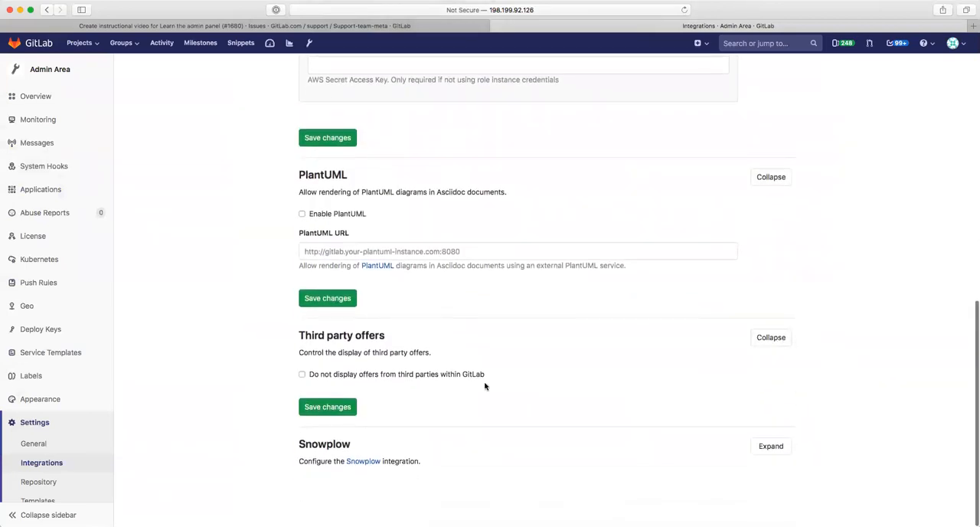
mouse_move(723, 410)
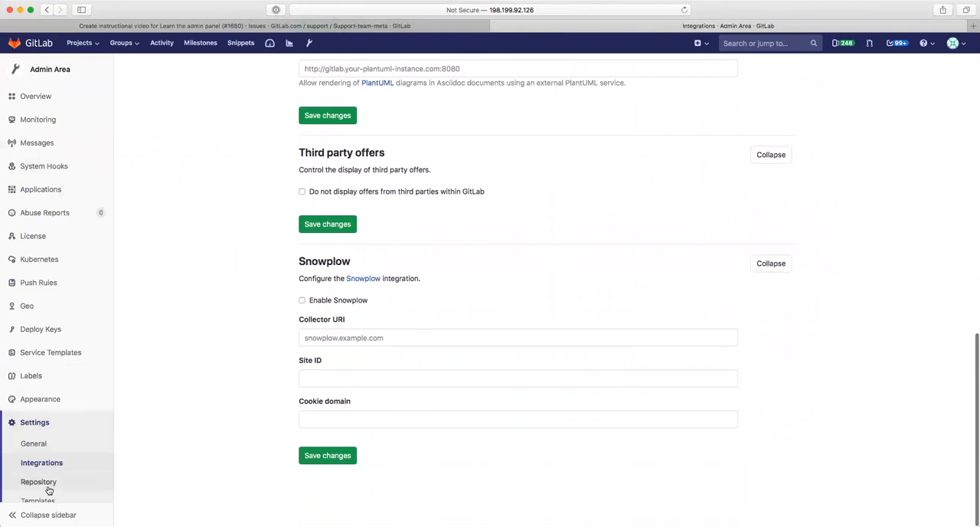
Step: Go to Repository settings and expand Repository mirror, storage and maintenance down to housekeeping options
left_click(38, 481)
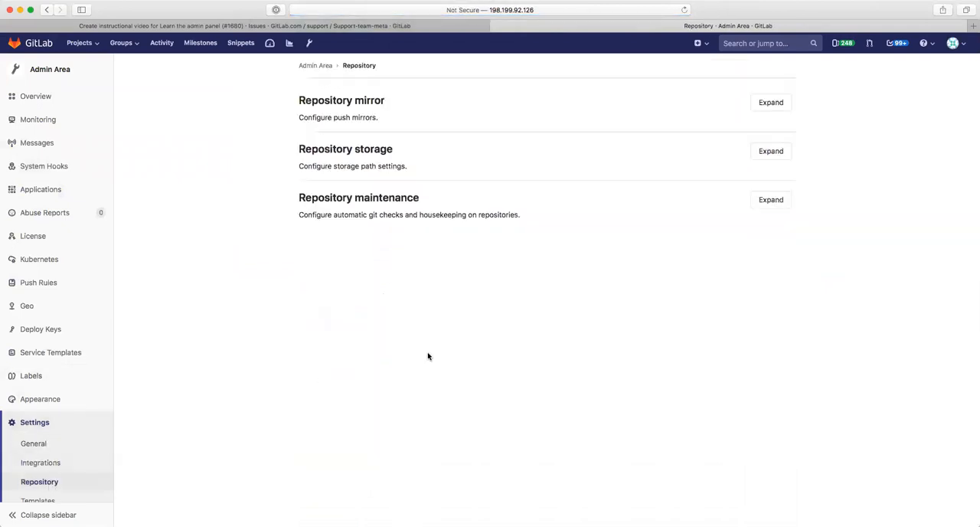
mouse_move(734, 345)
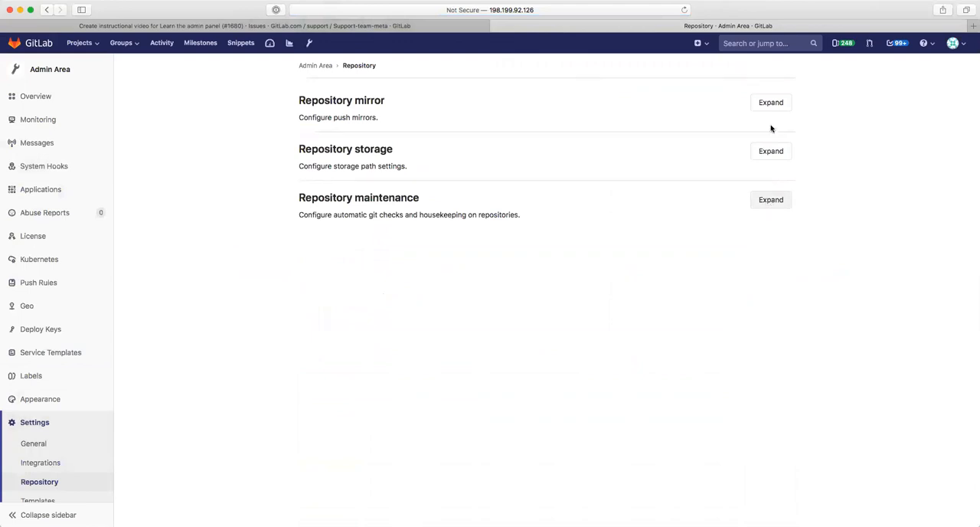
left_click(771, 101)
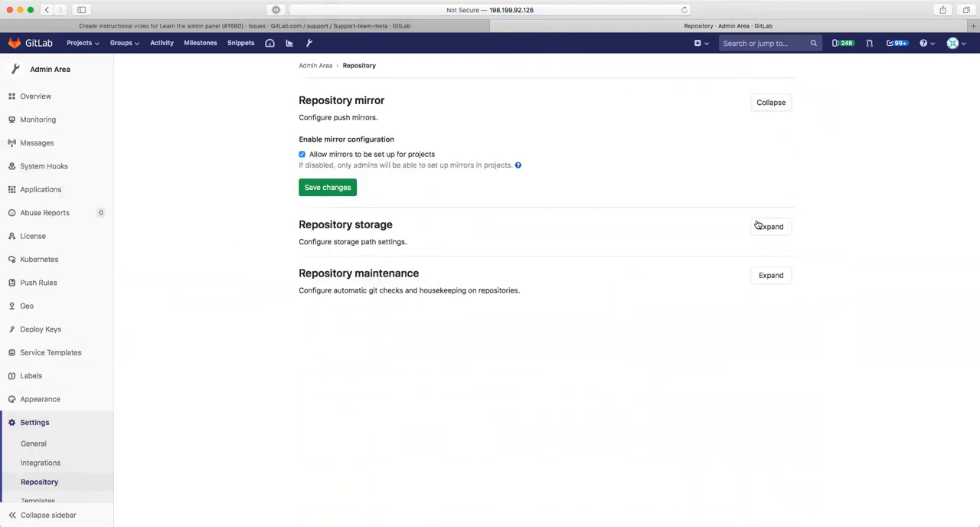
left_click(770, 226)
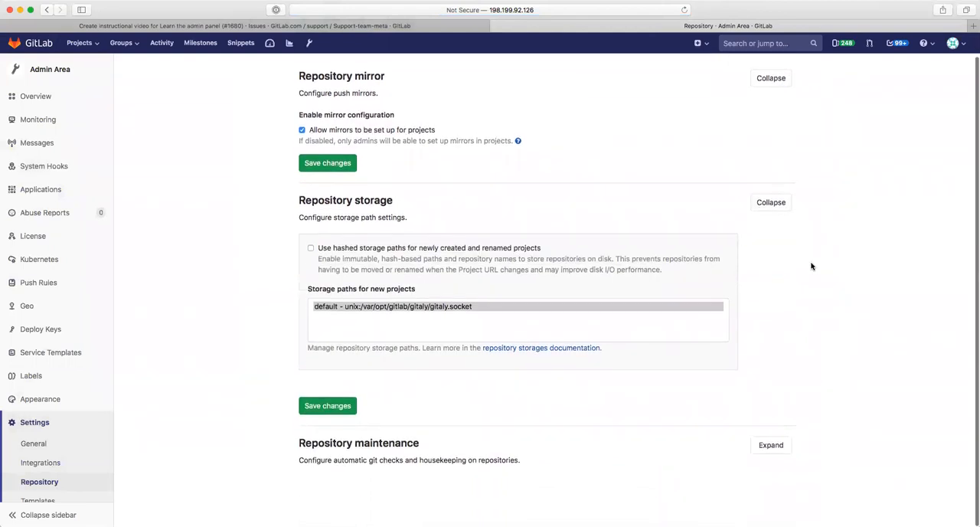
left_click(770, 445)
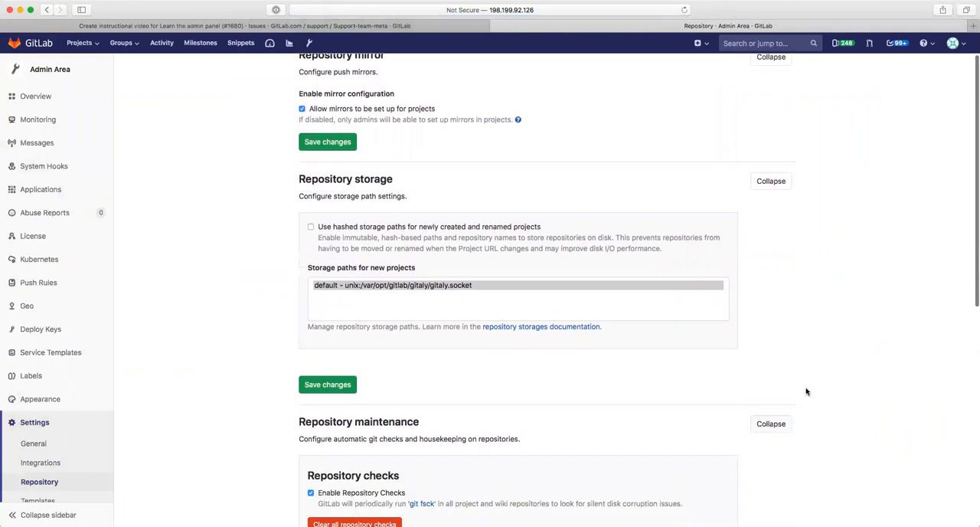
scroll("down", 3)
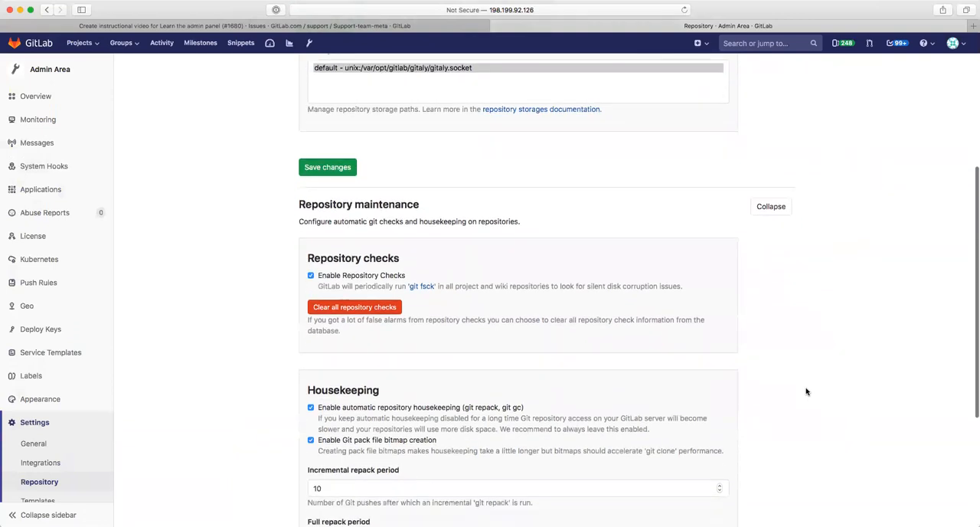
scroll("down", 3)
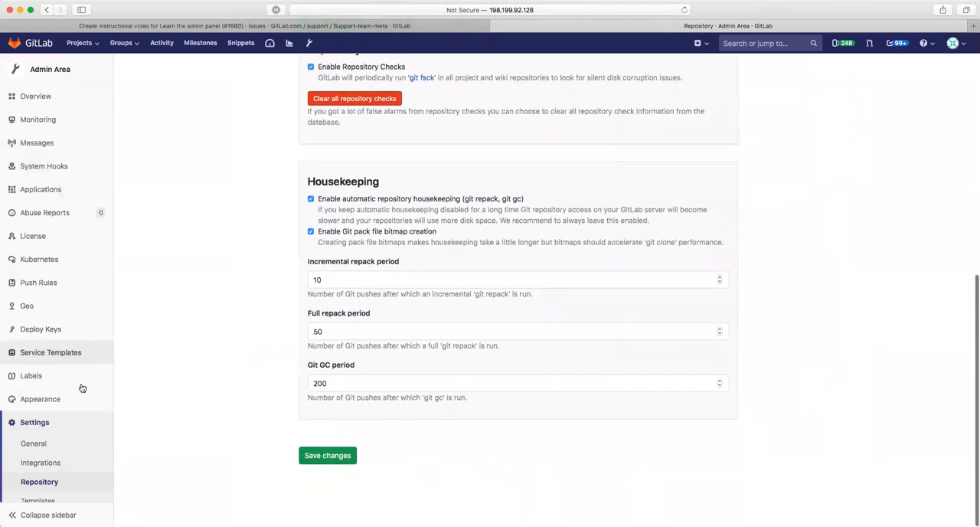
scroll("down", 3)
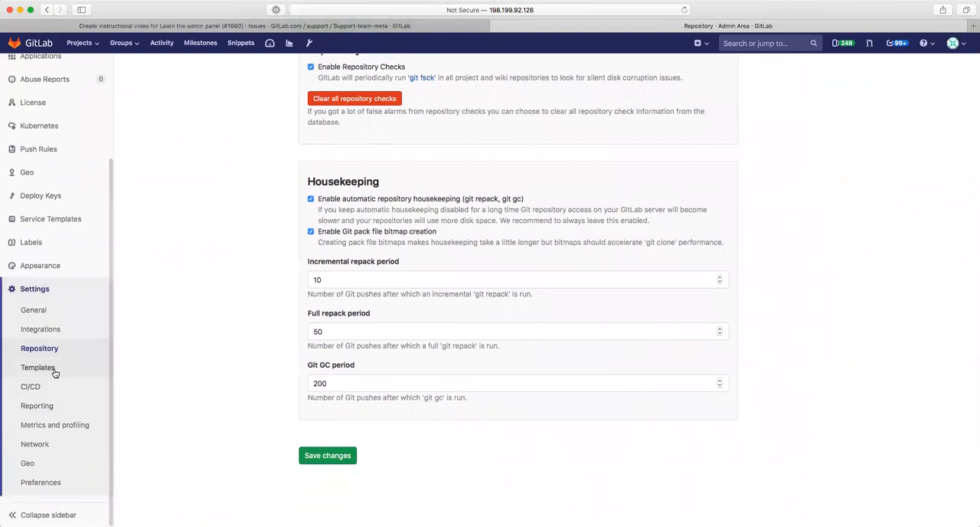
Step: Go to Templates settings and expand the Templates and Custom project templates sections
left_click(37, 367)
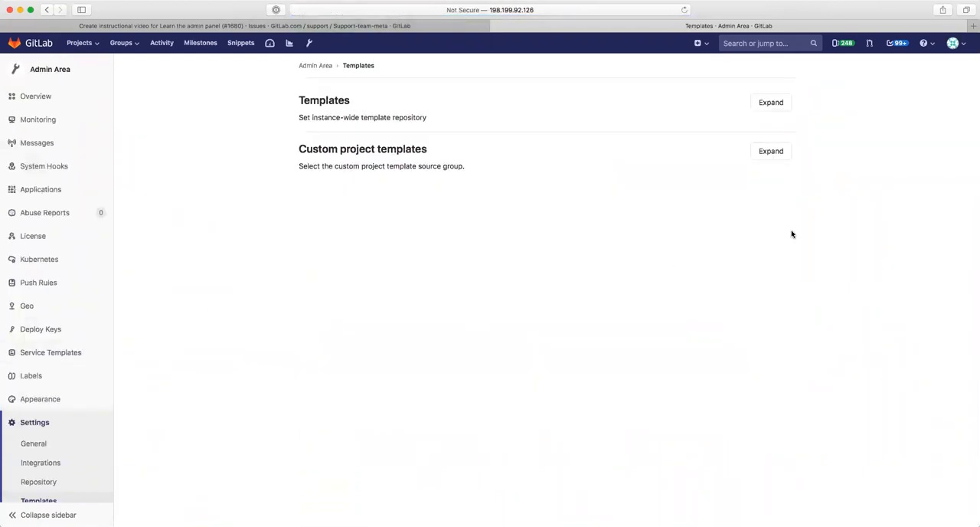
left_click(770, 101)
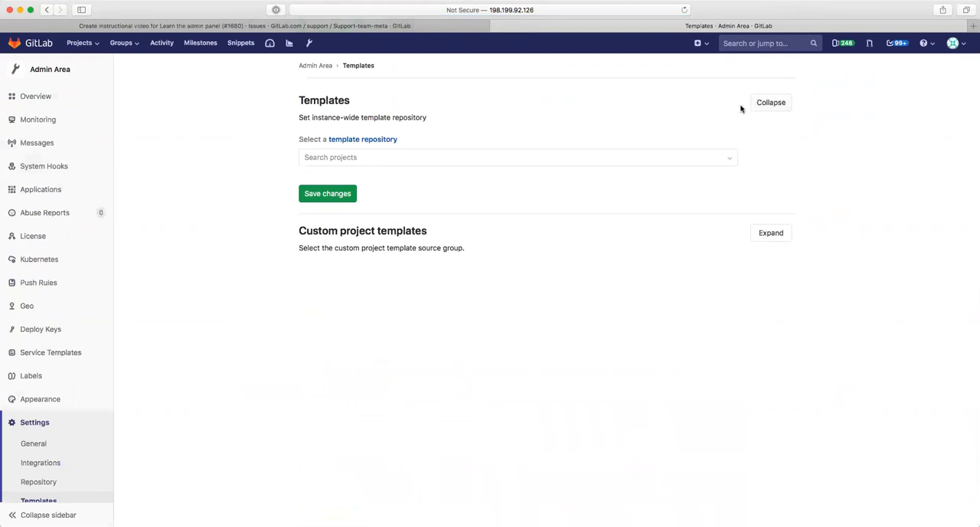
left_click(771, 233)
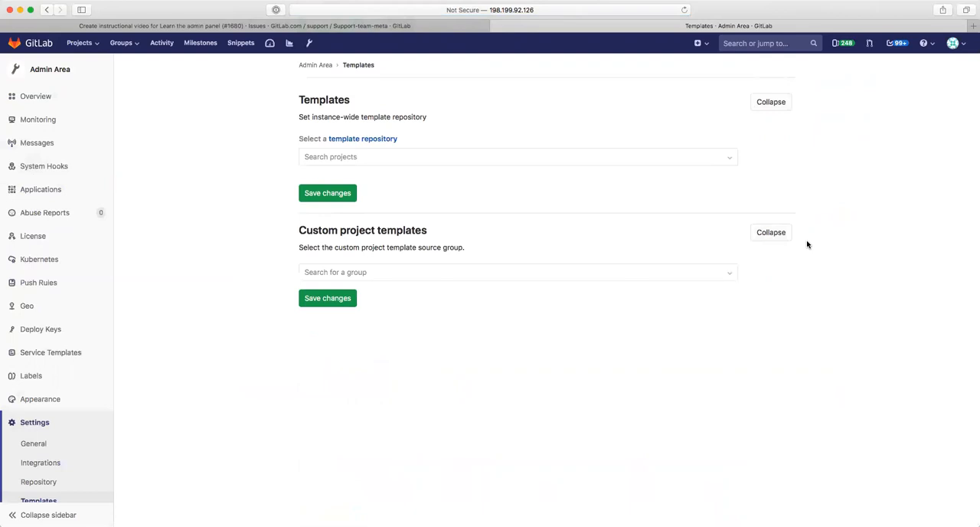
scroll("down", 3)
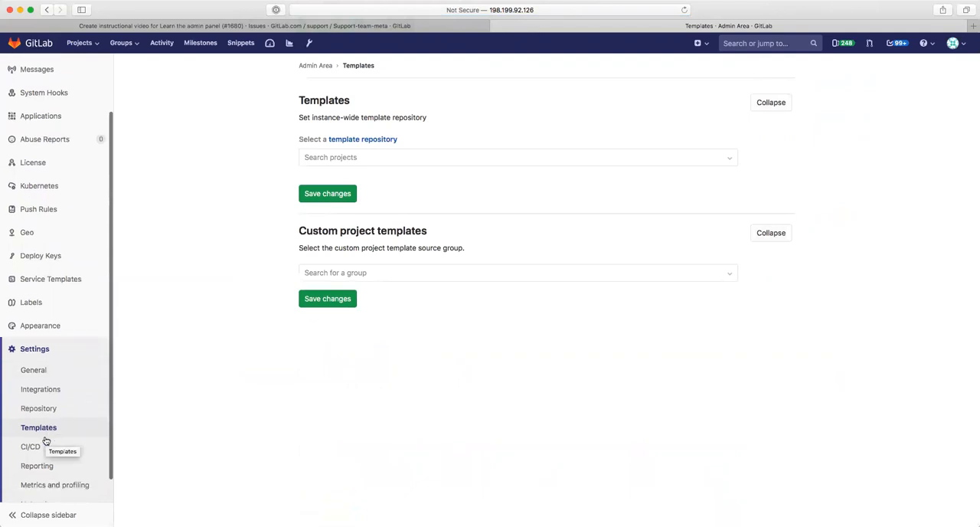
Step: Go to CI/CD settings and expand Continuous Integration and Deployment down to artifact and job options
left_click(31, 447)
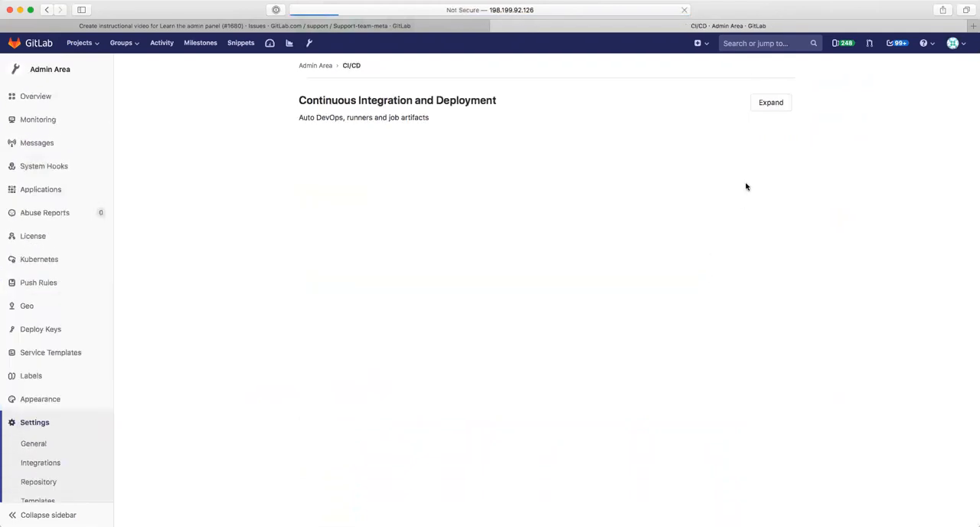
left_click(770, 101)
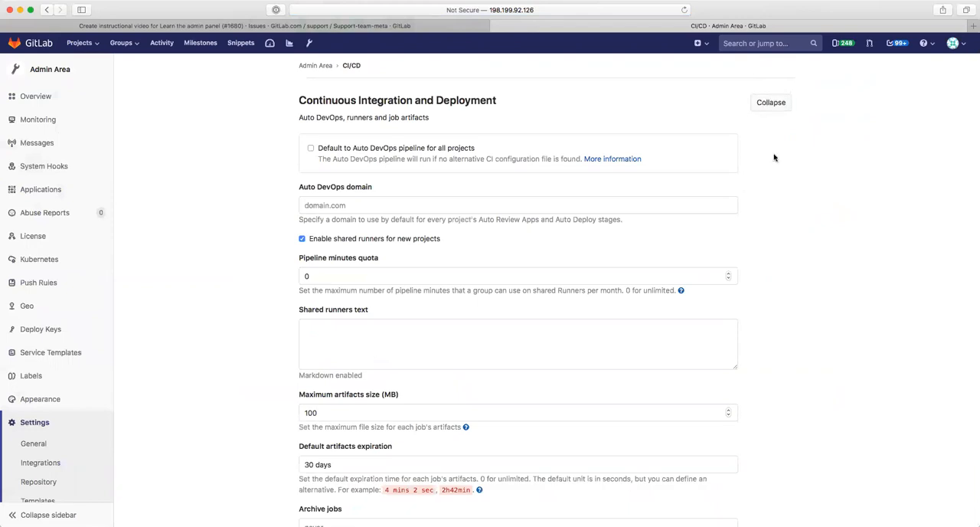
scroll("down", 3)
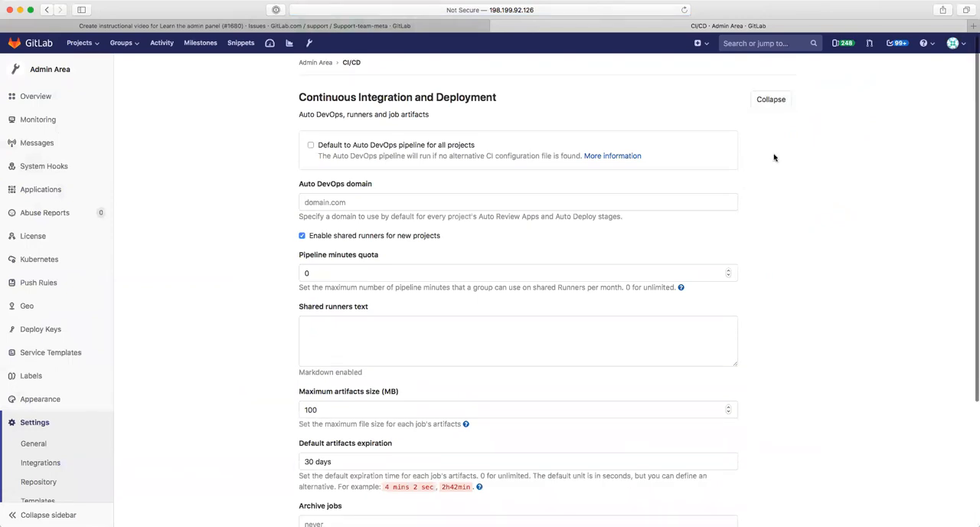
scroll("down", 3)
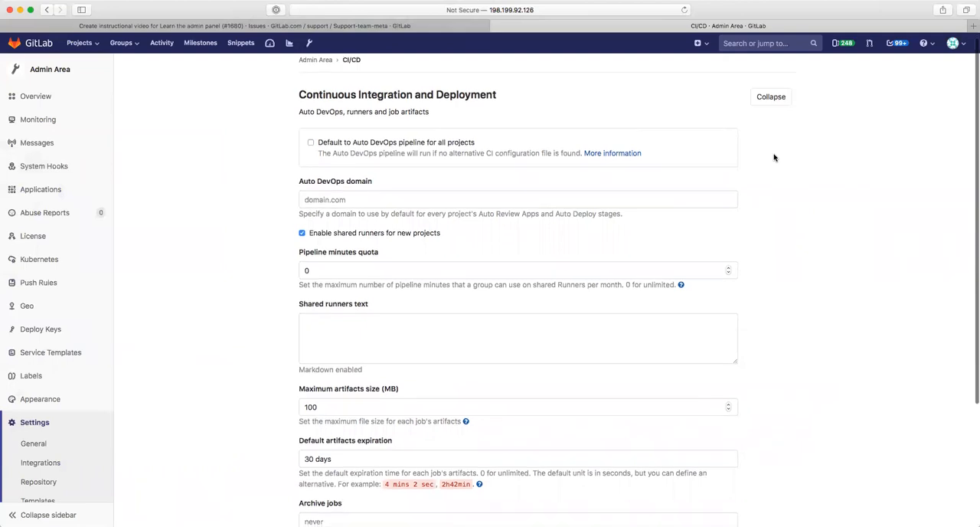
scroll("down", 3)
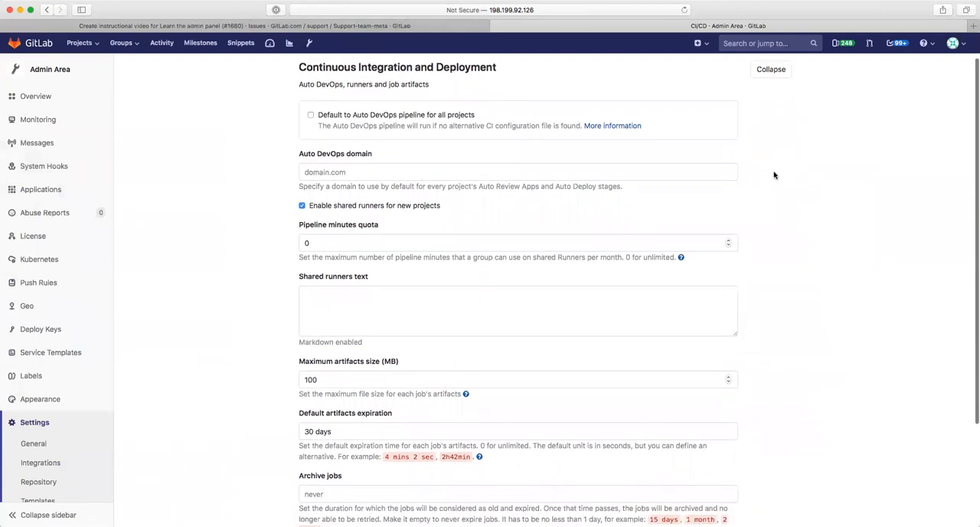
scroll("down", 3)
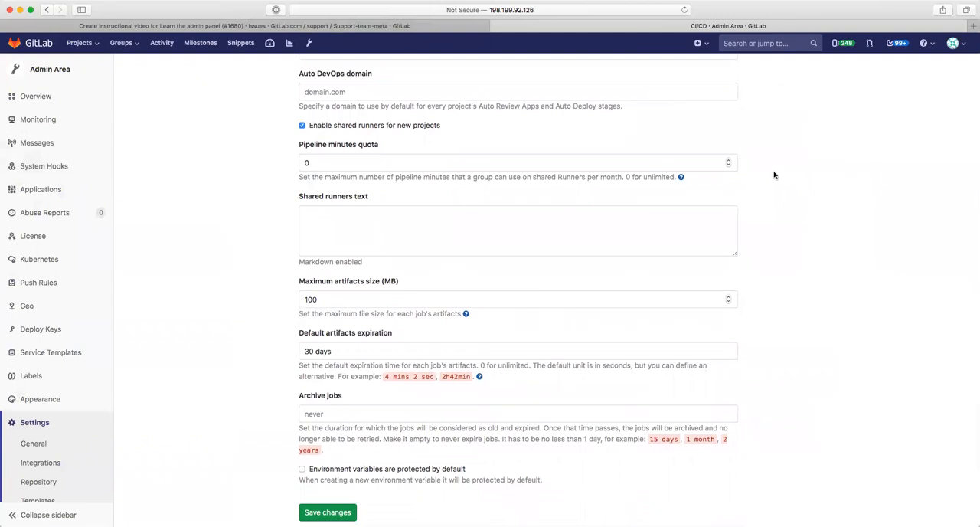
scroll("down", 3)
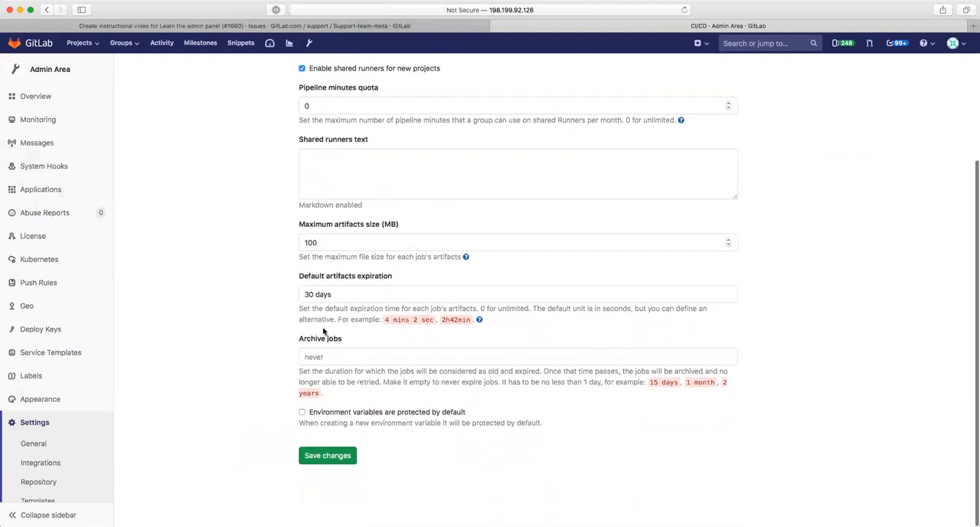
mouse_move(269, 336)
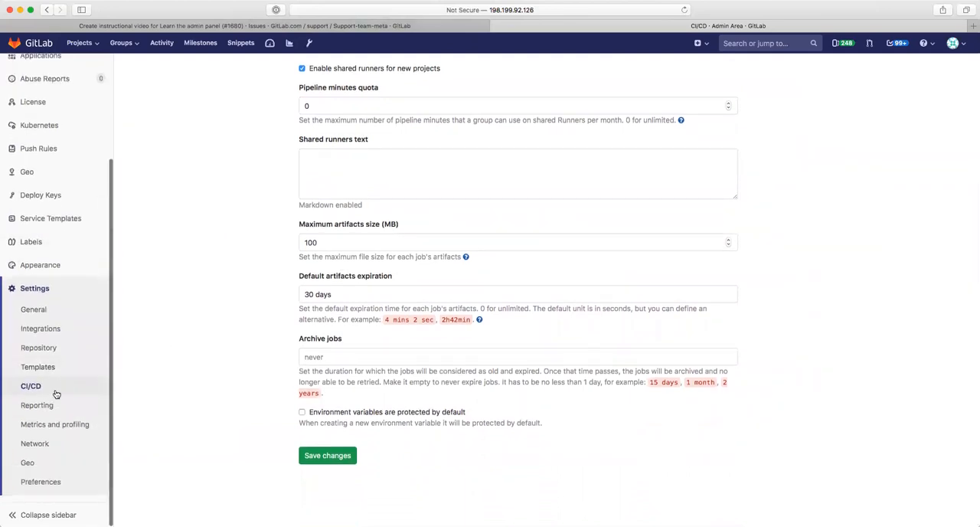
Step: Go to Reporting settings and expand the Spam and Anti-bot Protection section
left_click(37, 405)
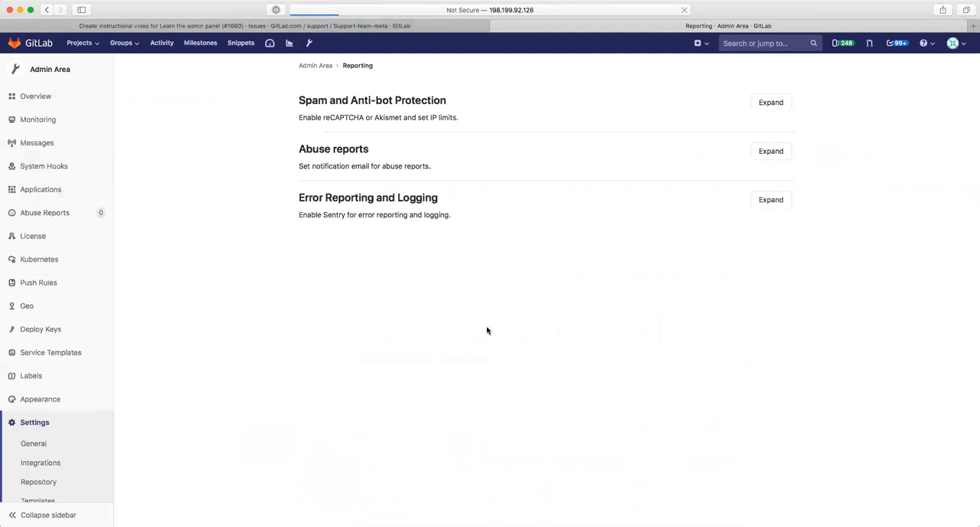
mouse_move(729, 99)
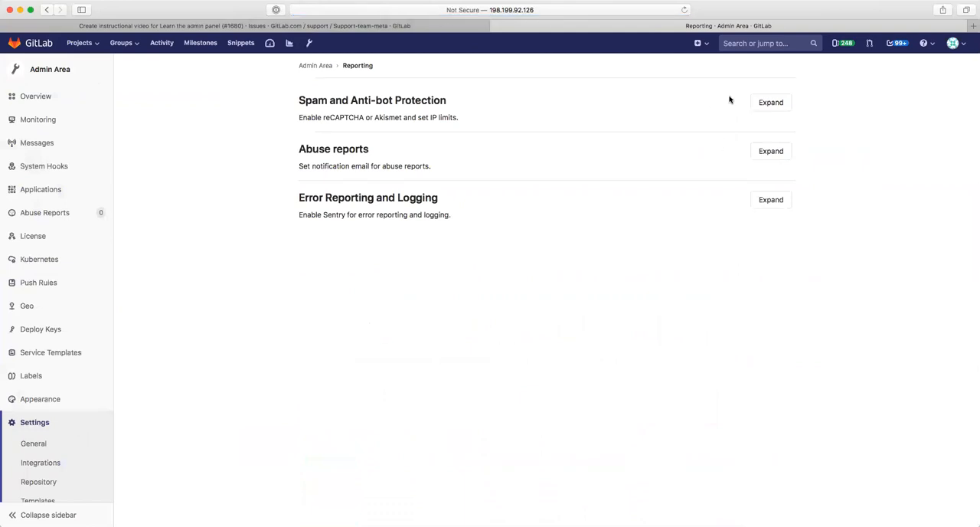
left_click(770, 101)
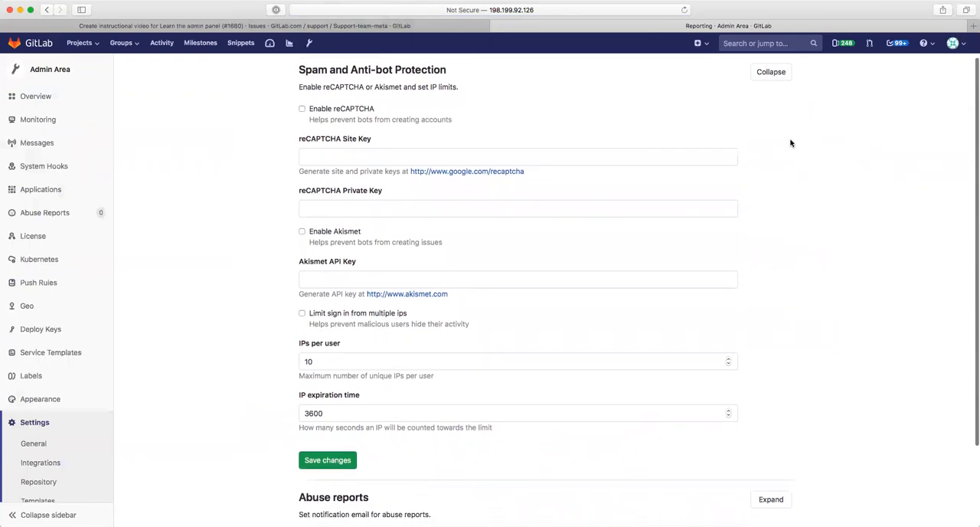
scroll("down", 3)
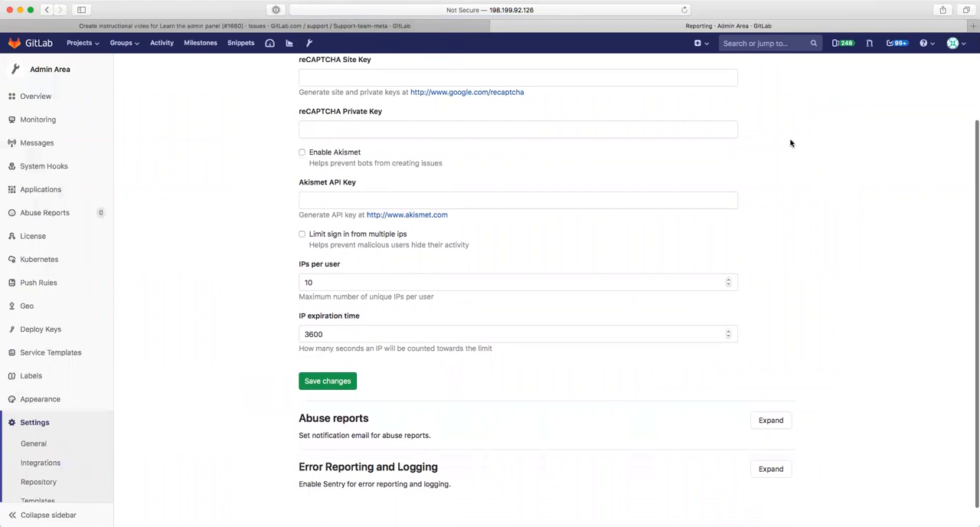
mouse_move(347, 242)
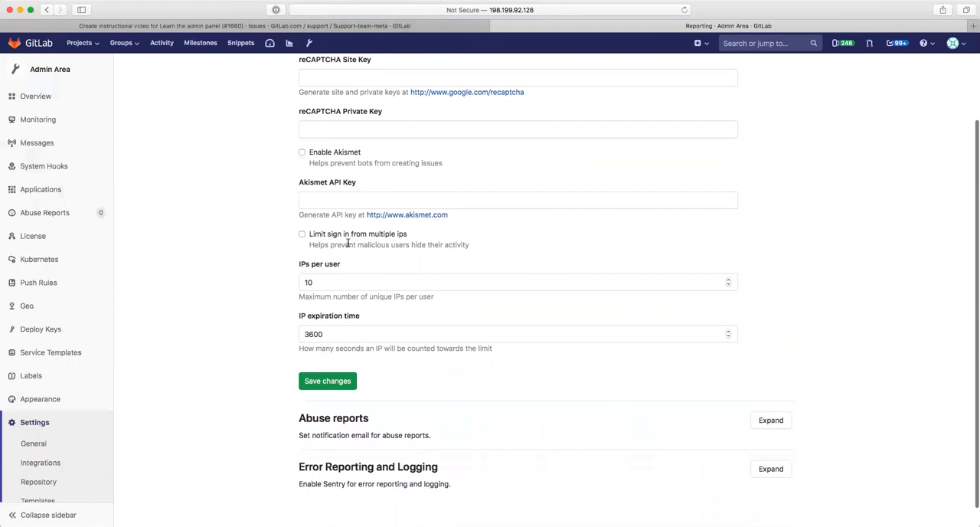
scroll("down", 3)
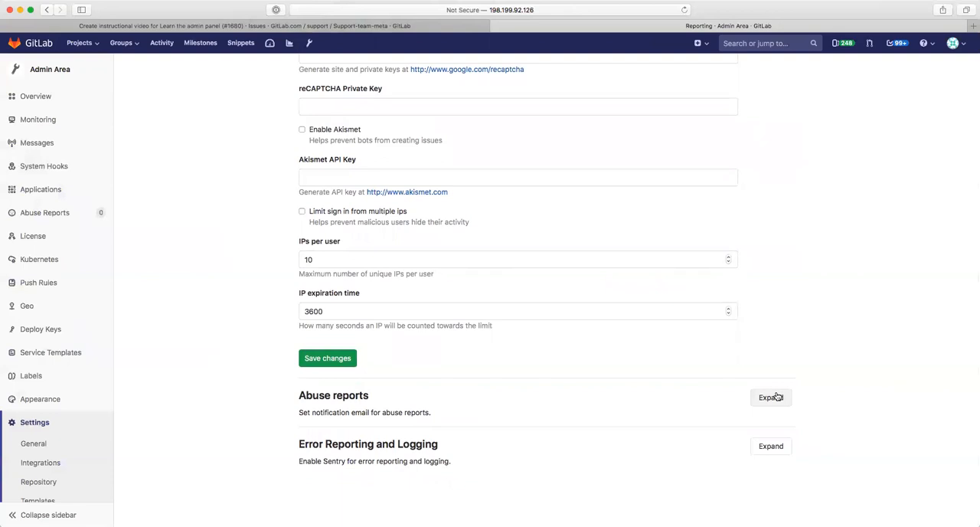
Step: Expand the Abuse reports and Error Reporting and Logging sections
left_click(771, 397)
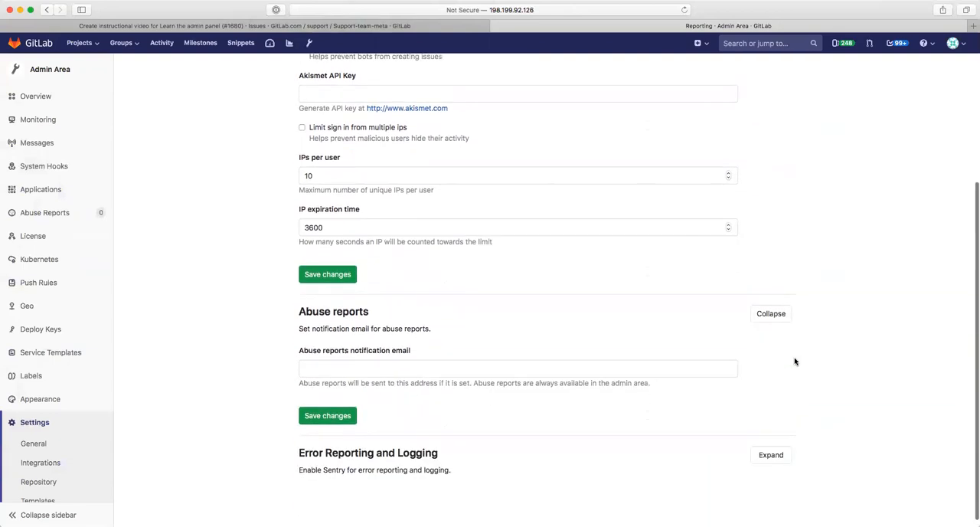
scroll("down", 3)
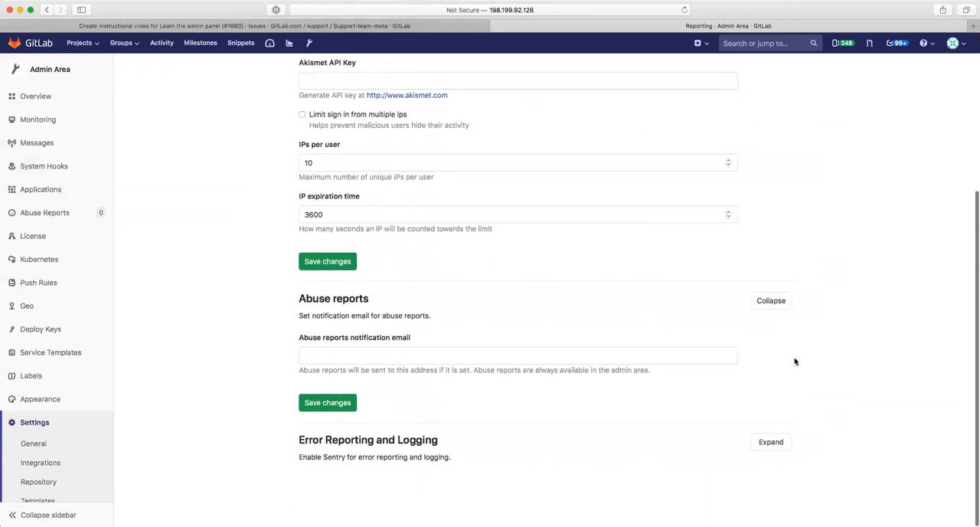
right_click(804, 420)
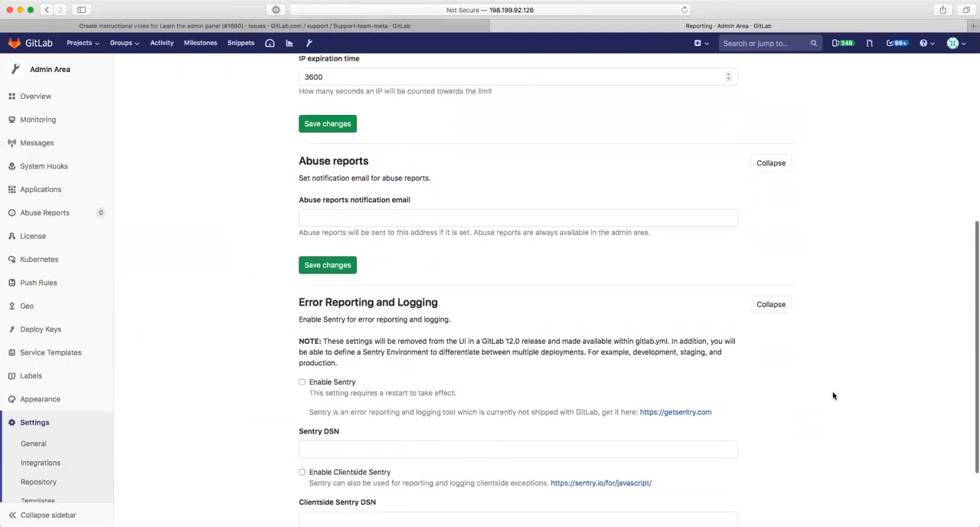
scroll("down", 3)
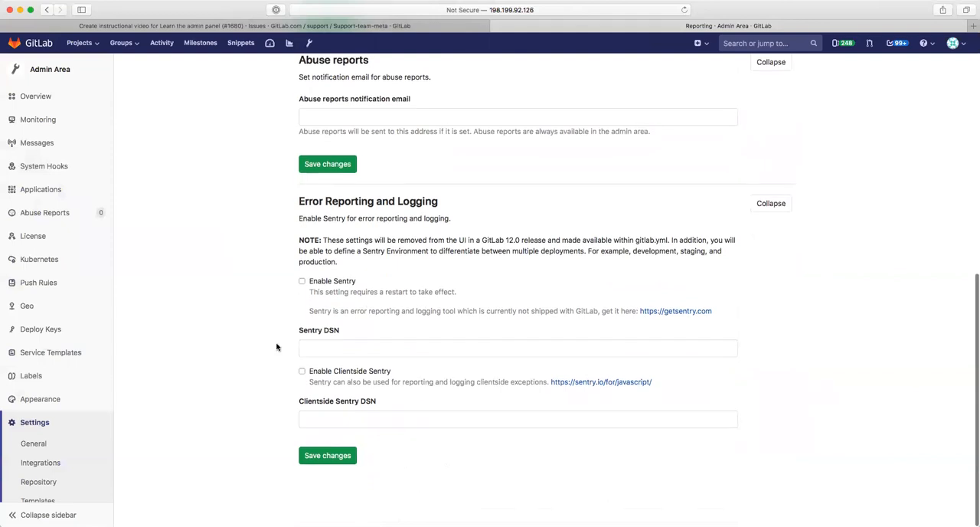
scroll("down", 3)
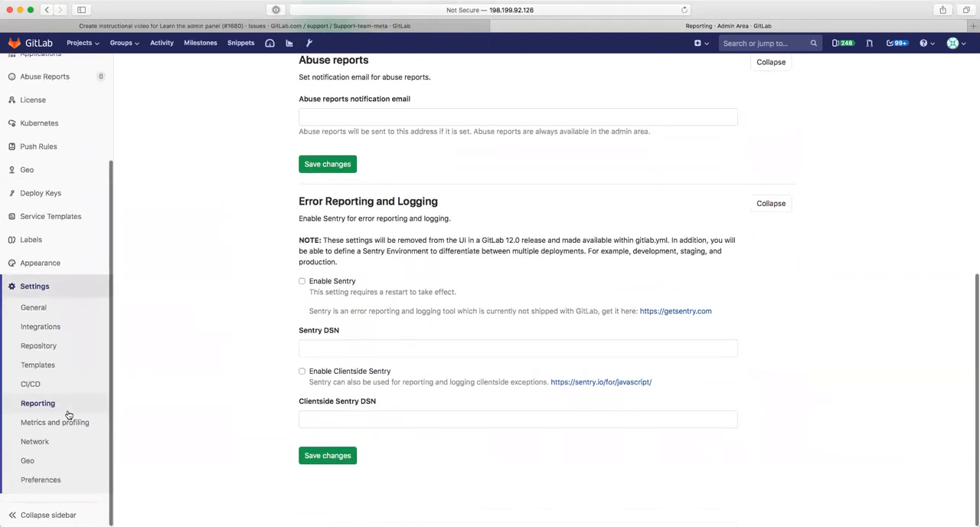
Step: Go to Metrics and profiling settings and expand the InfluxDB metrics section
left_click(55, 422)
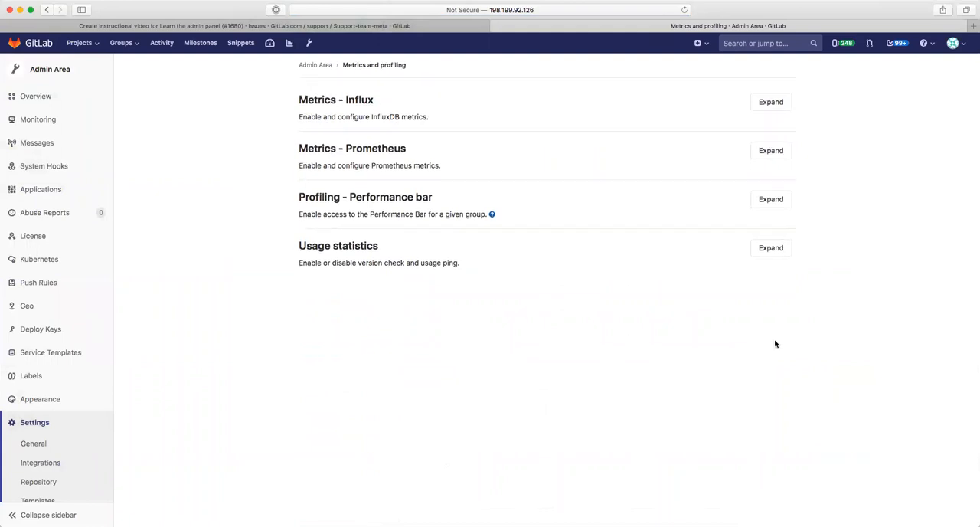
left_click(770, 101)
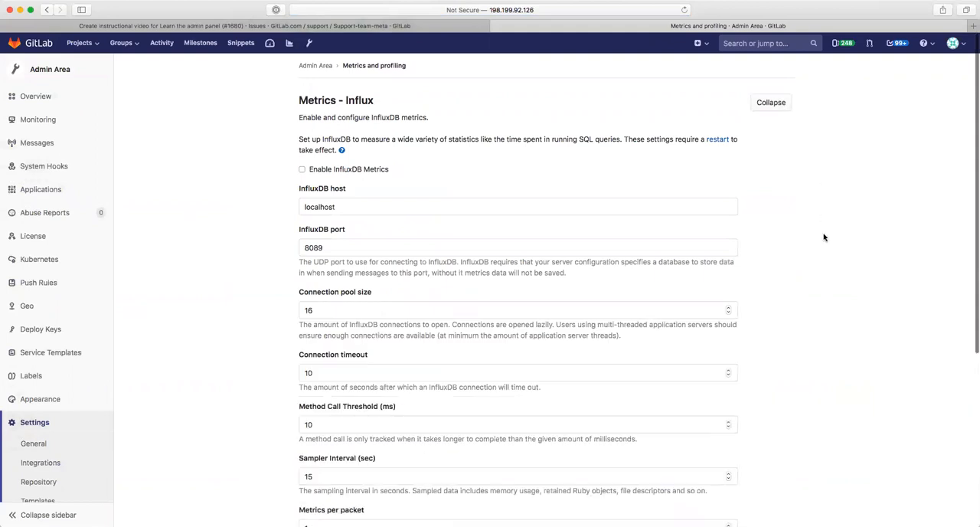
scroll("down", 3)
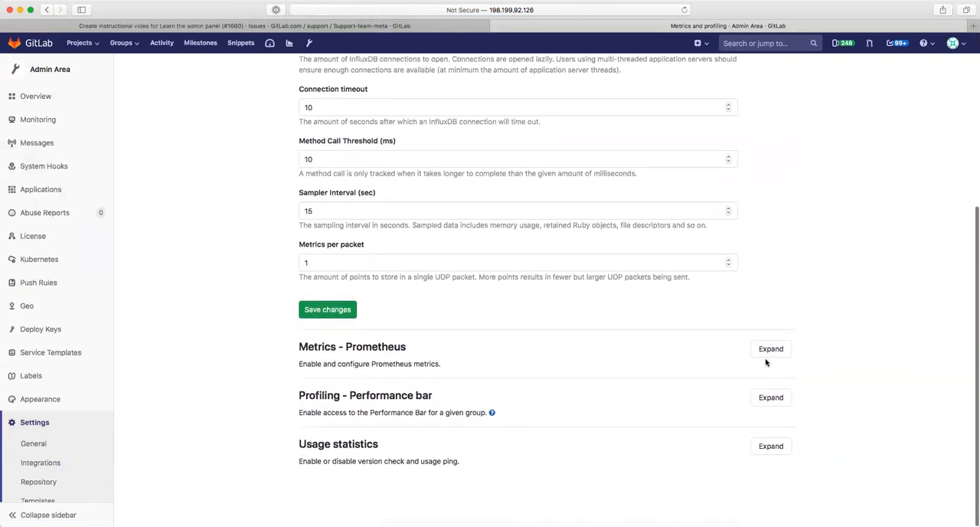
Step: Expand the Prometheus metrics, Performance bar profiling and usage statistics sections
left_click(770, 347)
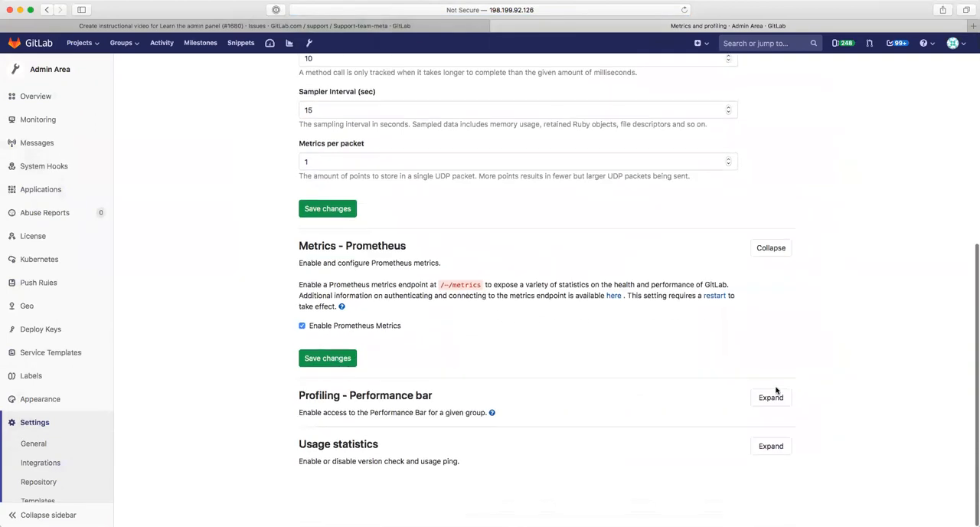
left_click(771, 397)
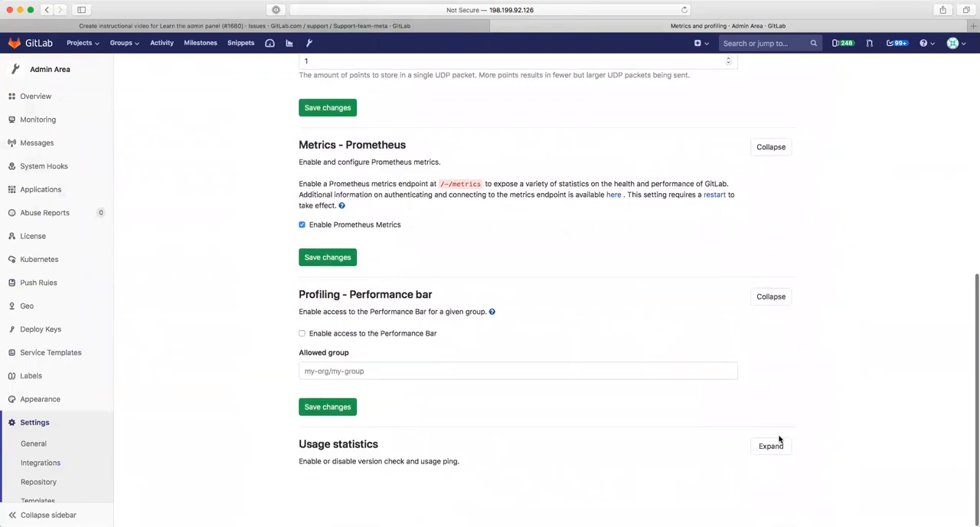
left_click(770, 445)
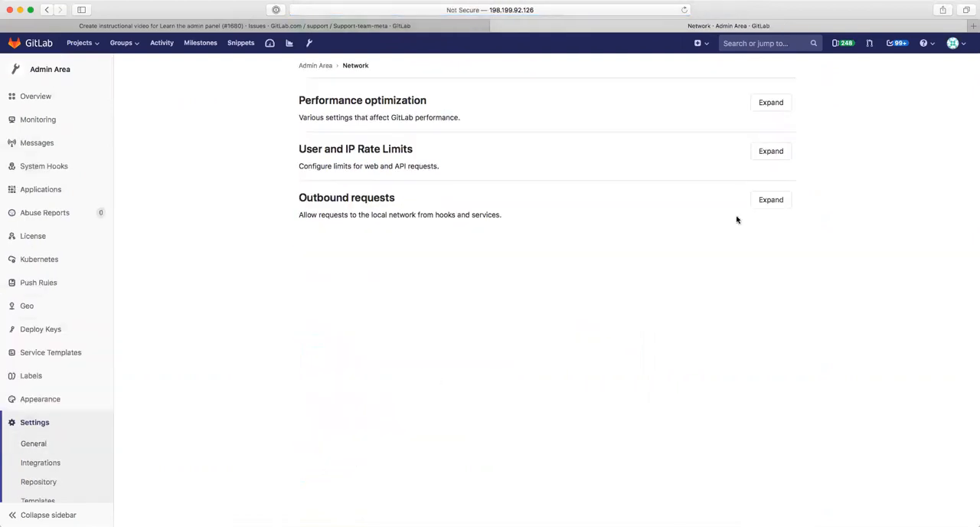
Step: Expand the Performance optimization and User and IP Rate Limits sections
left_click(770, 101)
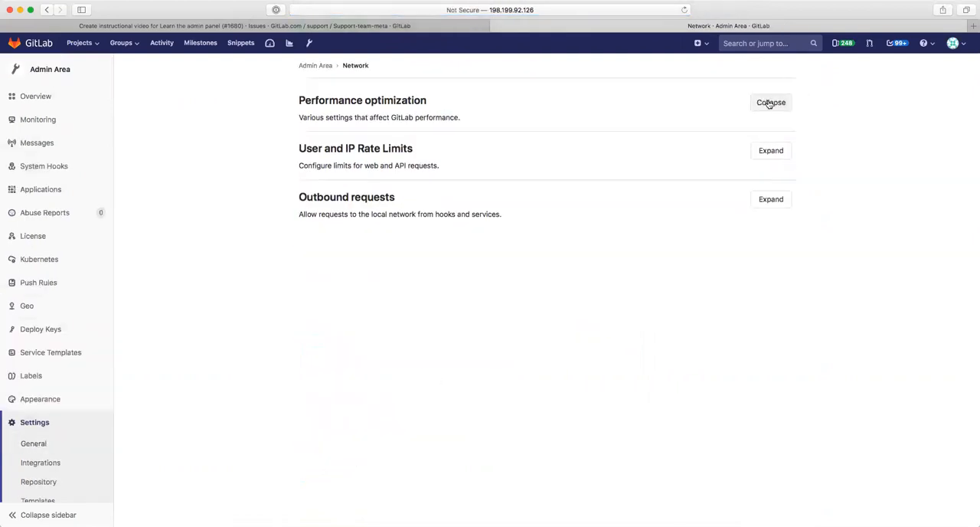
left_click(770, 101)
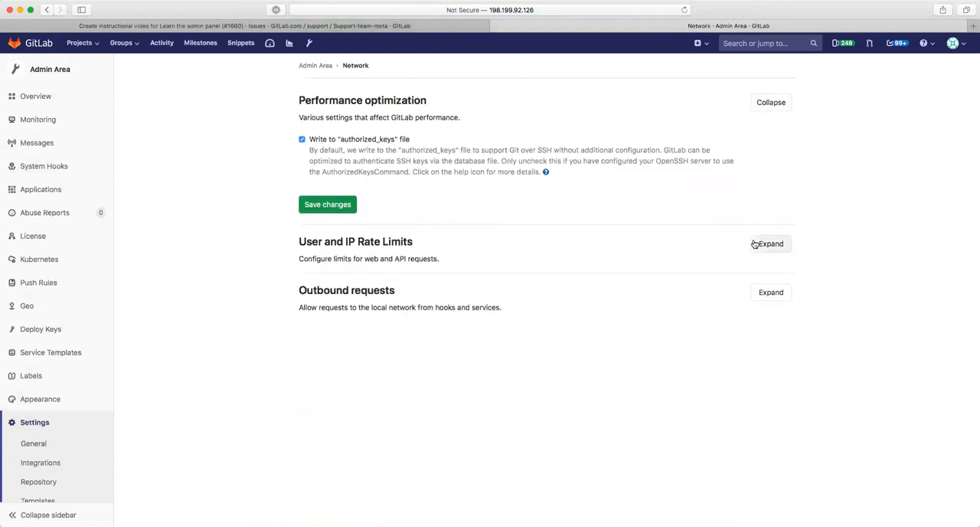
left_click(770, 244)
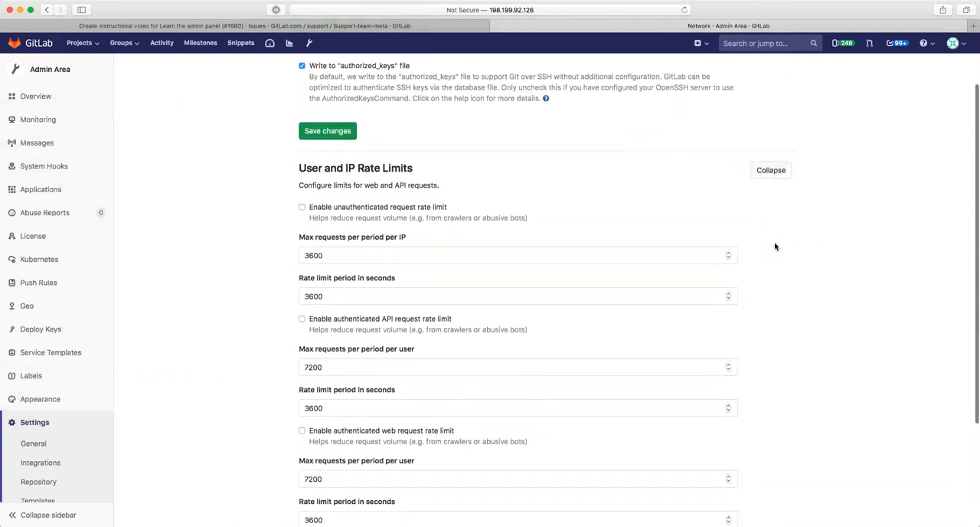
scroll("down", 3)
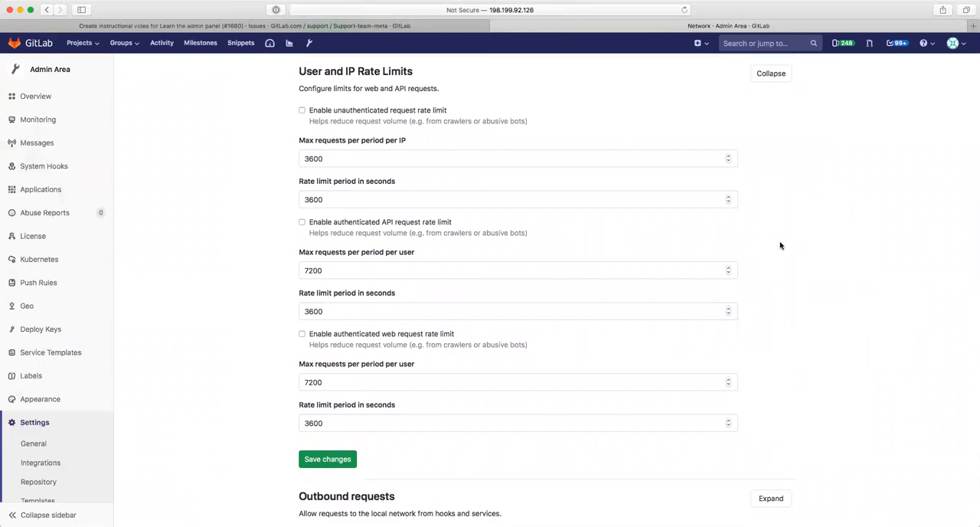
mouse_move(808, 263)
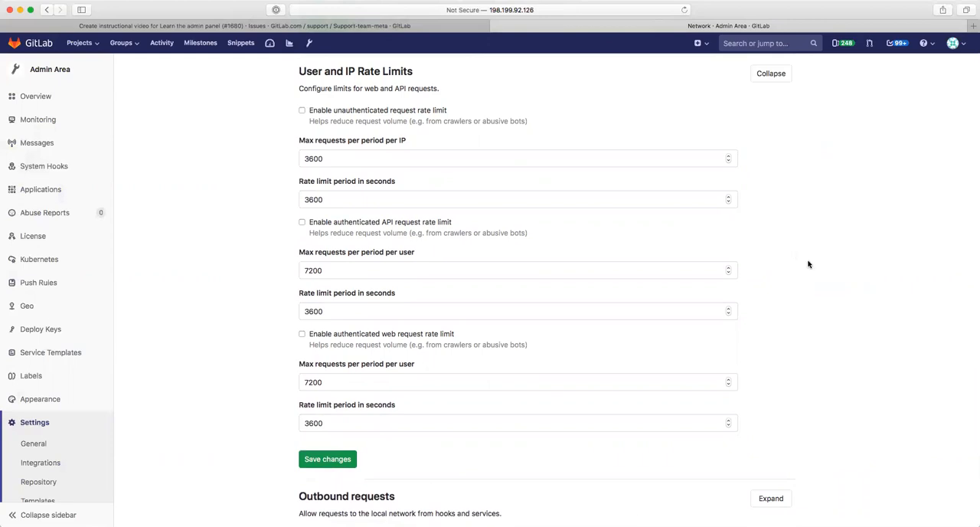
scroll("down", 3)
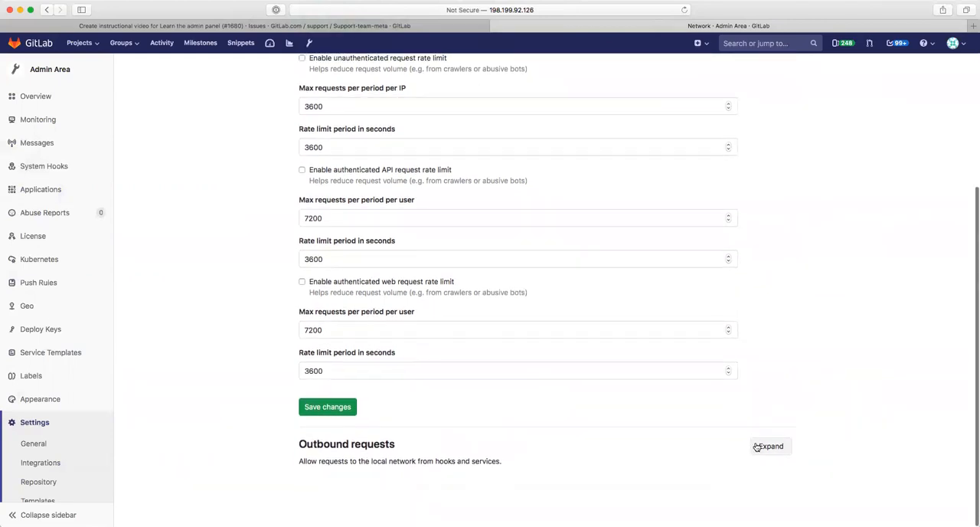
Step: Expand the Outbound requests section showing local network options
left_click(769, 447)
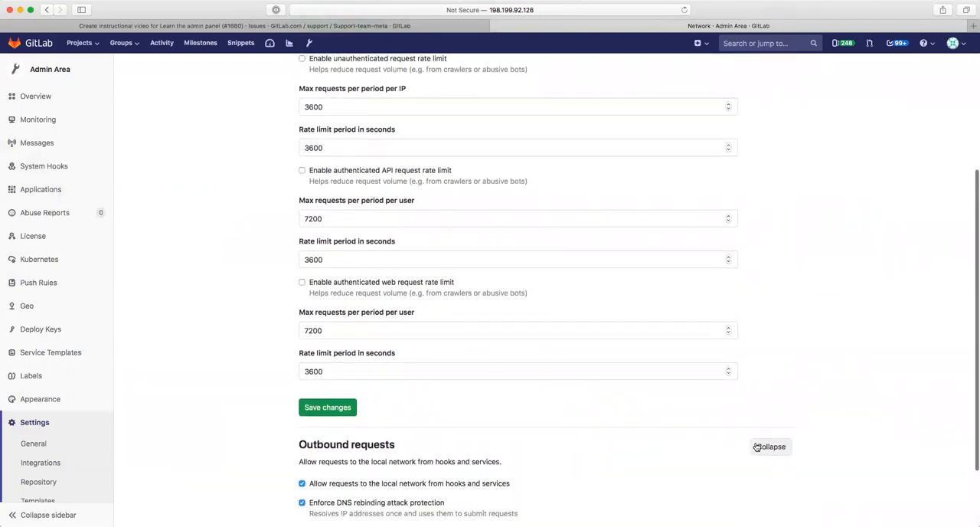
scroll("down", 3)
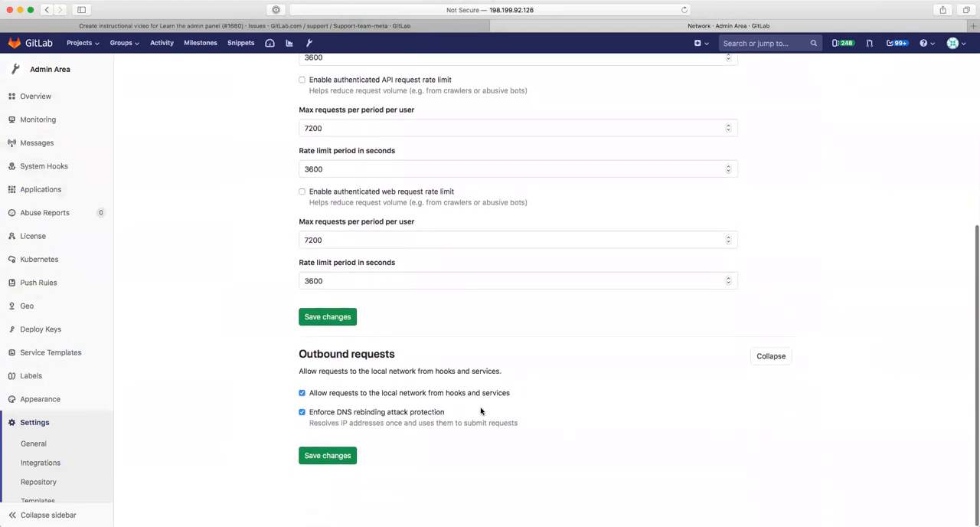
scroll("down", 3)
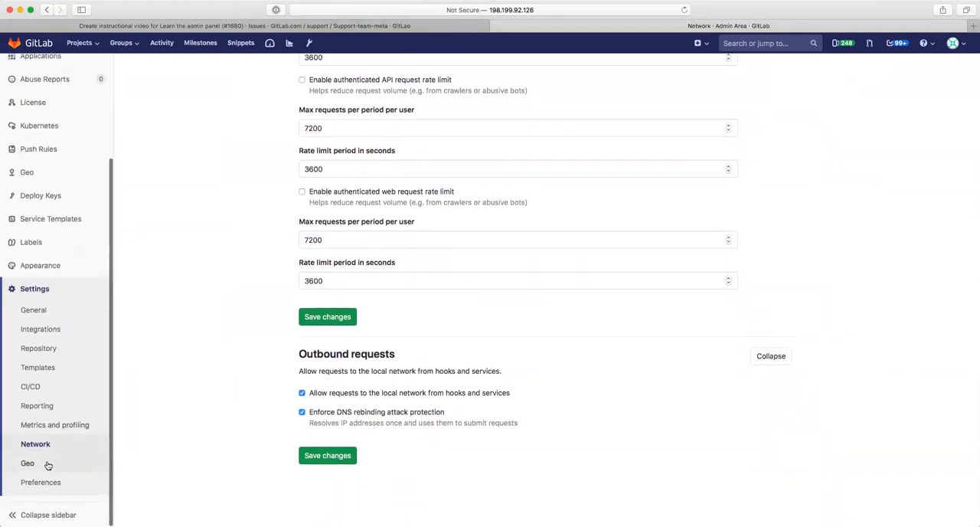
Step: Go to Geo settings and expand GitLab Geo to show connection timeout and allowed IP fields
left_click(27, 465)
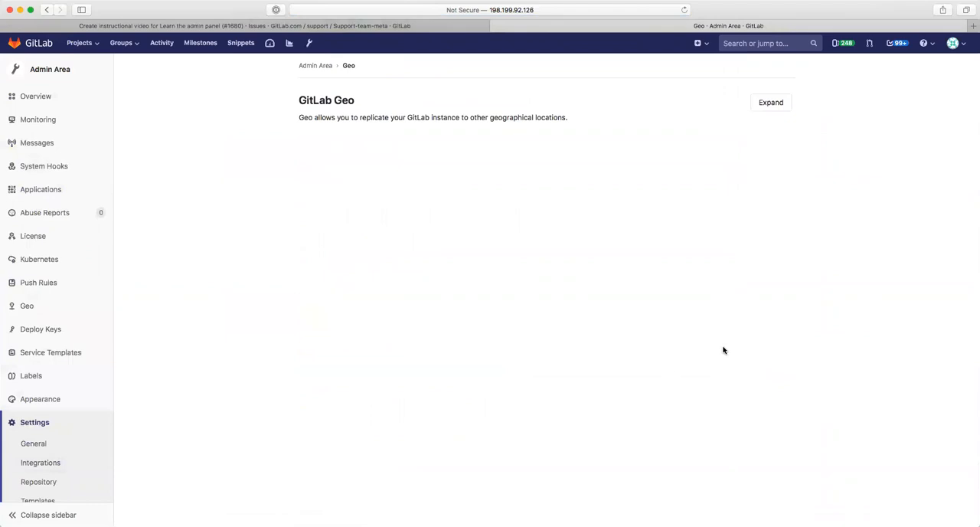
left_click(770, 101)
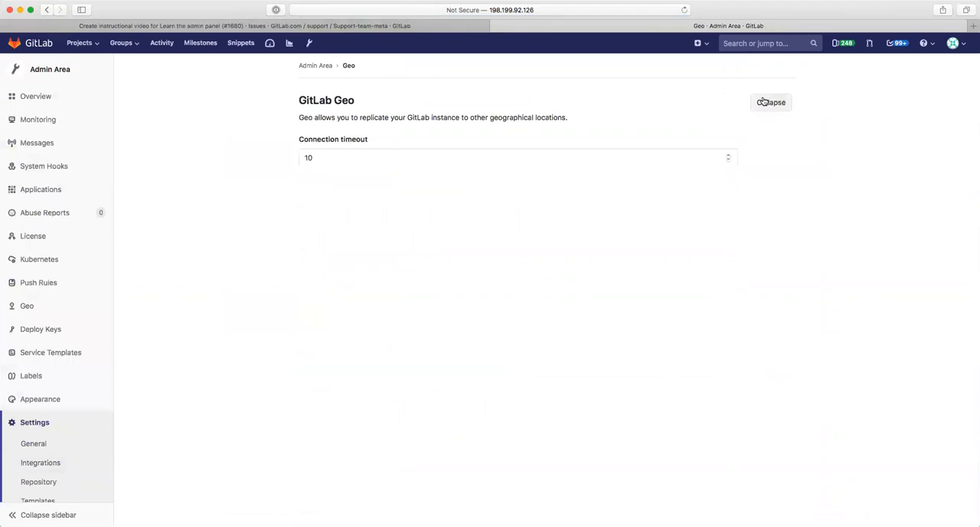
left_click(770, 101)
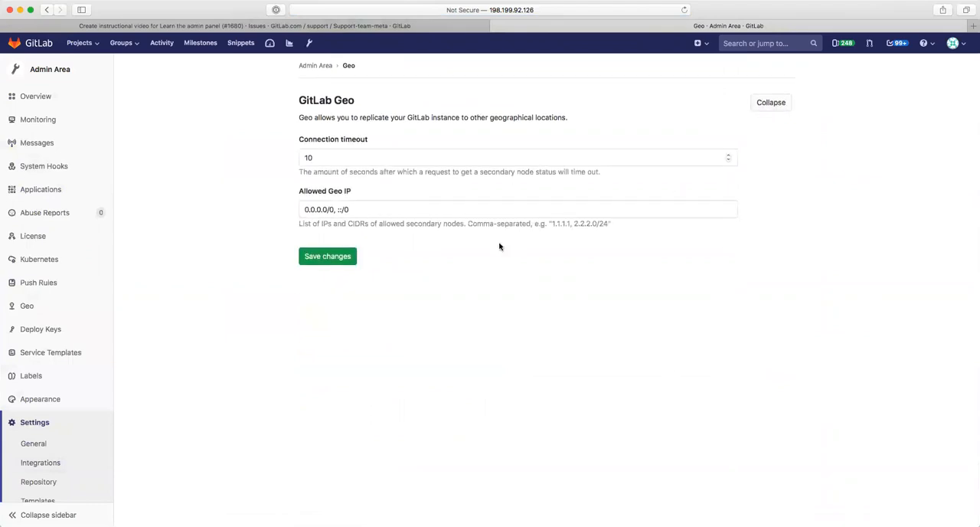
scroll("down", 3)
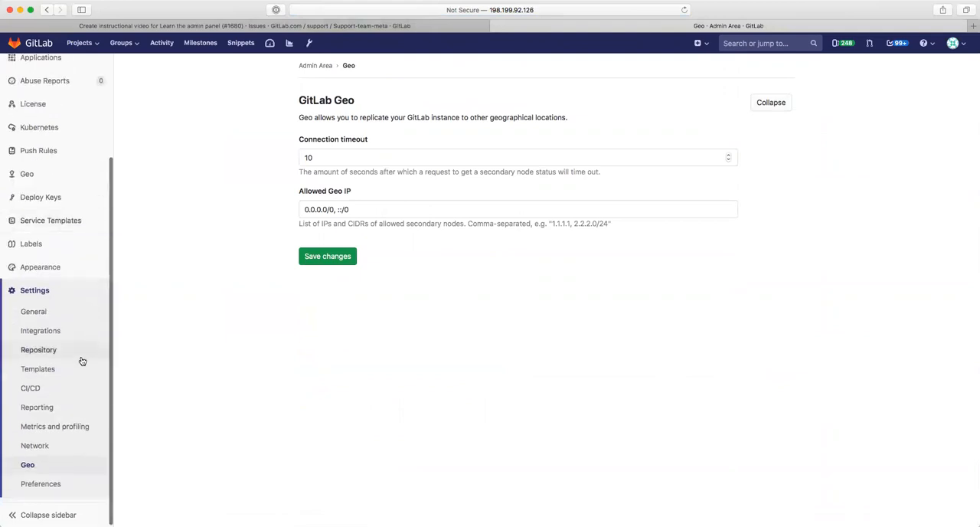
Step: Go to Preferences settings and expand the Email, Help page and Pages sections
left_click(40, 484)
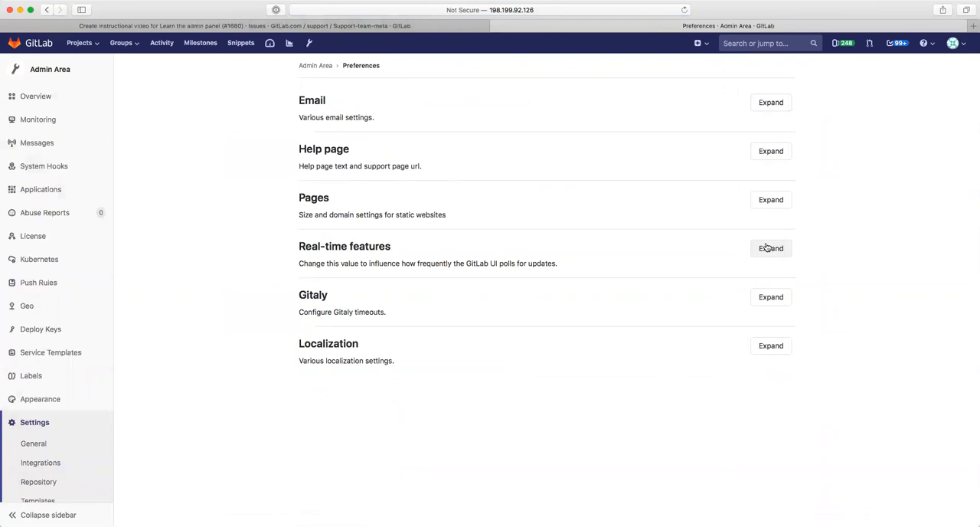
left_click(770, 101)
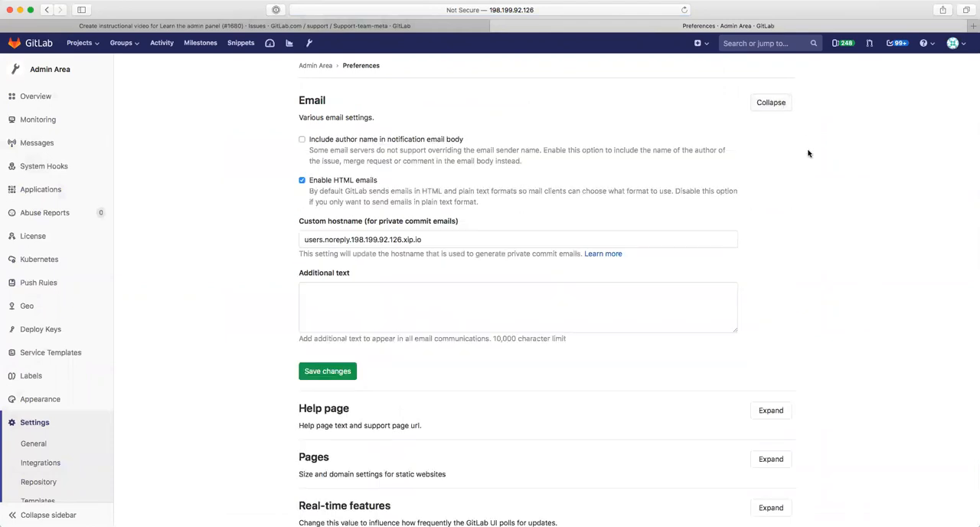
scroll("down", 3)
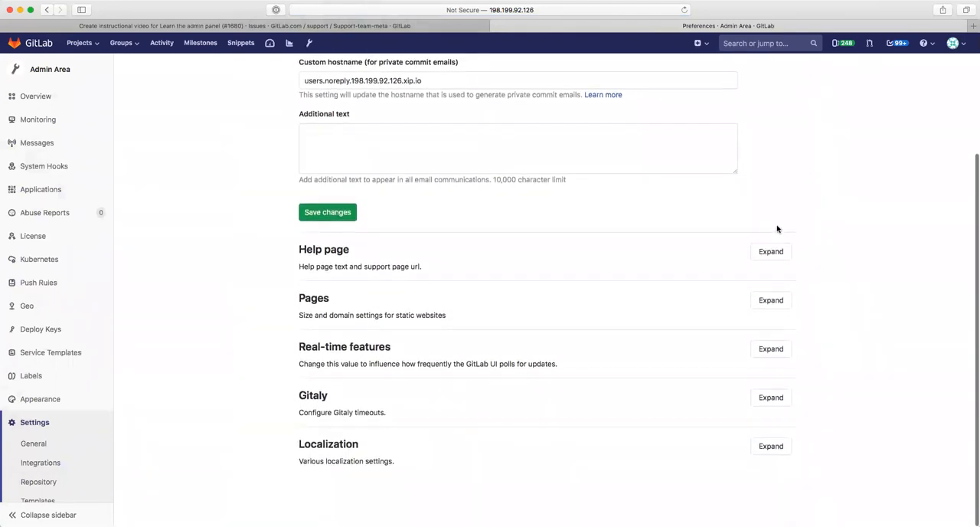
left_click(770, 251)
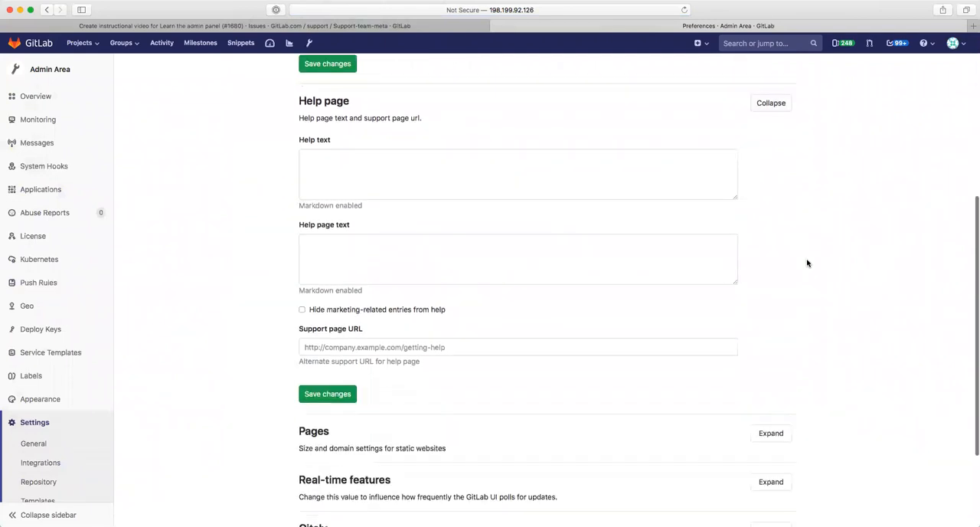
left_click(770, 432)
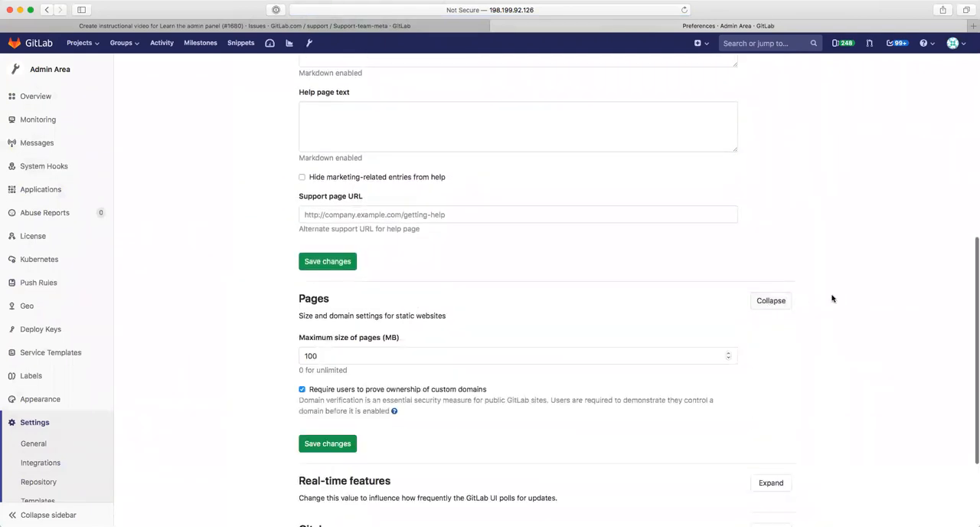
scroll("down", 3)
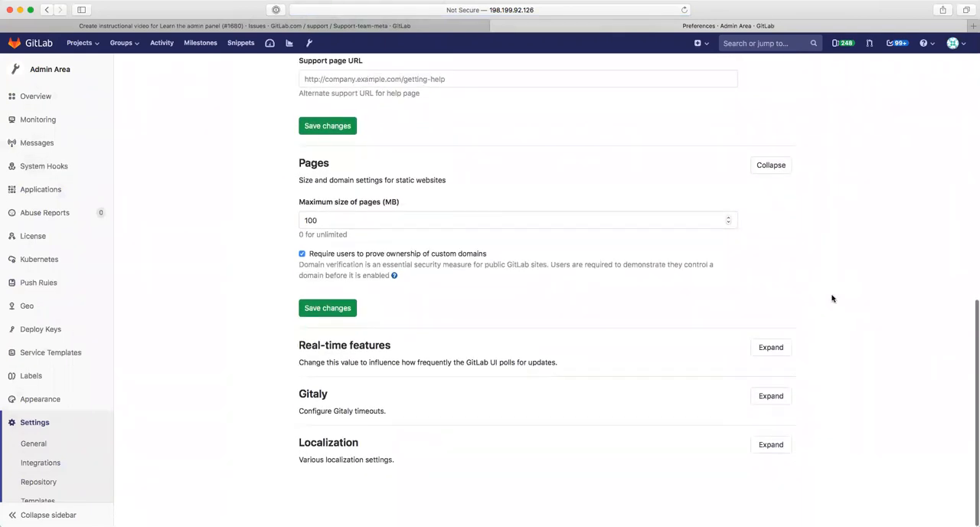
Step: Expand the Real-time features, Gitaly timeouts and Localization sections
left_click(770, 346)
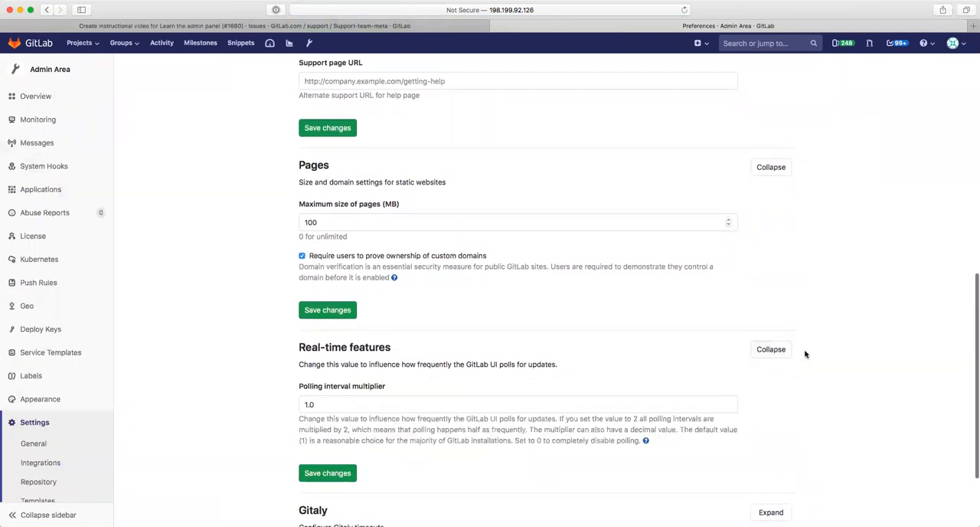
scroll("down", 3)
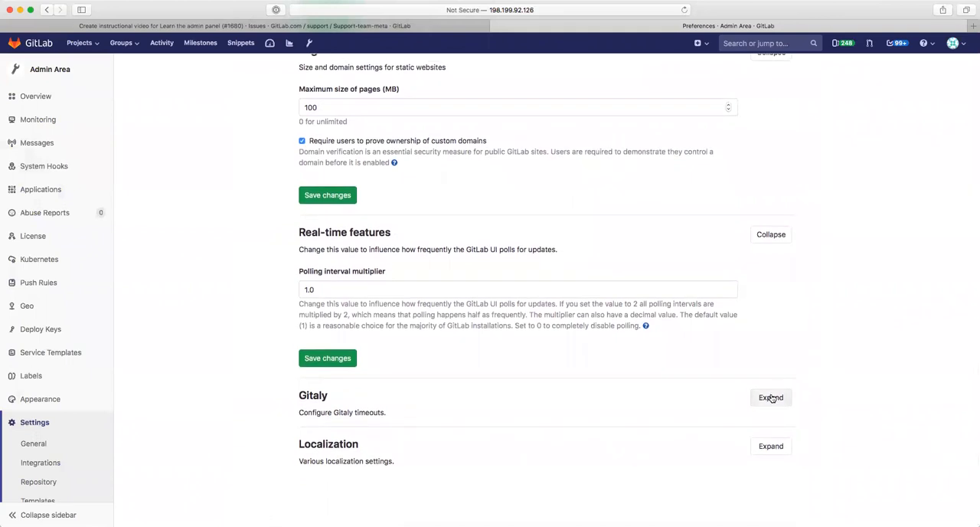
left_click(770, 398)
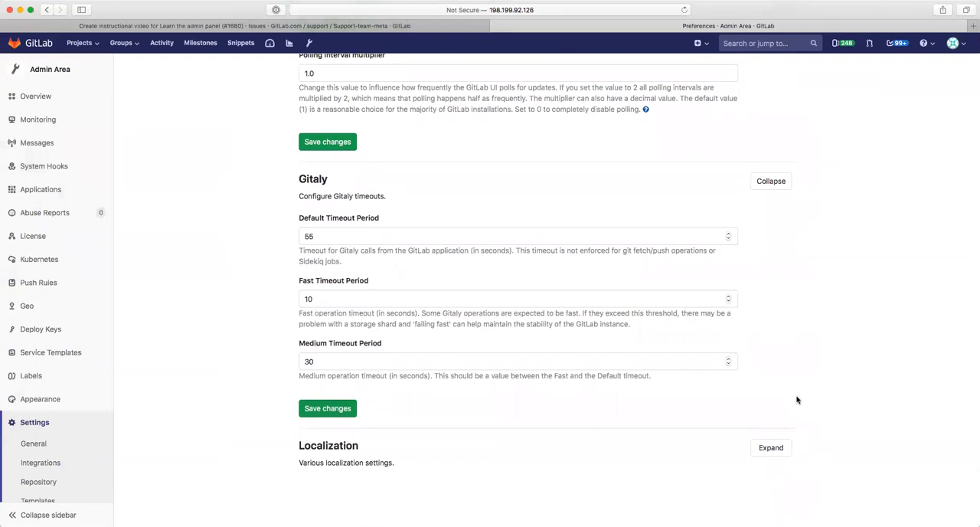
scroll("down", 3)
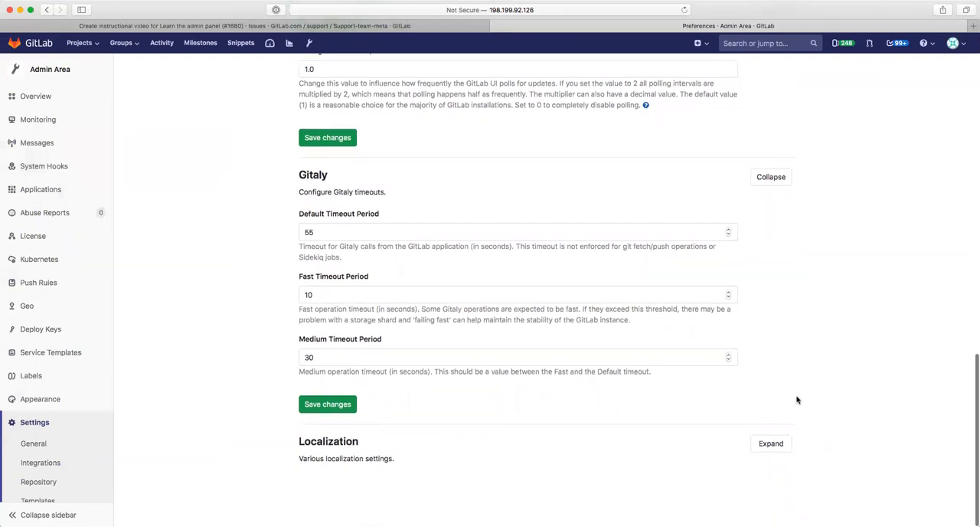
left_click(770, 443)
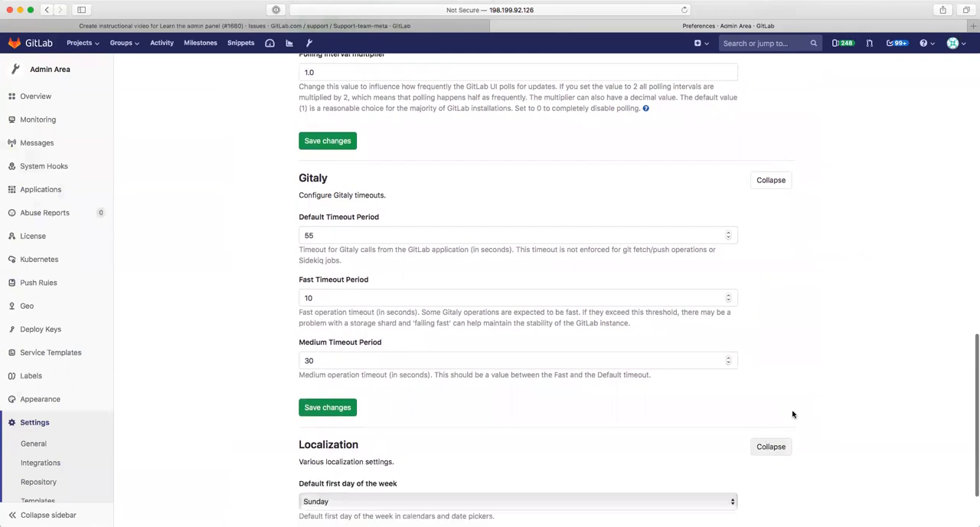
scroll("down", 3)
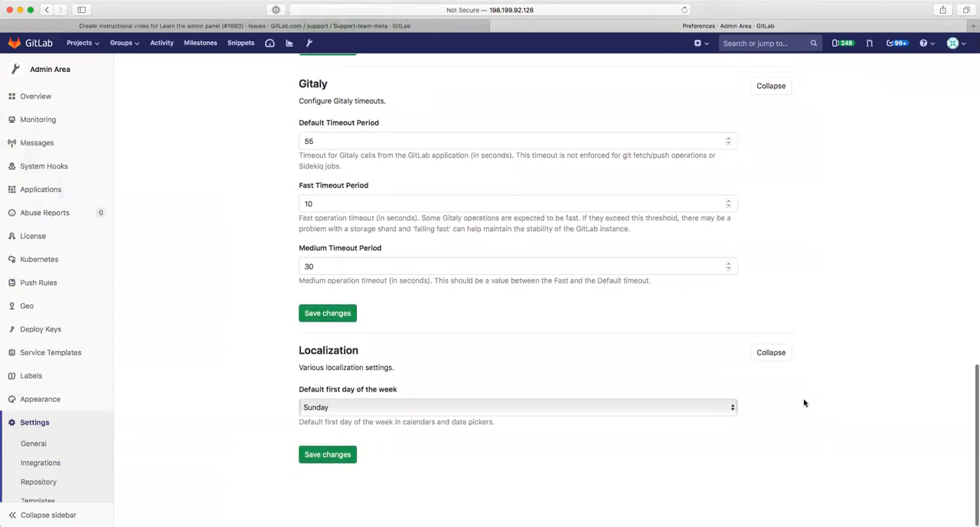